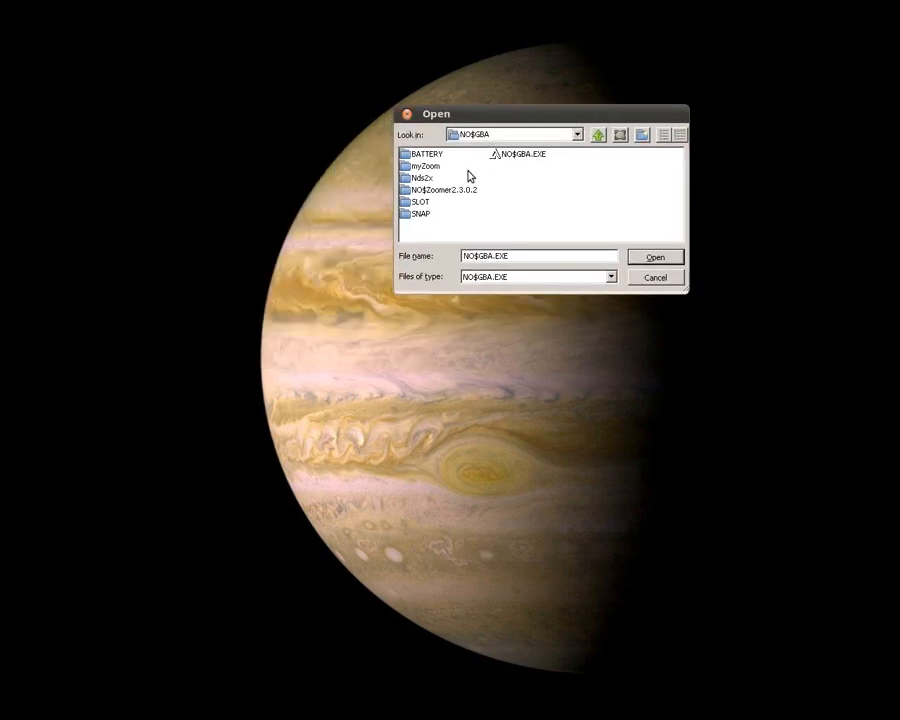
mouse_move(524, 176)
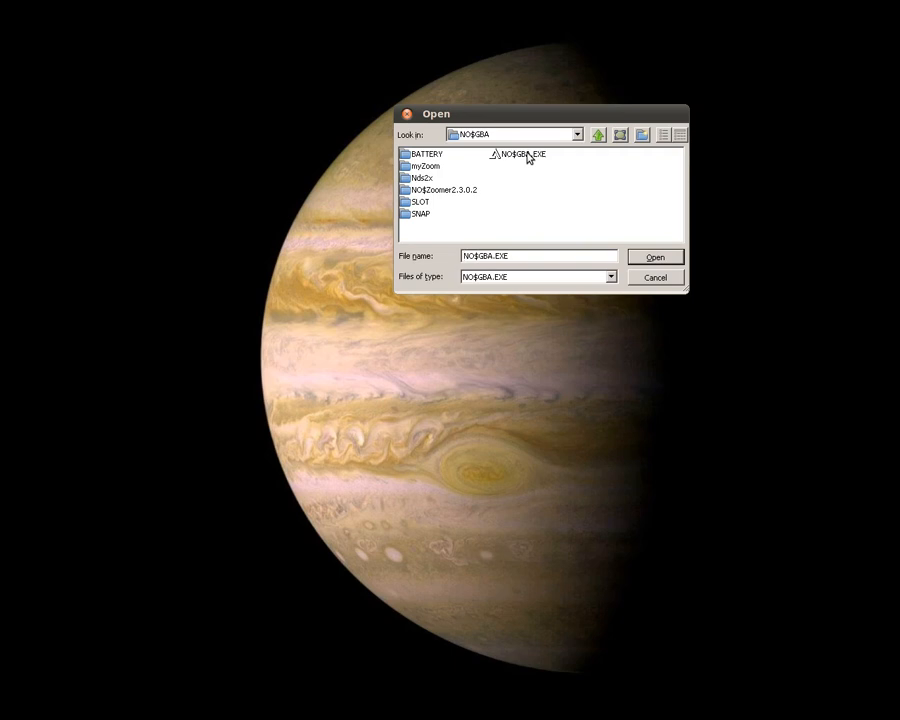
Launch the NO$GBA emulator by opening NO$GBA.EXE from its program folder.
click(656, 256)
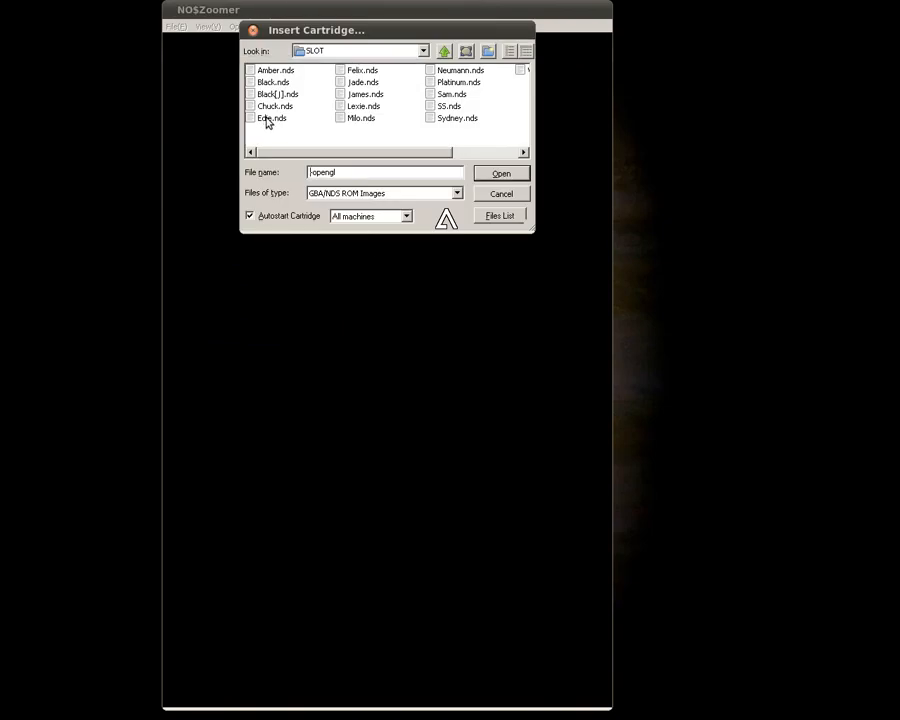
Load the chosen DS ROM from the SLOT folder and bring up the cheats list.
click(500, 172)
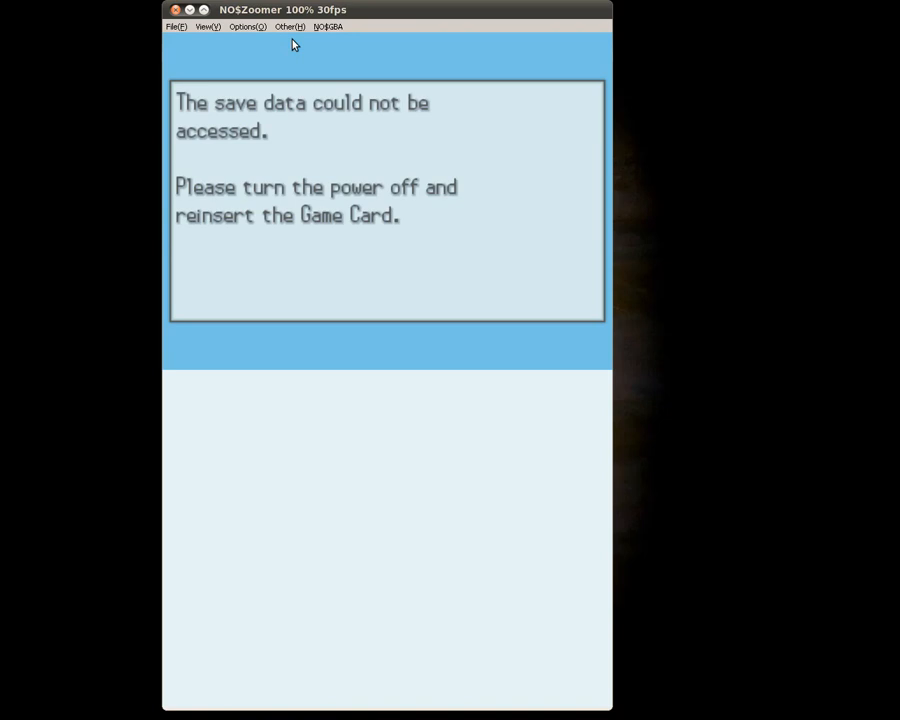
click(288, 26)
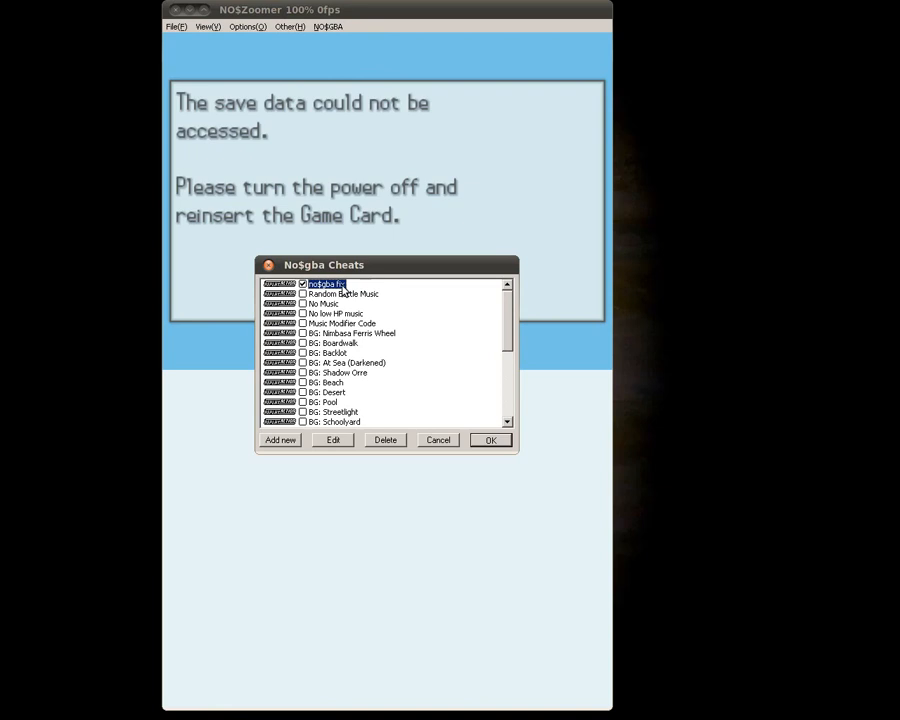
Tick the No Music and No low HP music cheats plus a battle background cheat.
click(324, 304)
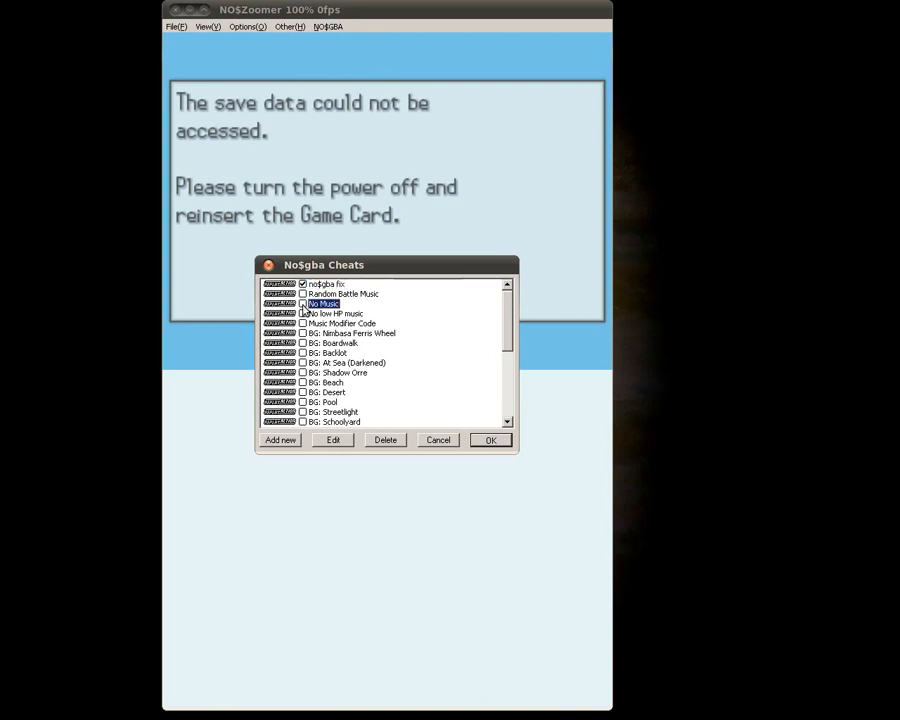
click(304, 314)
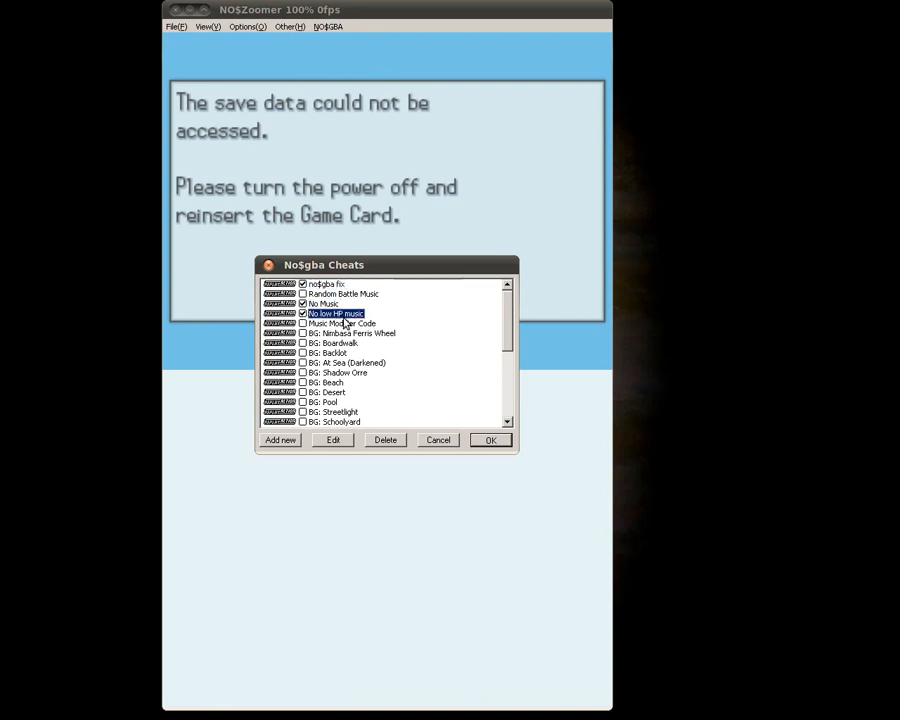
scroll(down, 3)
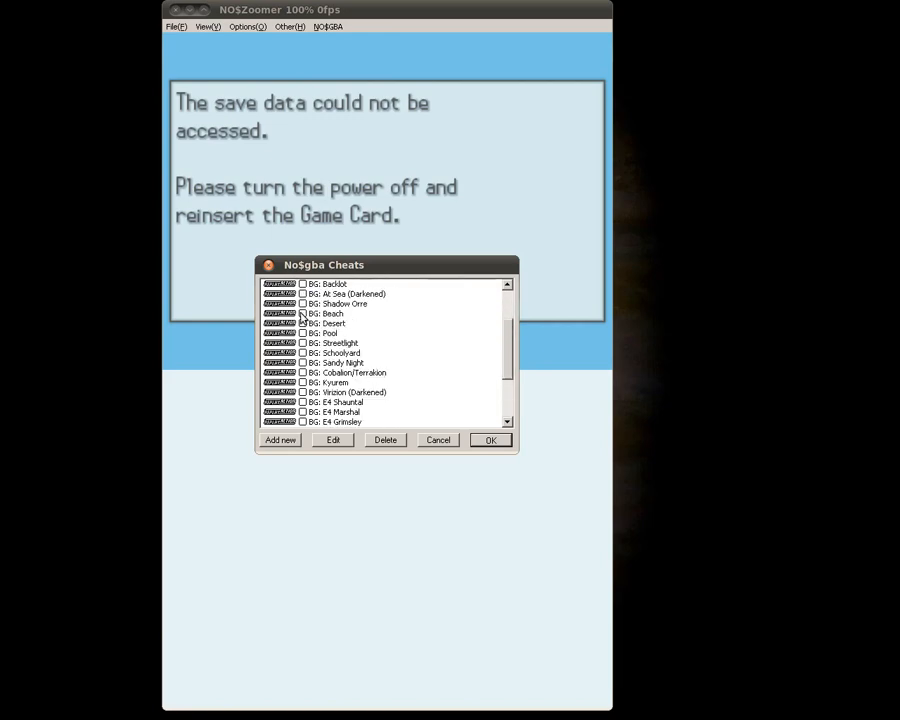
click(332, 324)
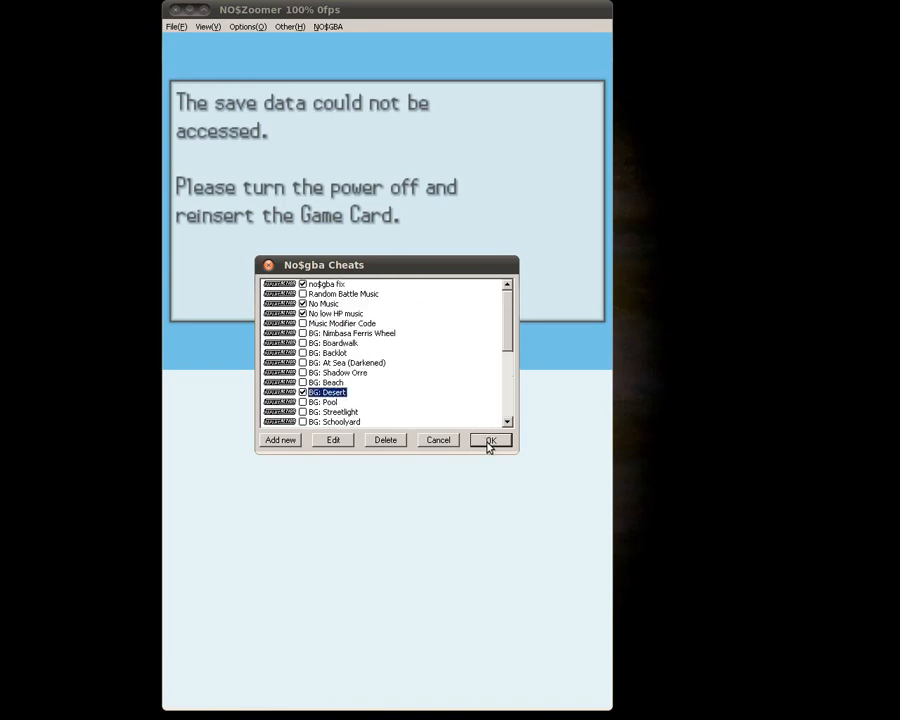
Confirm the cheats with OK, check the display options, and reset the game from the File menu.
click(488, 440)
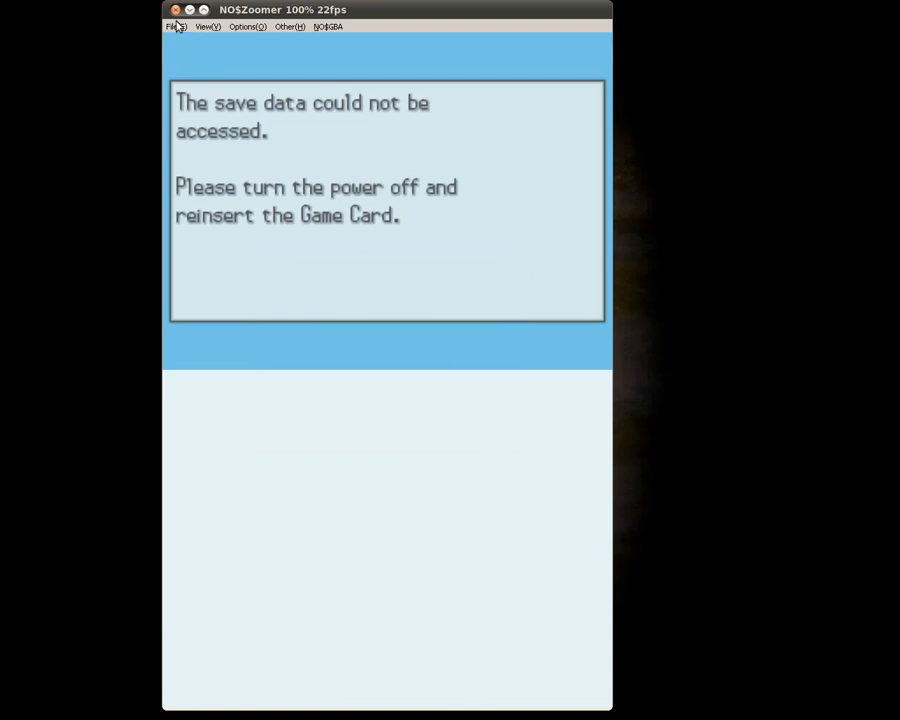
click(248, 26)
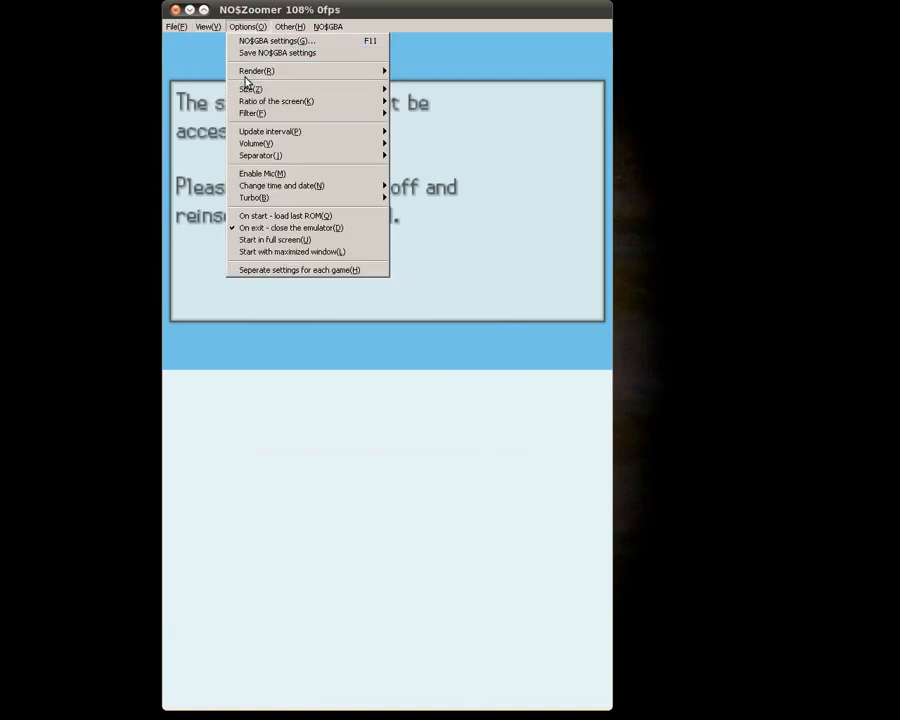
mouse_move(276, 100)
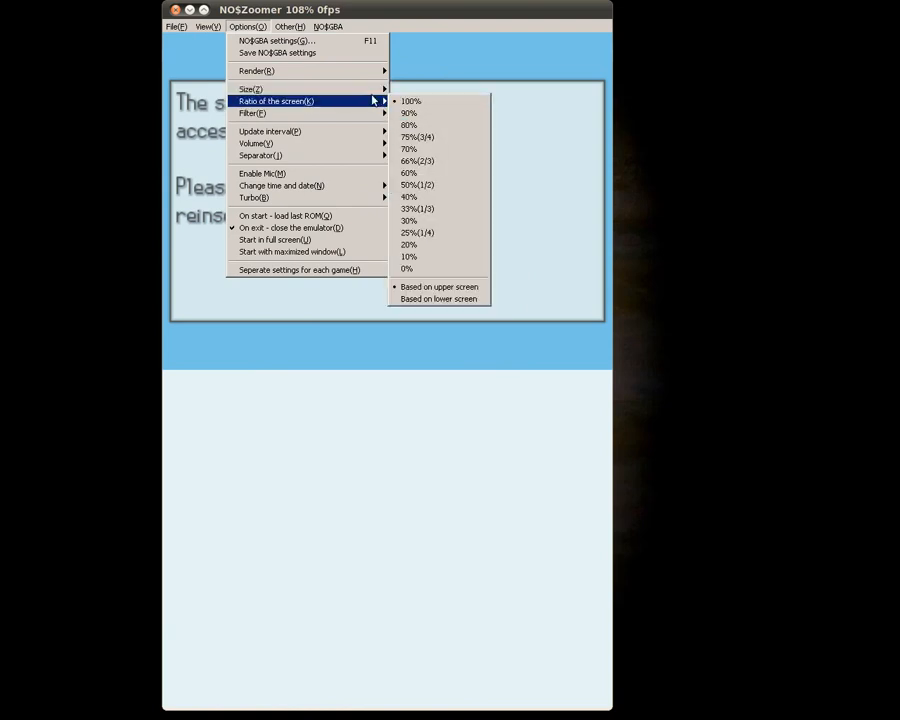
mouse_move(248, 88)
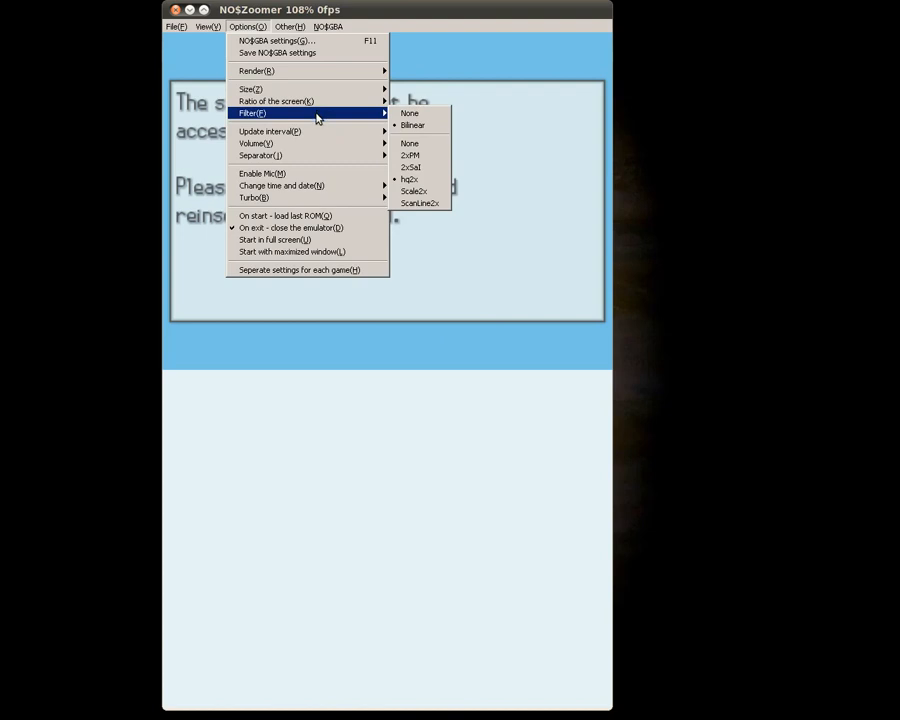
mouse_move(412, 124)
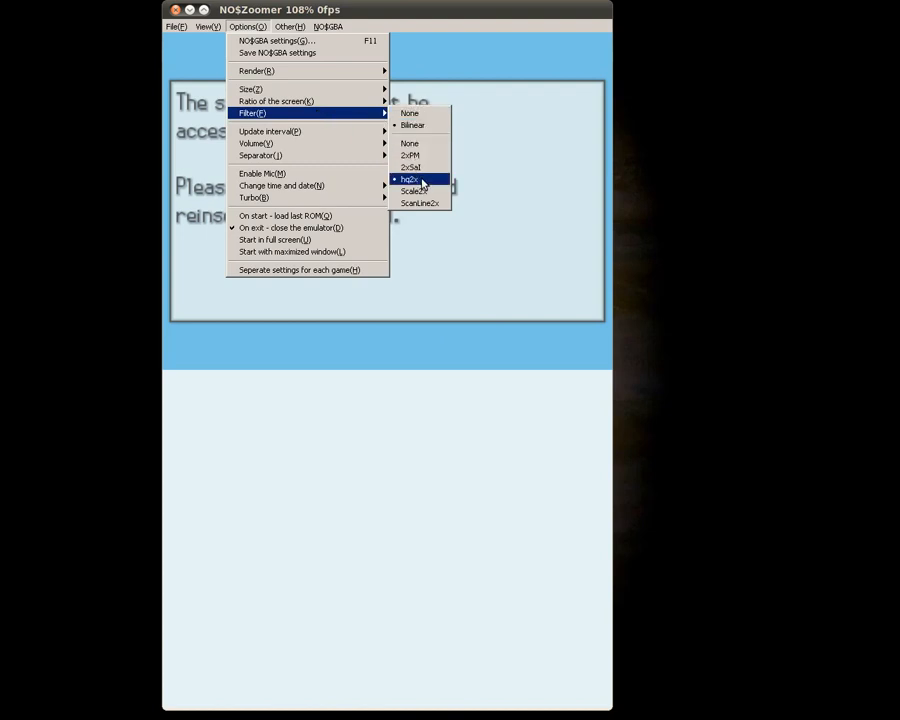
mouse_move(416, 168)
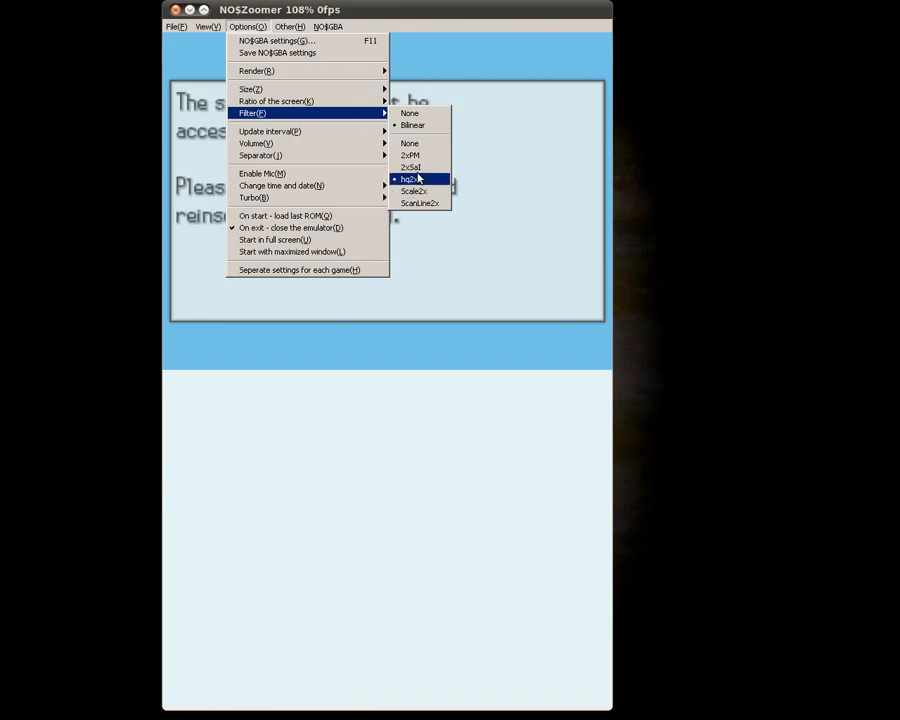
mouse_move(250, 88)
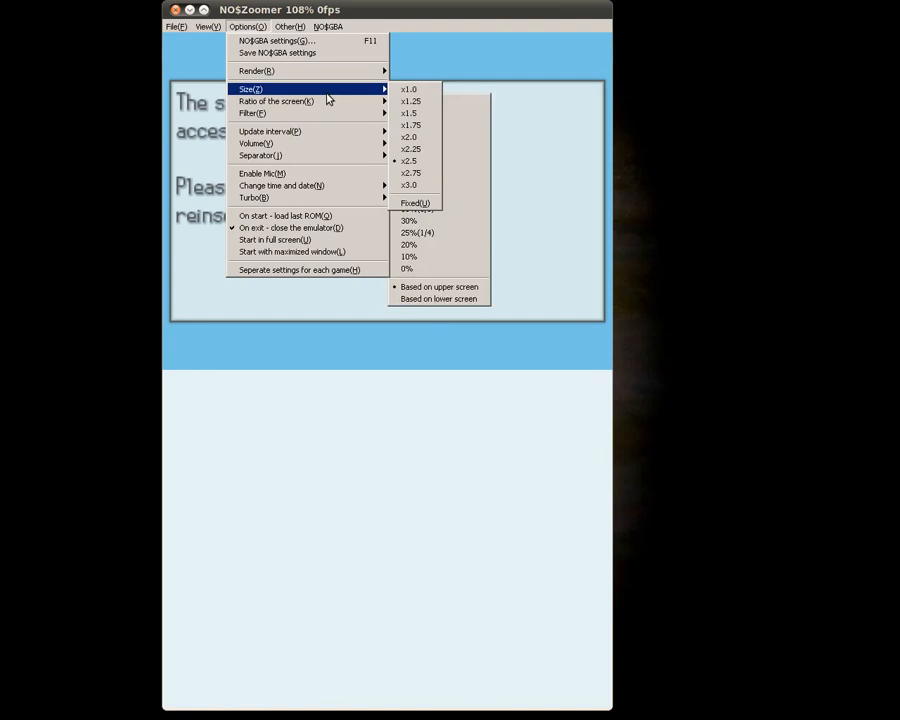
click(174, 26)
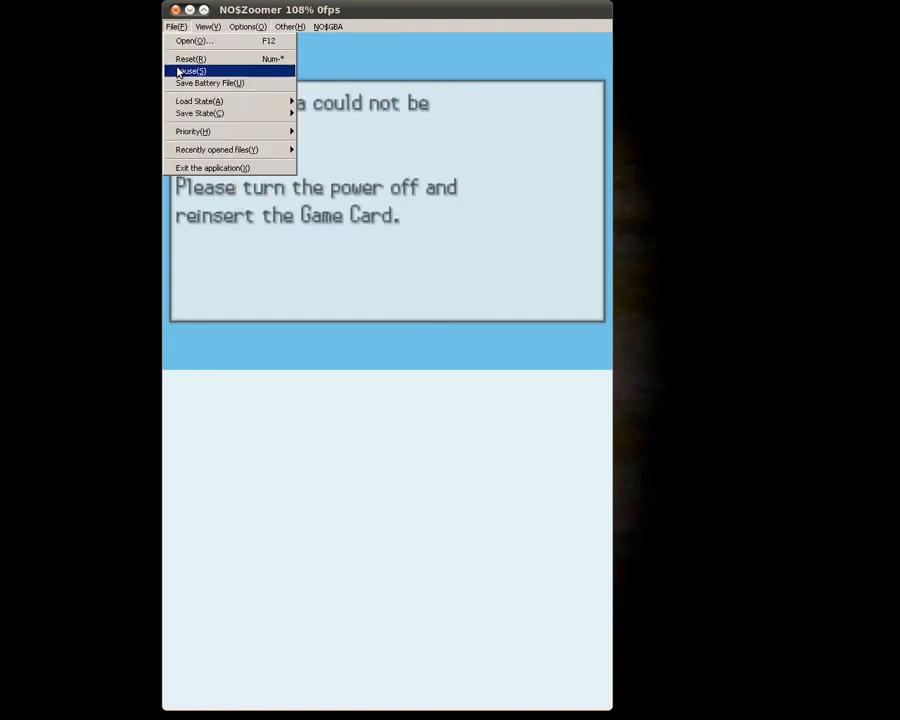
click(190, 70)
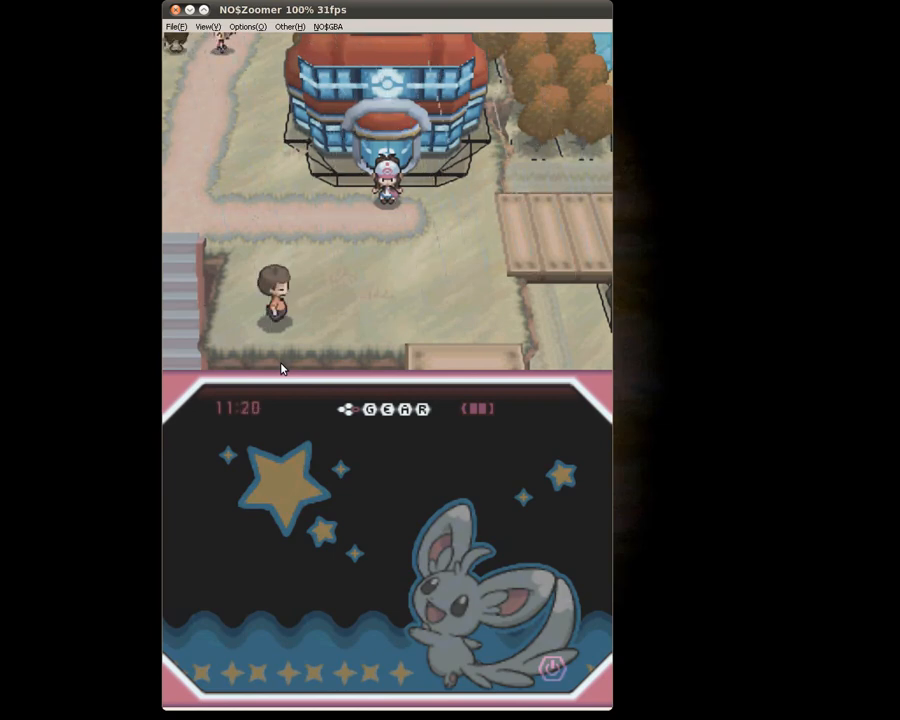
mouse_move(510, 396)
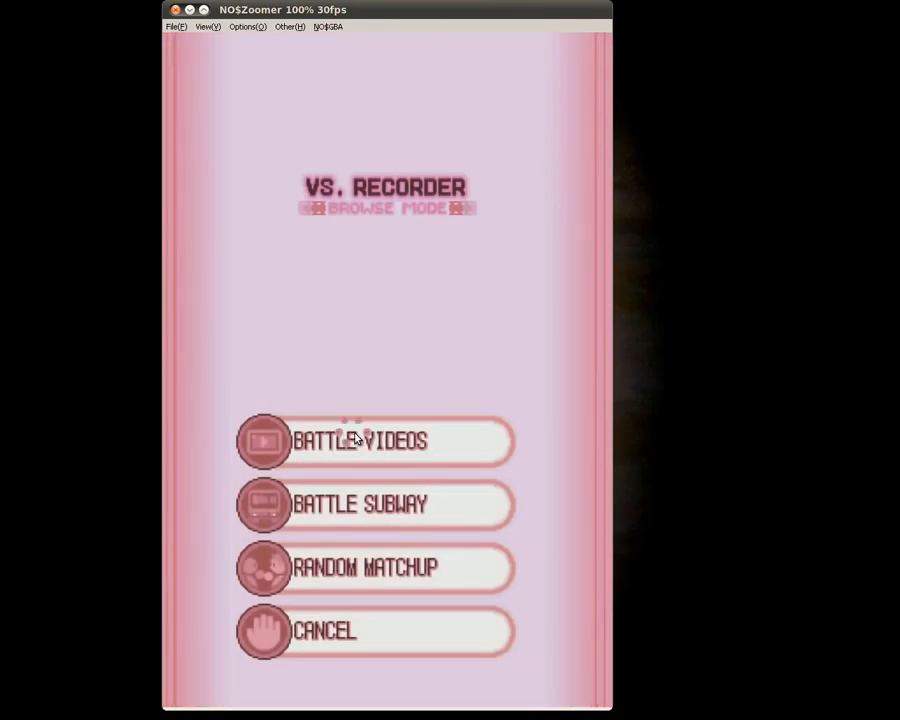
Browse Battle Videos, pick Edie's Colosseum Single video and start its playback.
click(360, 442)
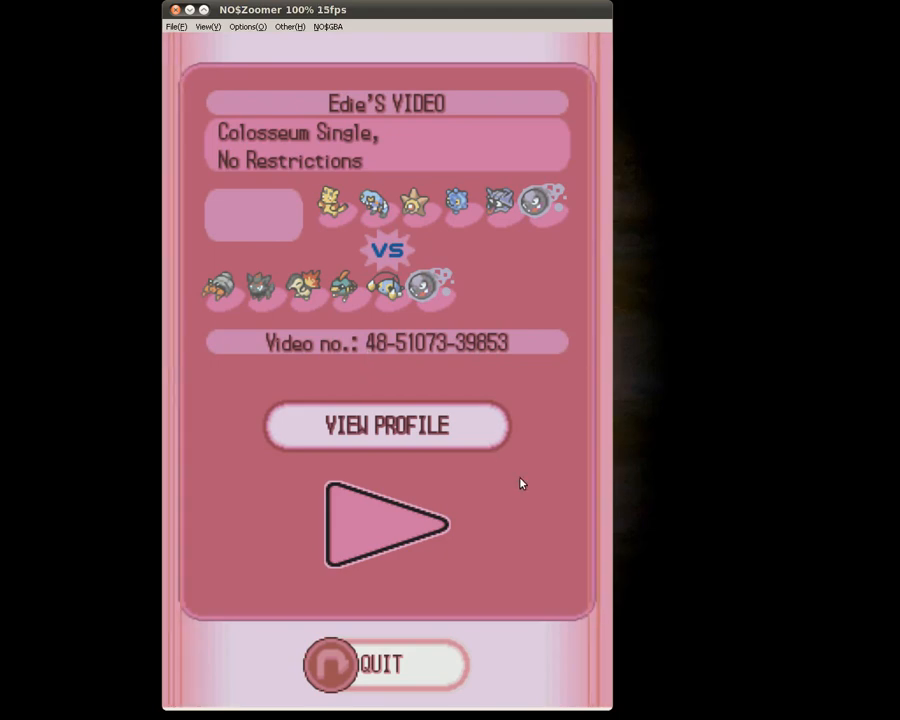
mouse_move(504, 520)
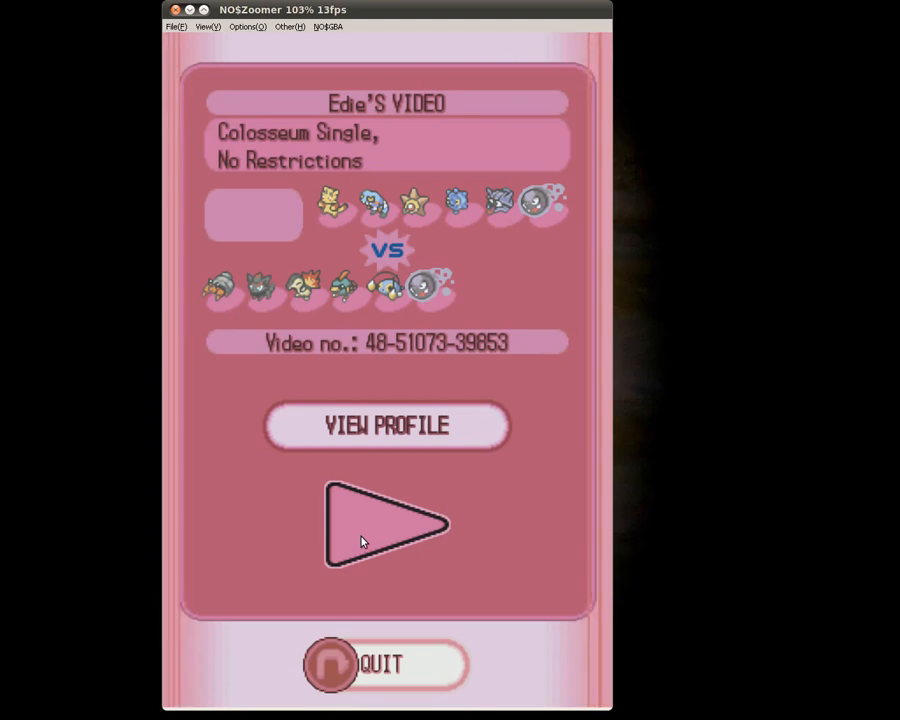
click(386, 524)
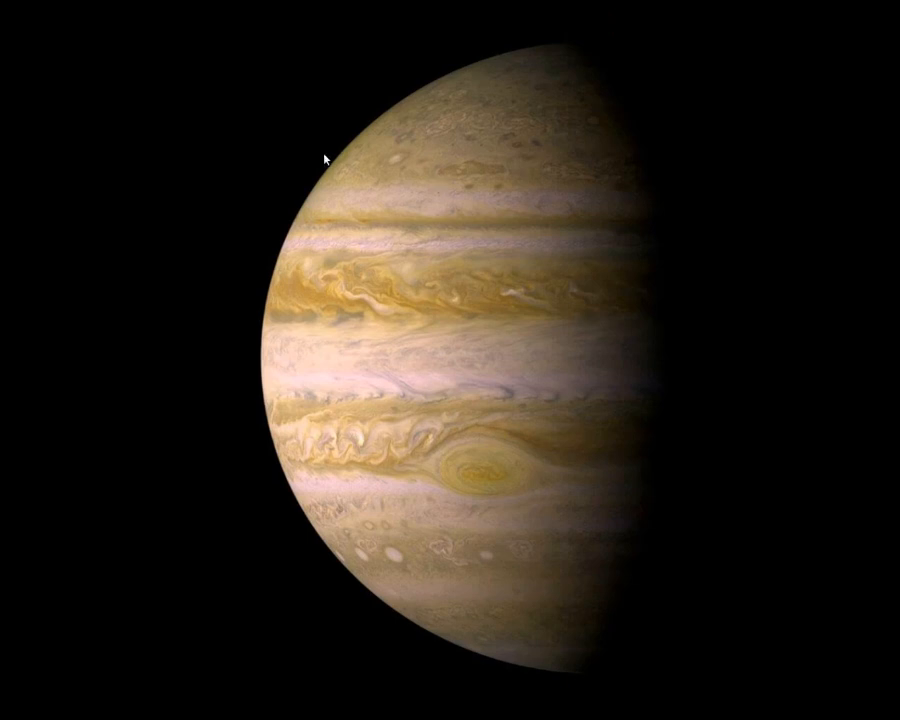
mouse_move(108, 256)
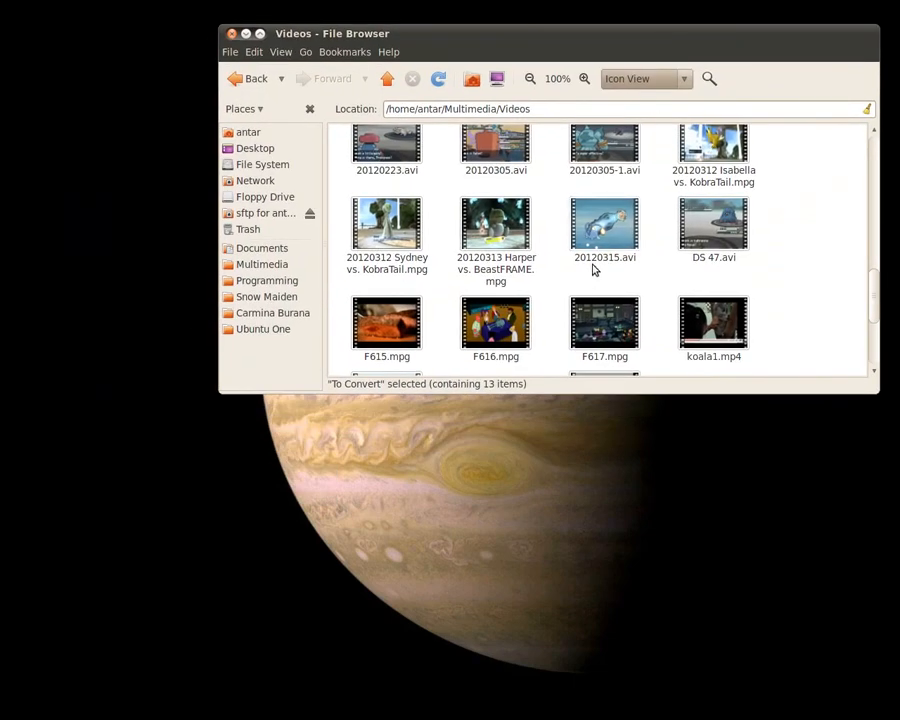
Open 20120315.avi with Avidemux (GTK+) from the right-click Open With menu.
click(604, 224)
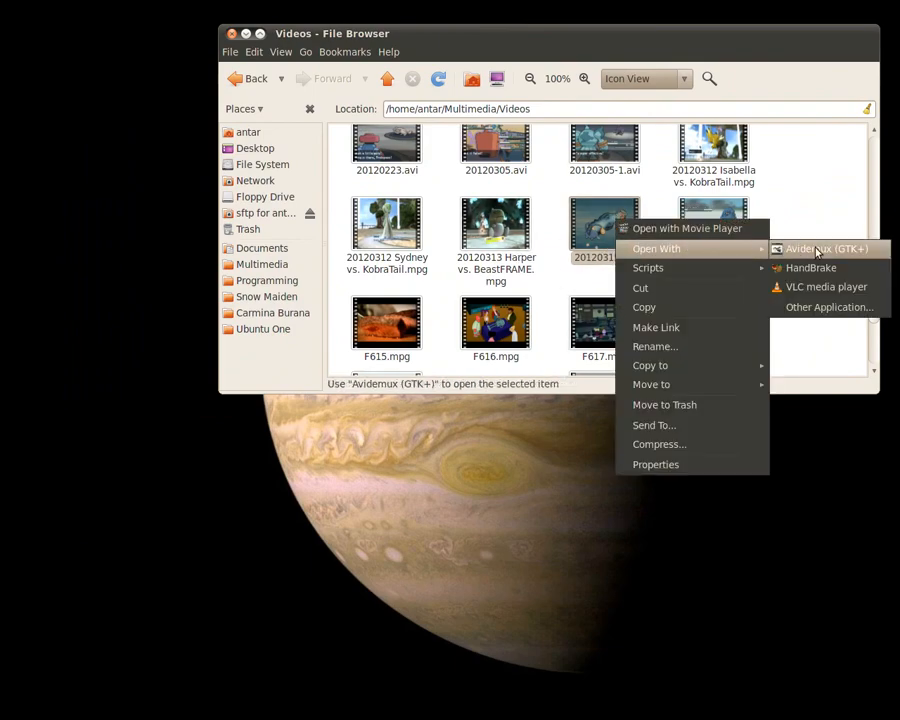
click(824, 248)
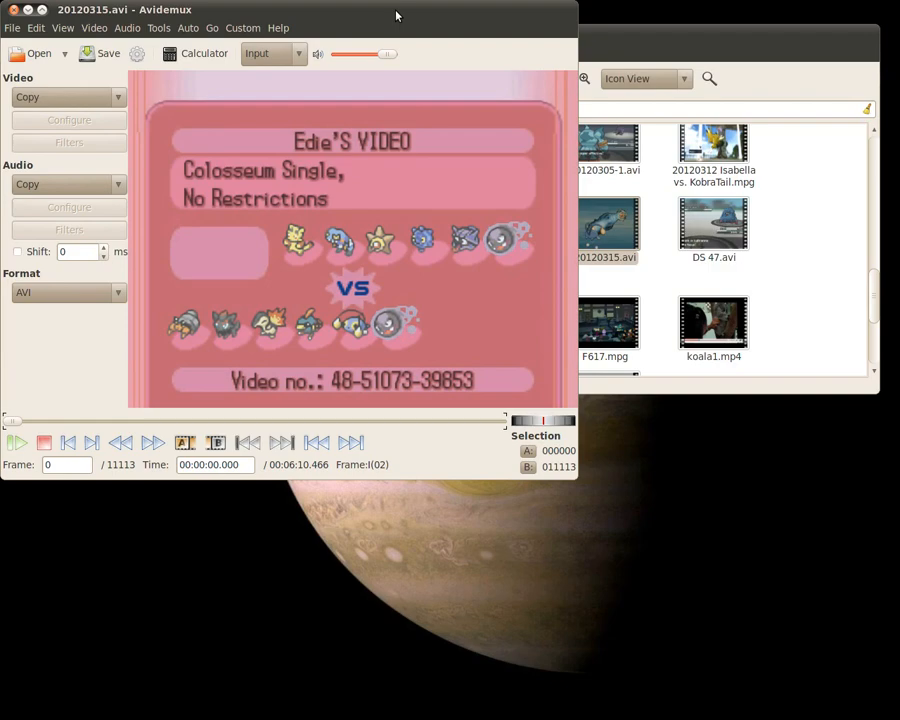
mouse_move(92, 360)
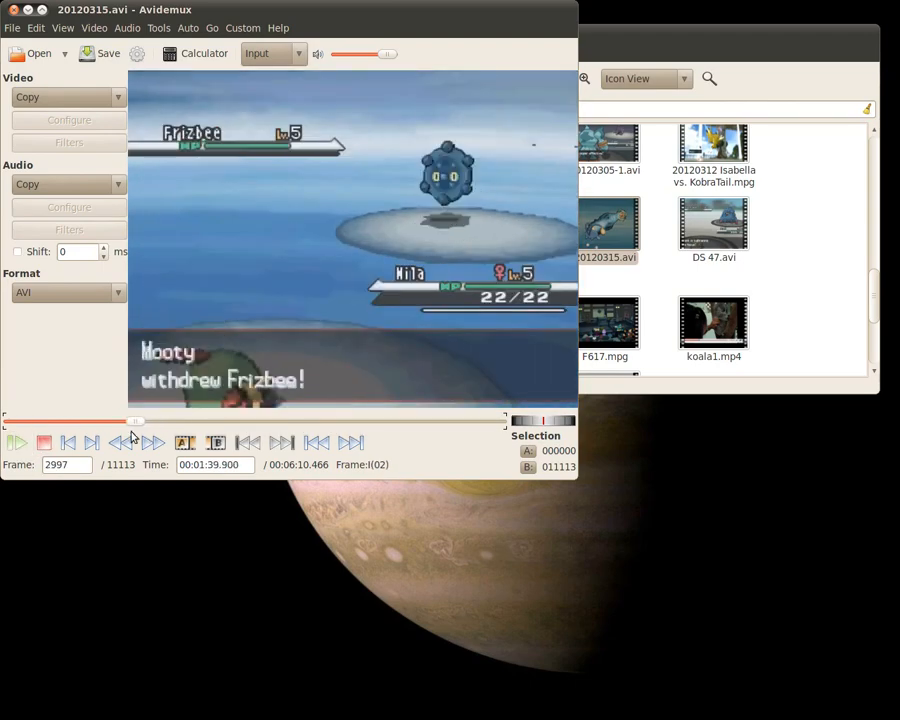
Export the clip's audio track via Audio > Save as audio.mp3 in raw, replacing the old file.
click(128, 28)
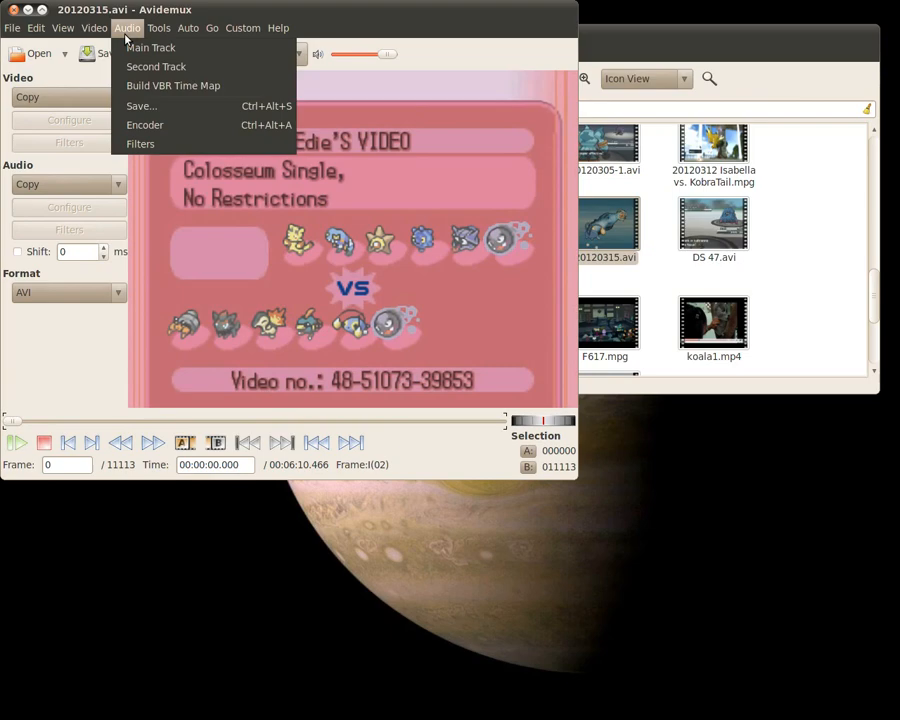
click(140, 104)
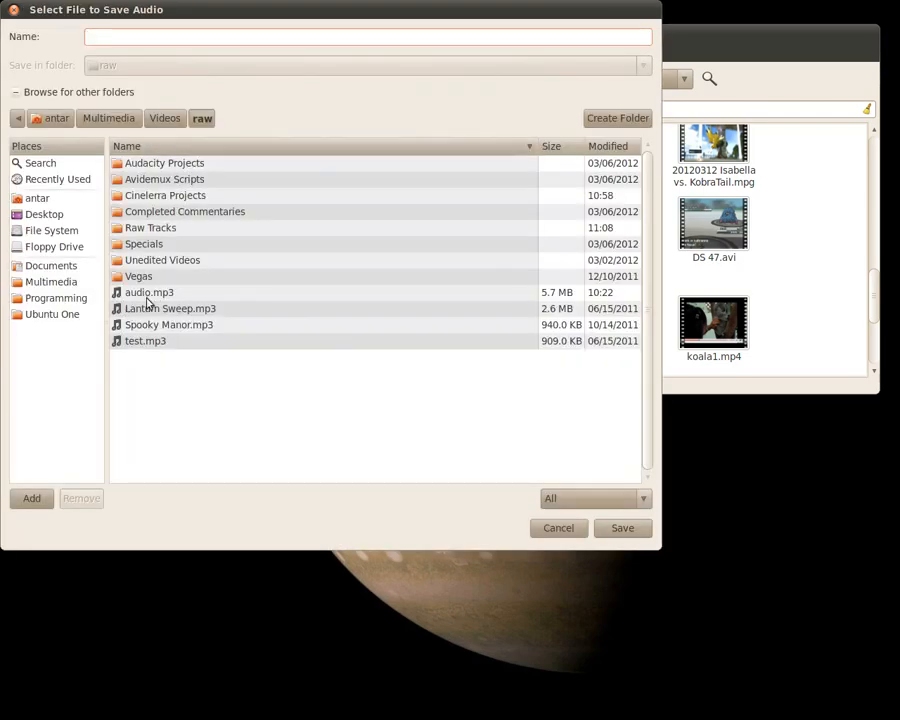
click(620, 528)
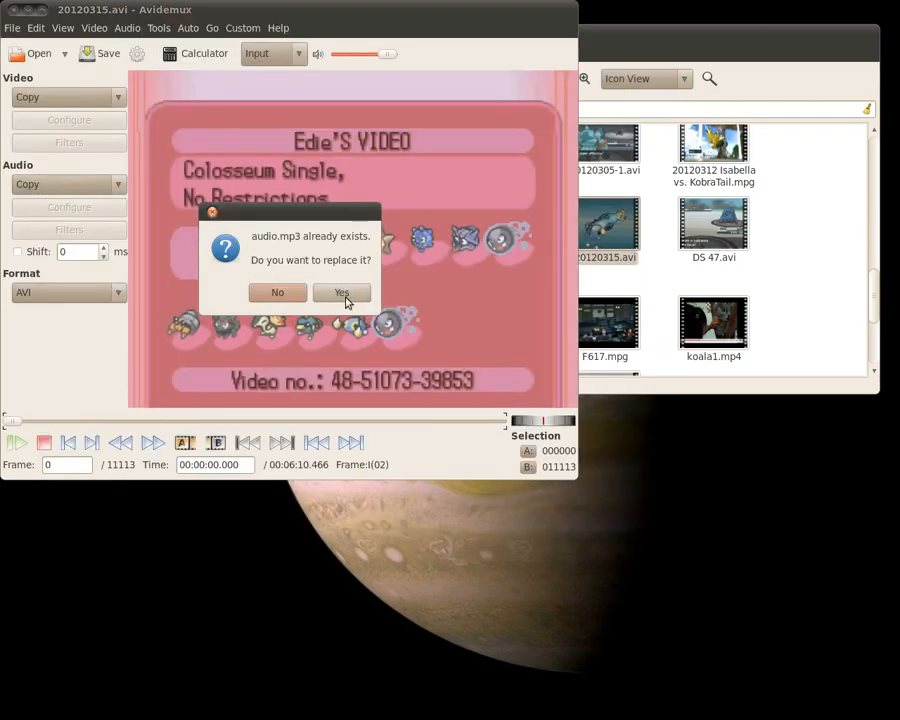
click(342, 292)
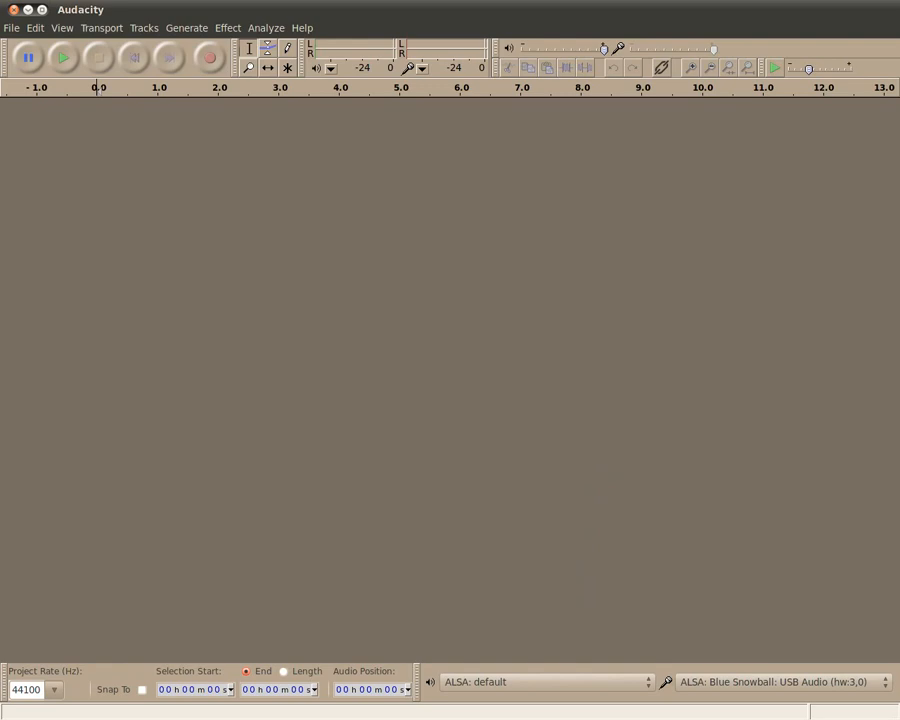
mouse_move(248, 152)
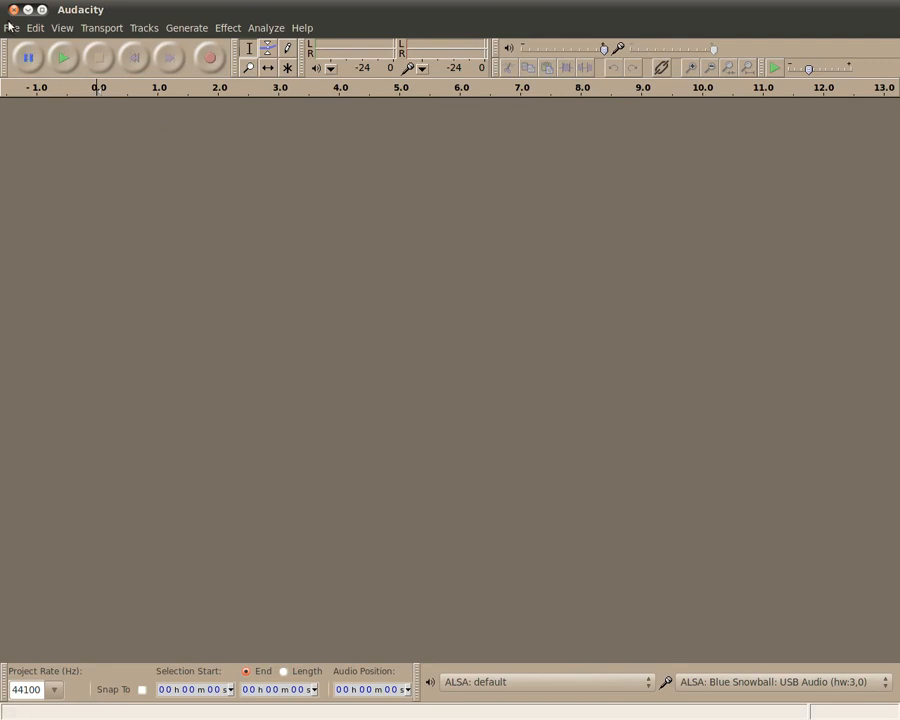
Open audio.mp3 from the raw folder as a six-minute stereo track.
click(12, 28)
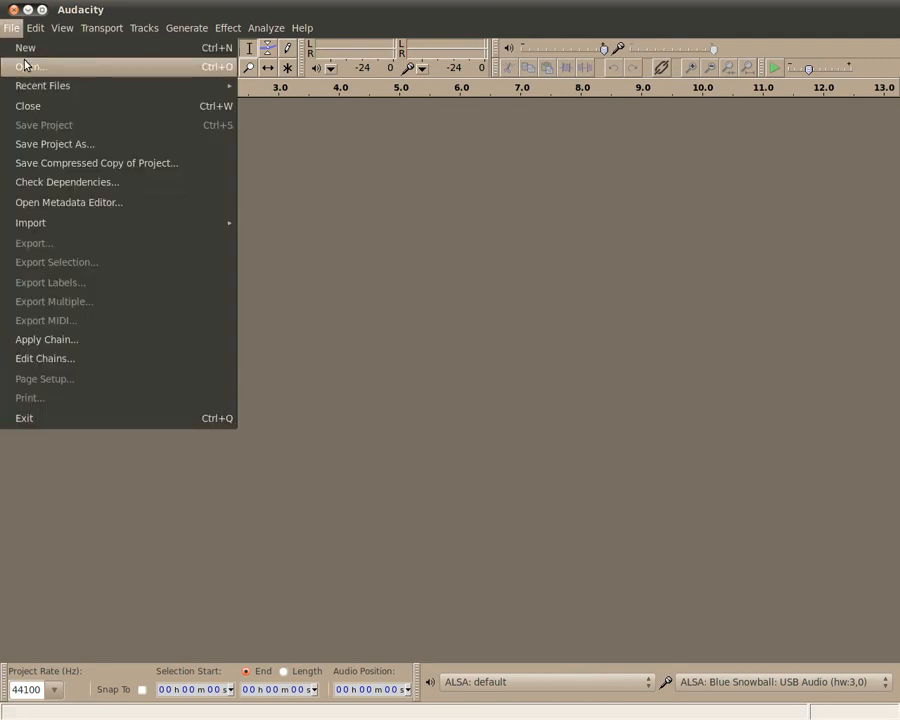
click(28, 68)
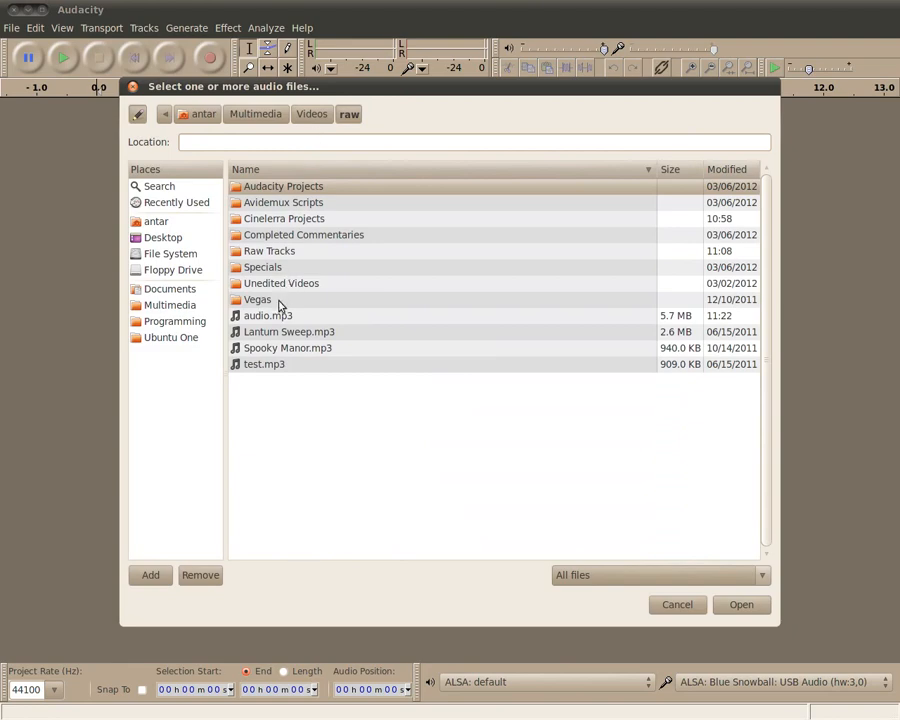
click(676, 604)
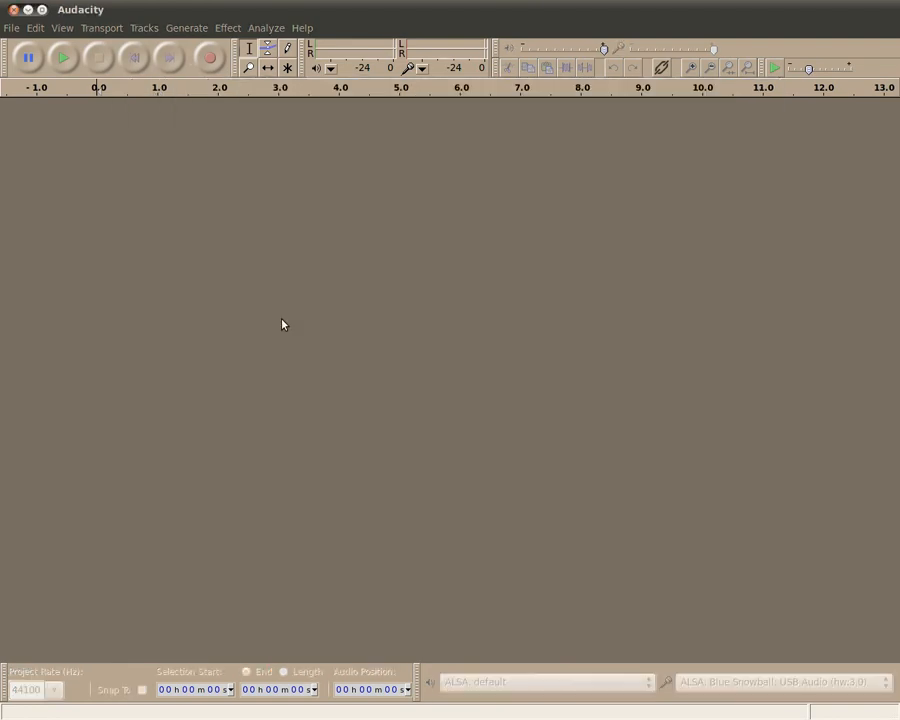
click(12, 28)
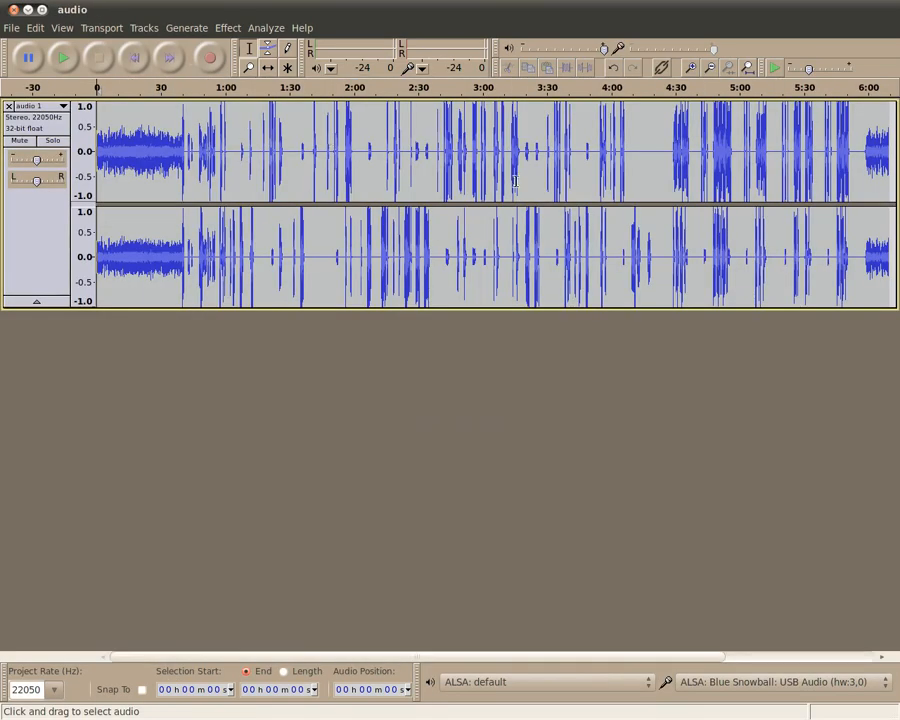
mouse_move(512, 176)
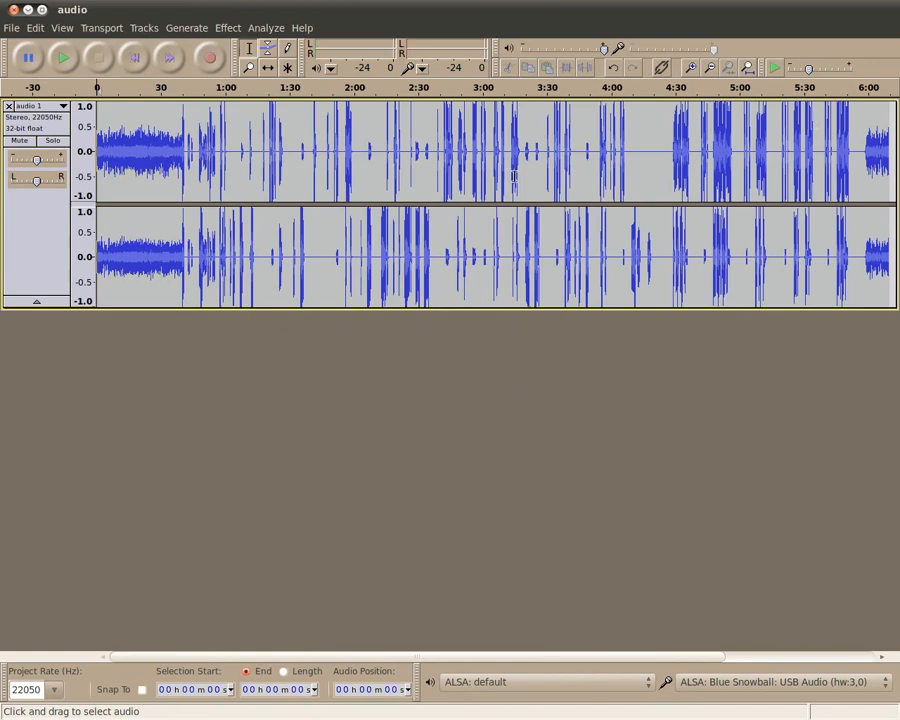
mouse_move(824, 180)
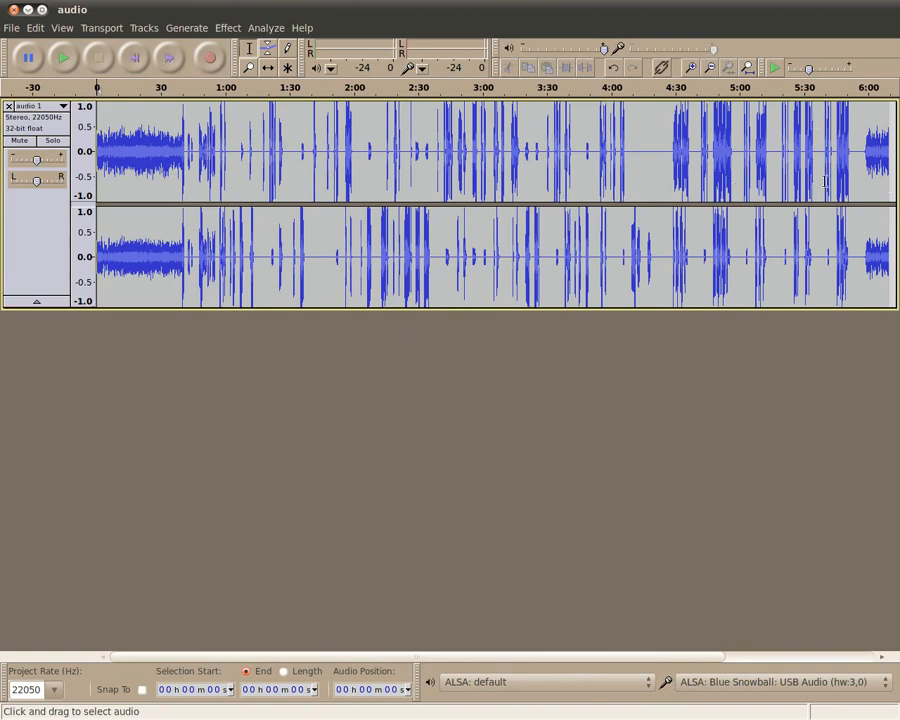
mouse_move(732, 178)
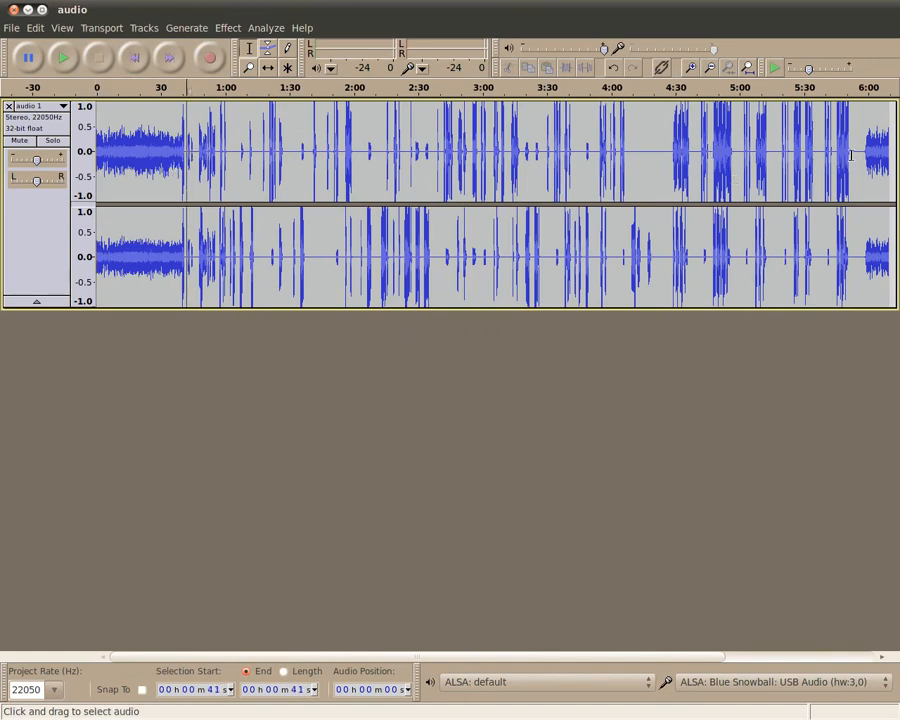
Select where the speech begins and zoom with Fit Selection to locate its start and end times.
drag(118, 150, 176, 150)
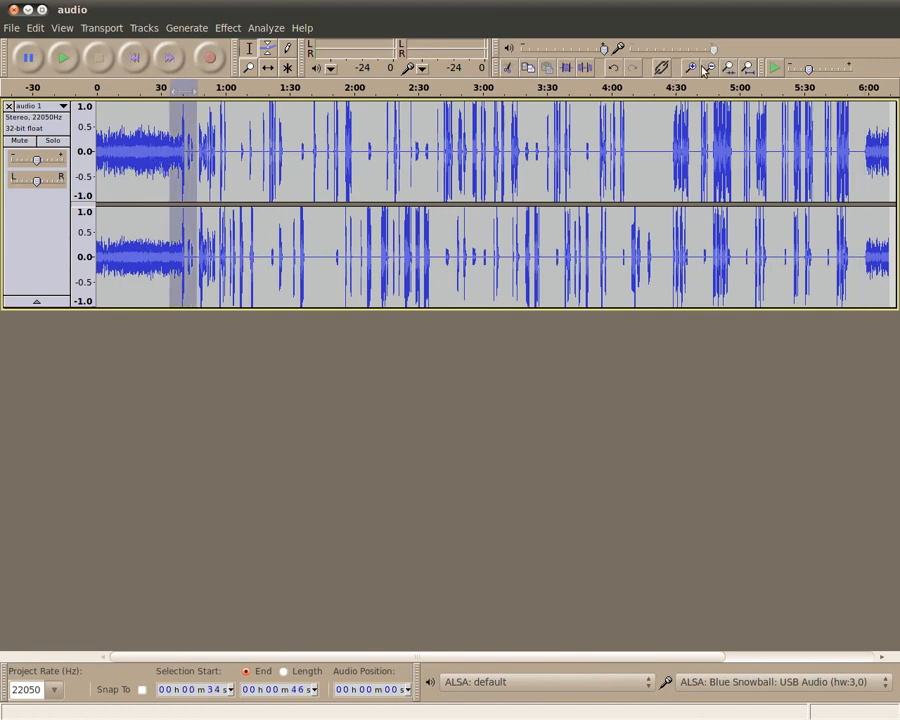
mouse_move(728, 68)
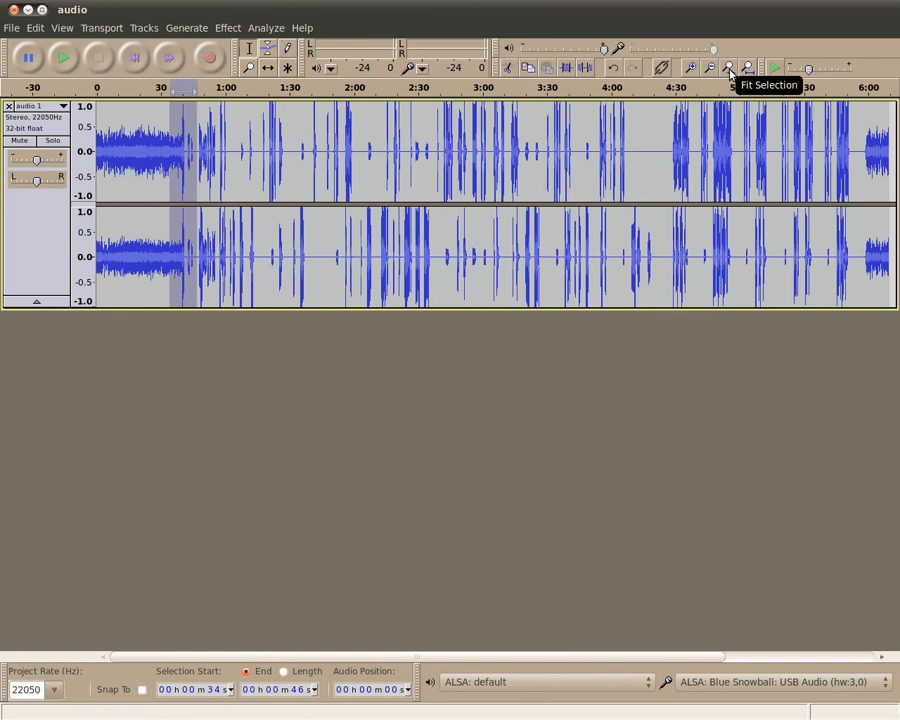
click(728, 68)
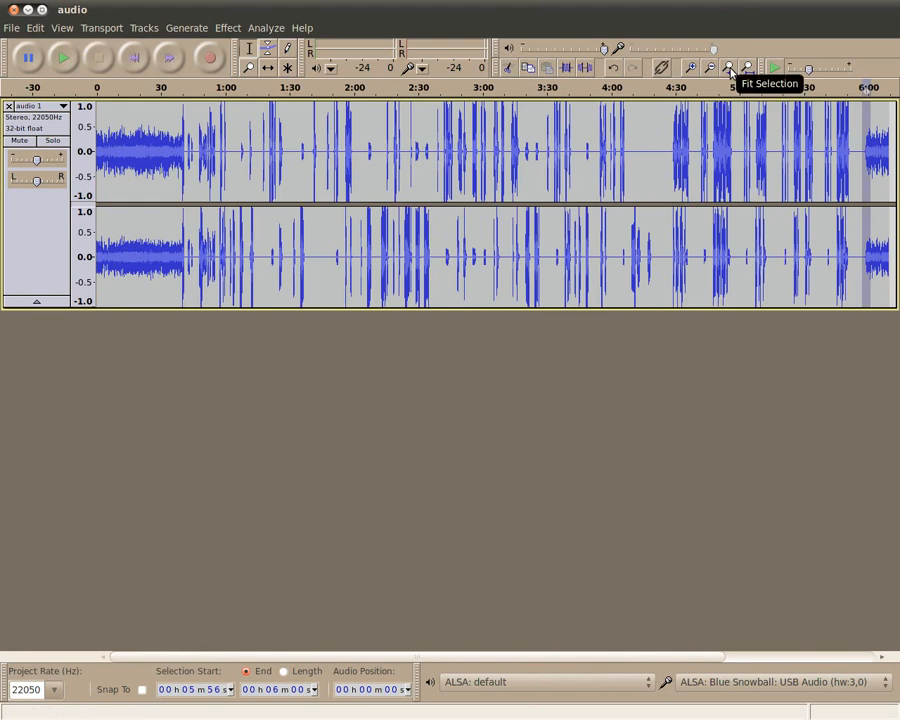
click(728, 68)
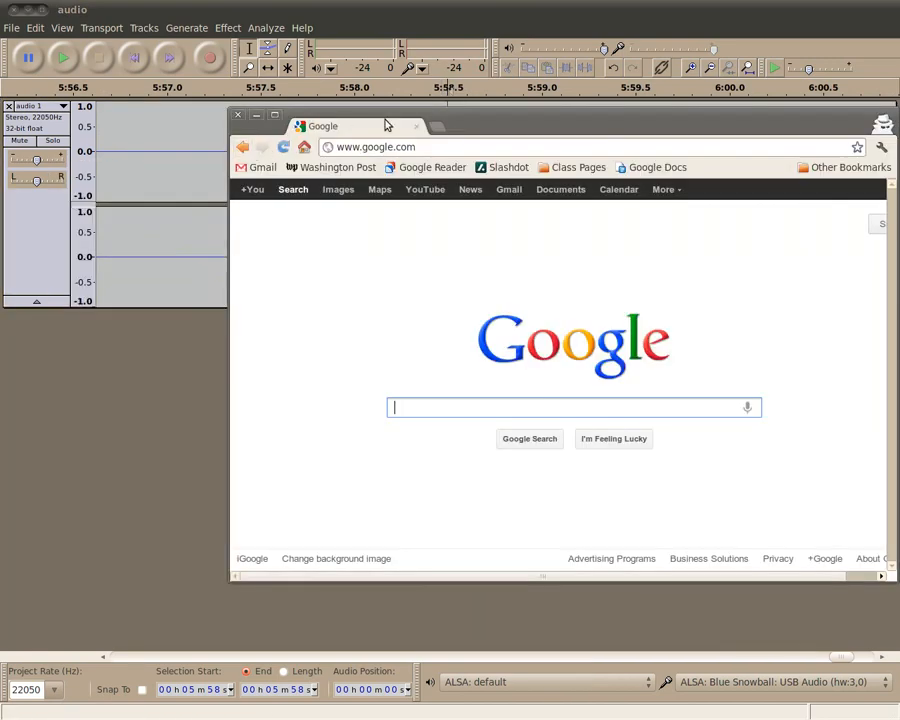
mouse_move(400, 228)
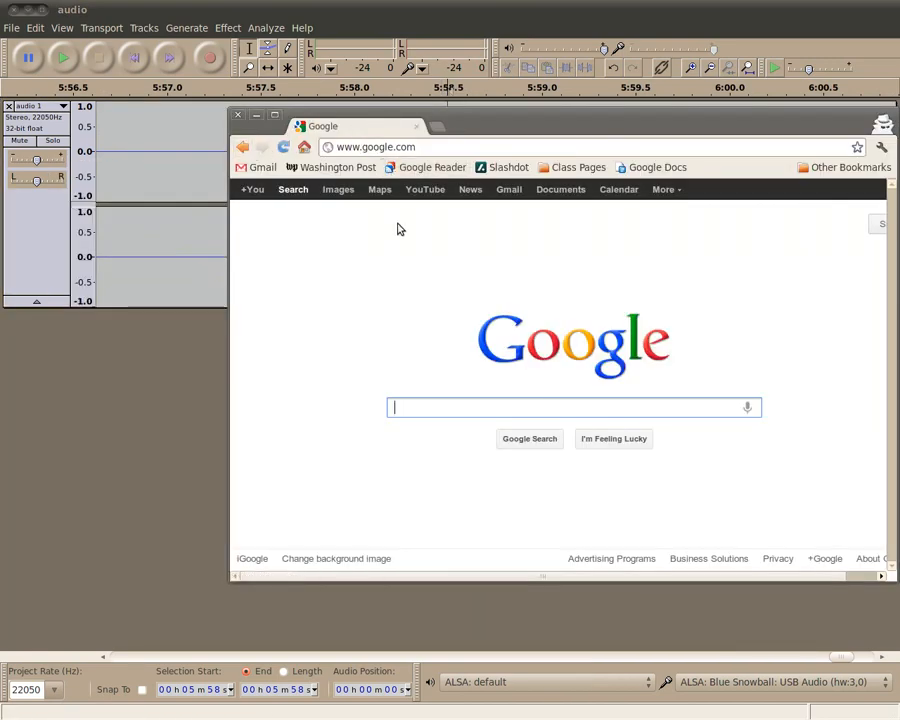
Search '(5 minutes 58.5 seconds) - (41 seconds)' to get about 5.29 minutes.
text(((()
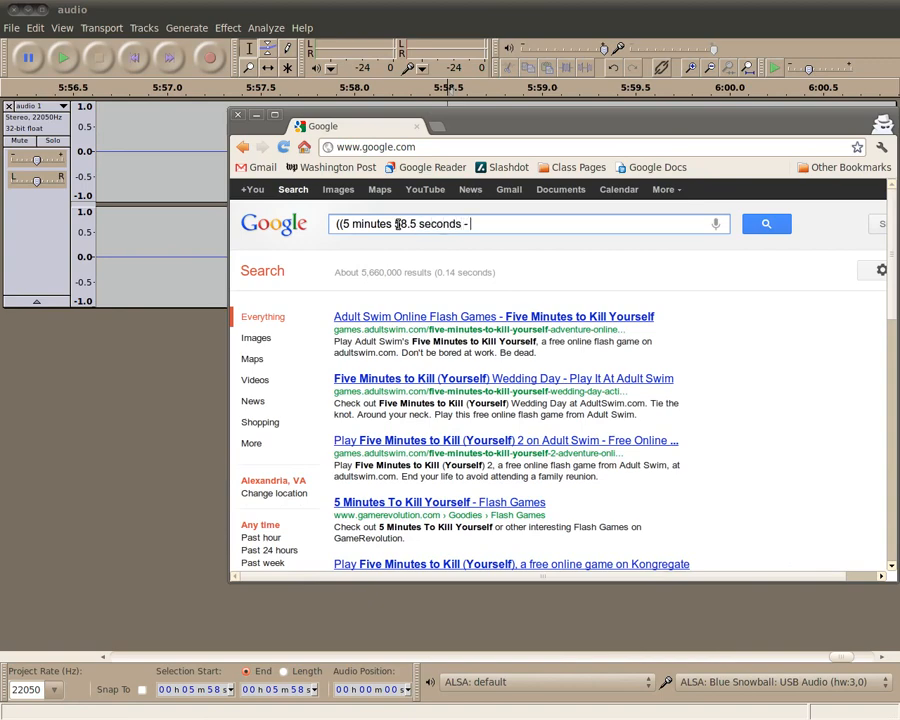
text(- 41 seconds)
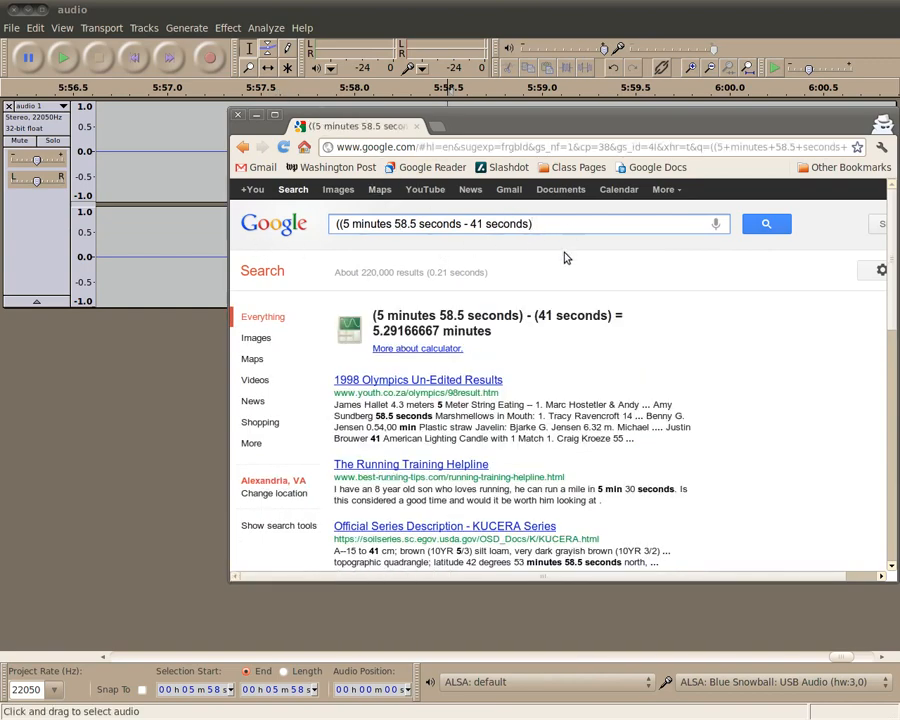
mouse_move(444, 308)
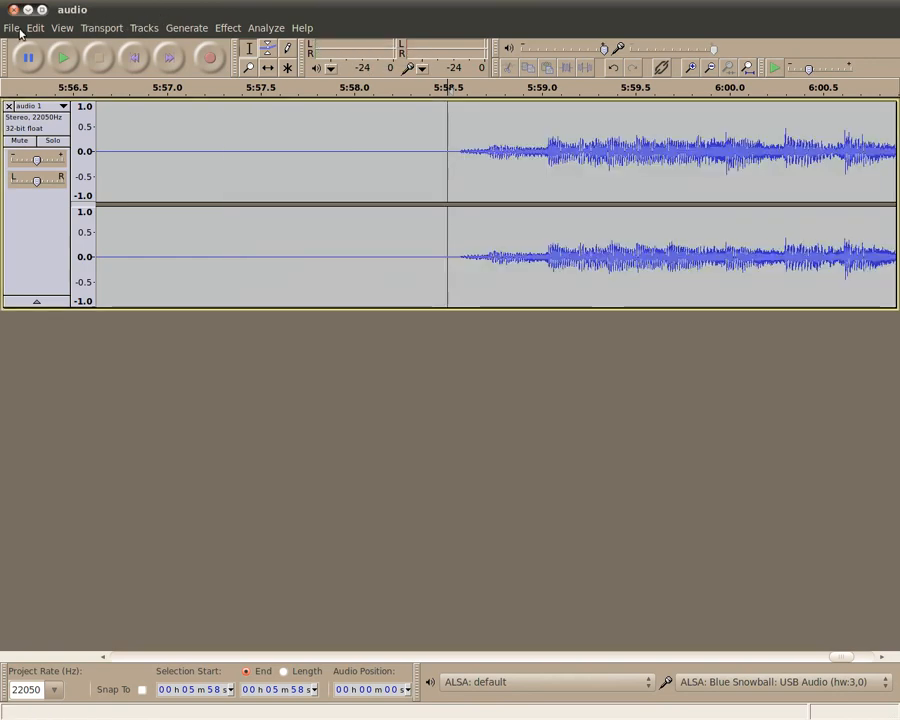
Import a second audio file via File > Import > Audio as a new stereo track below the commentary.
click(12, 28)
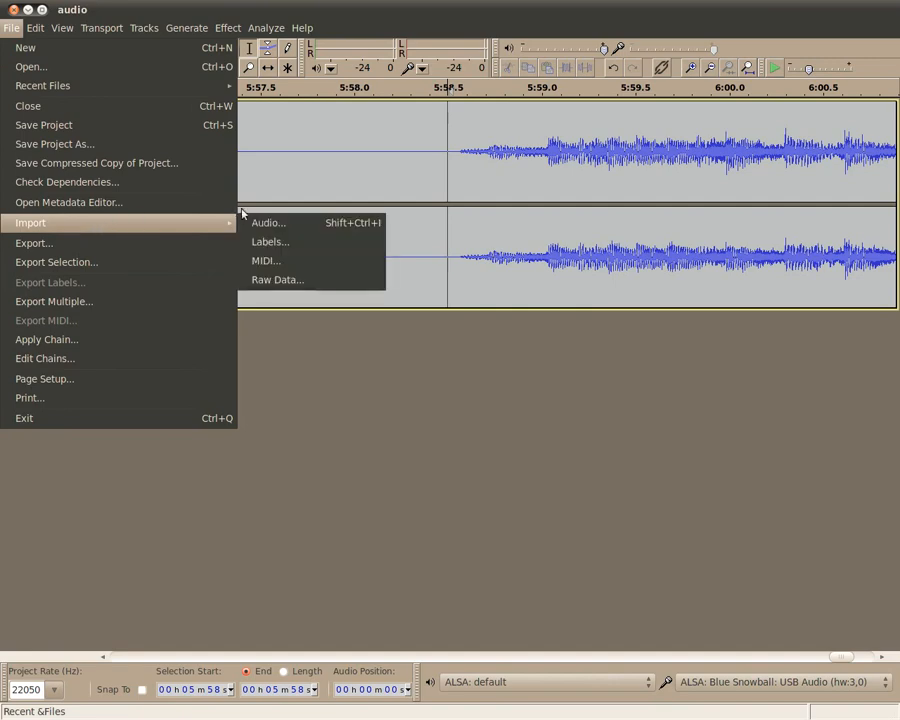
click(268, 222)
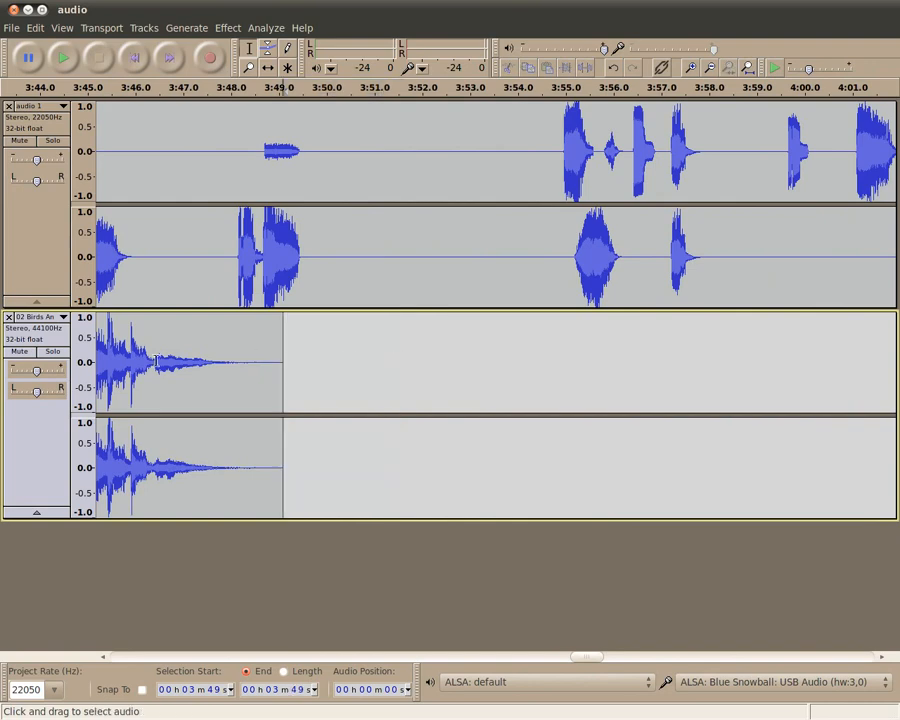
click(284, 364)
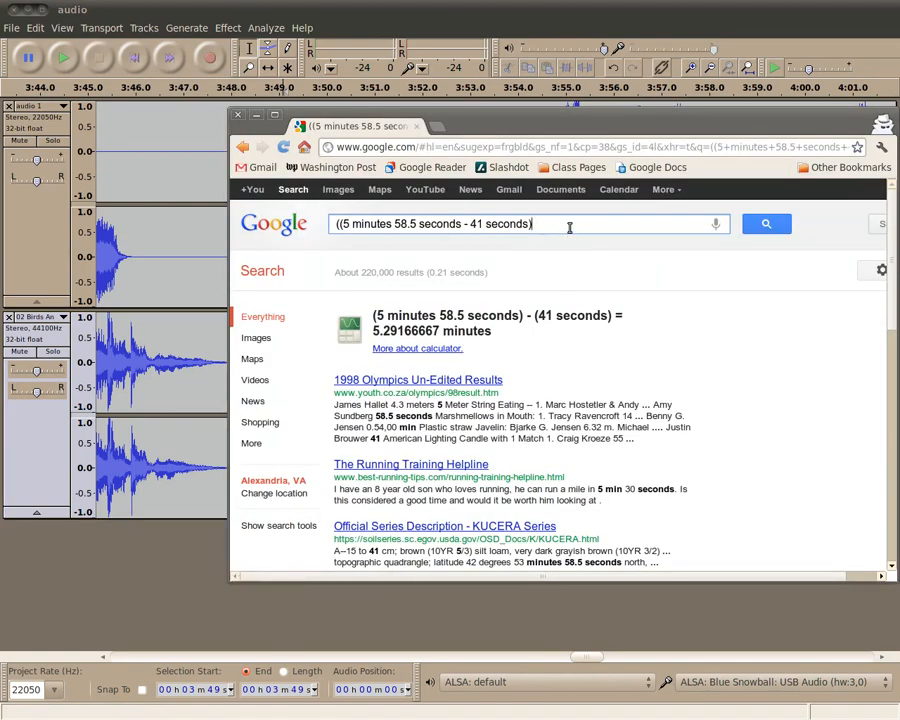
Extend the Google query with '(3 min 9 seconds)' divisor to get the duration ratio 1.76388889.
text((3 minutes 4)
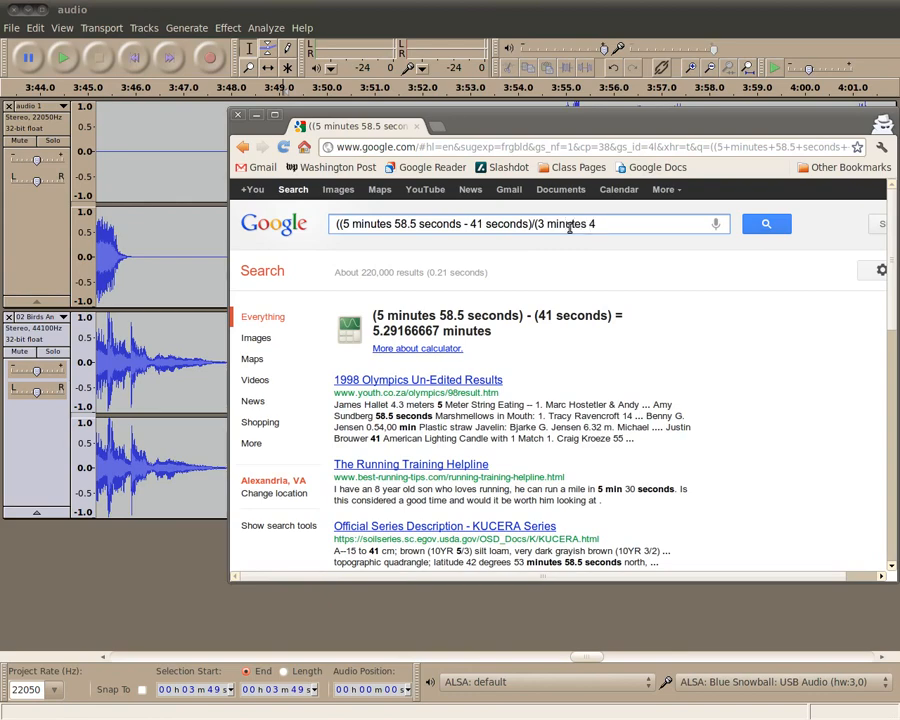
text(9 s)
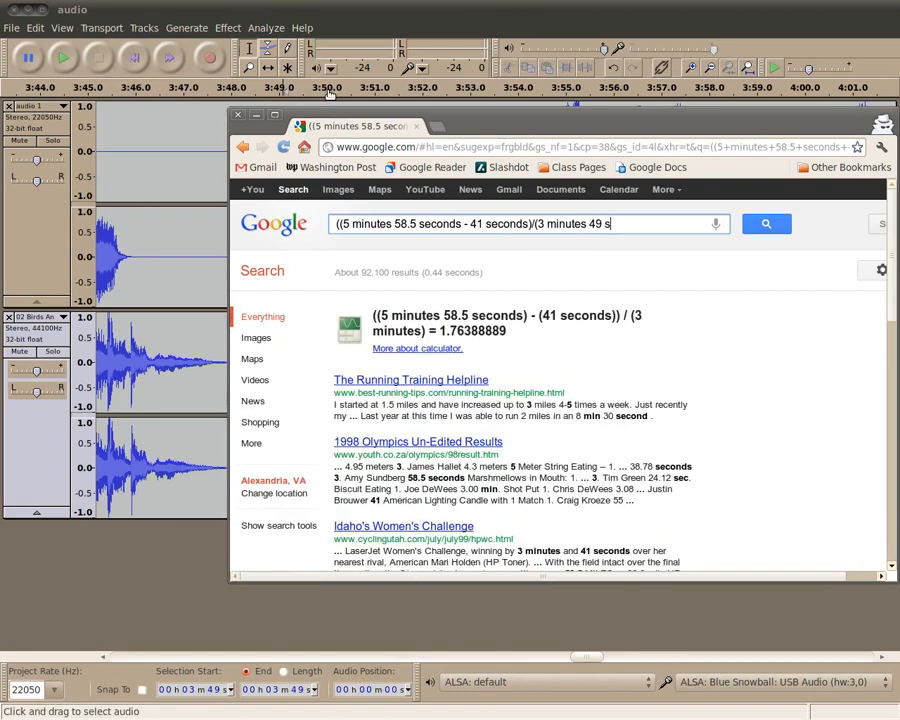
text(econds)
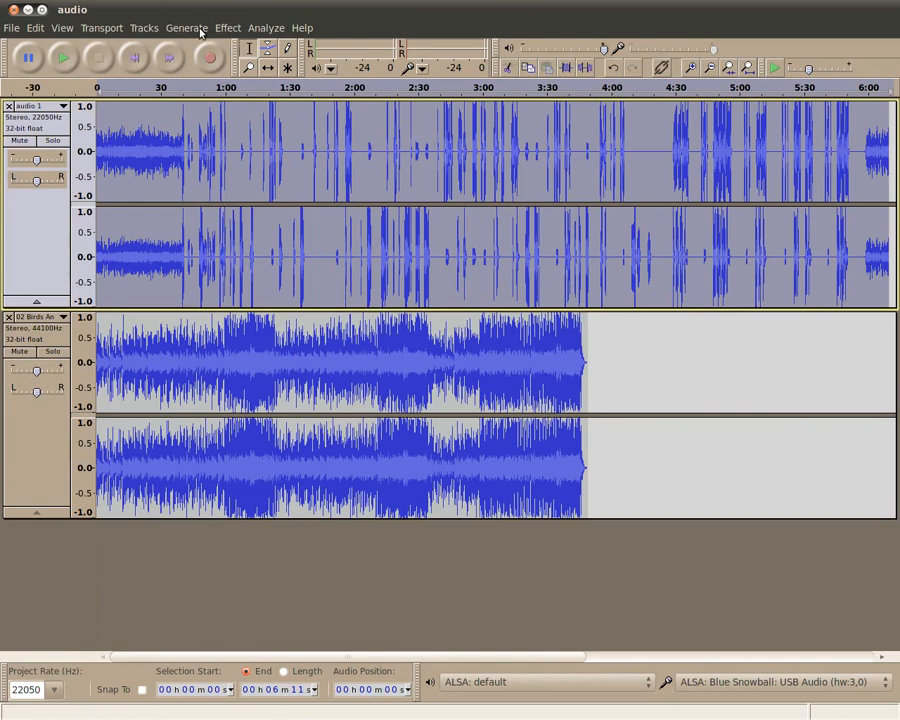
Apply Change Speed with a 38.646 percent change to the music track.
click(228, 28)
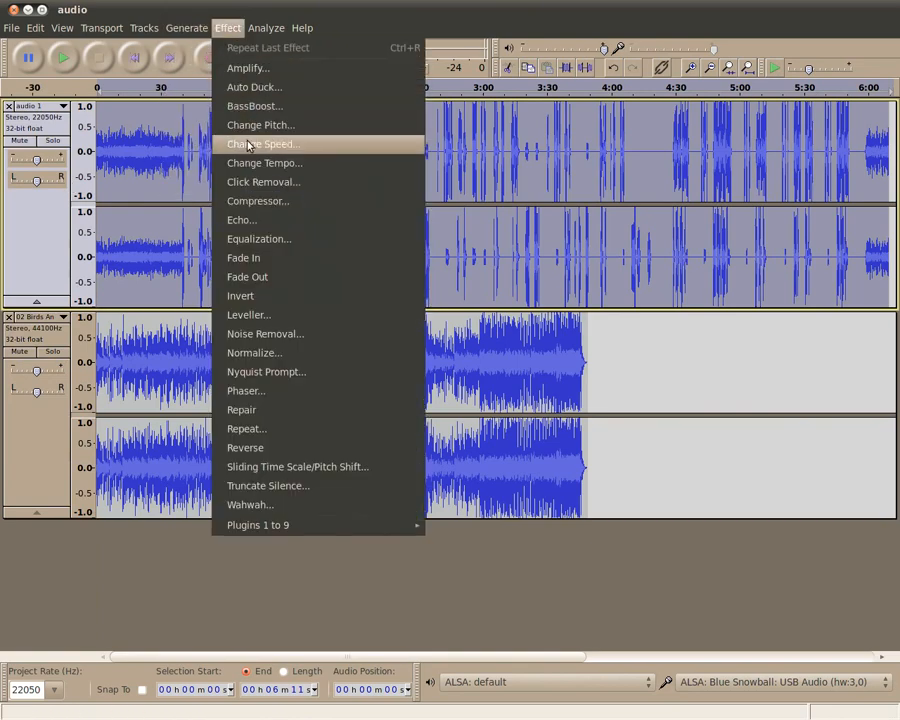
click(262, 144)
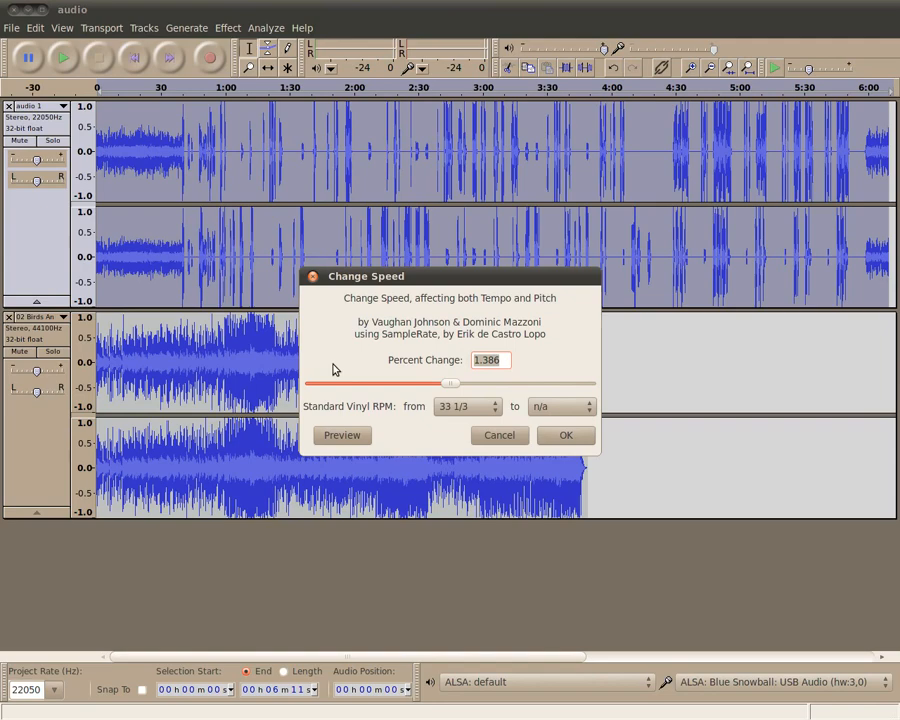
text(38)
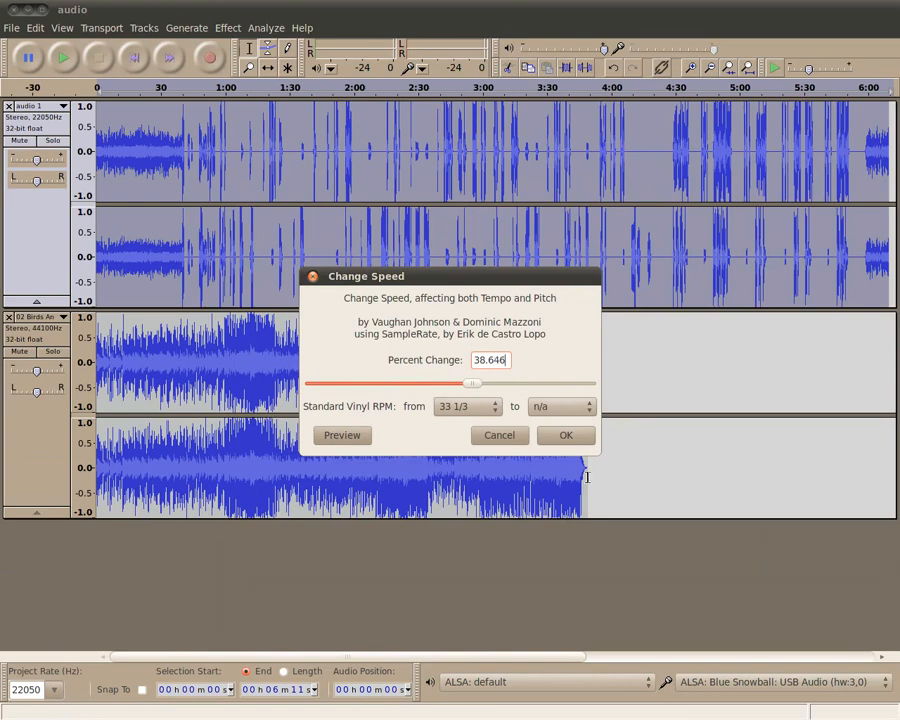
click(564, 434)
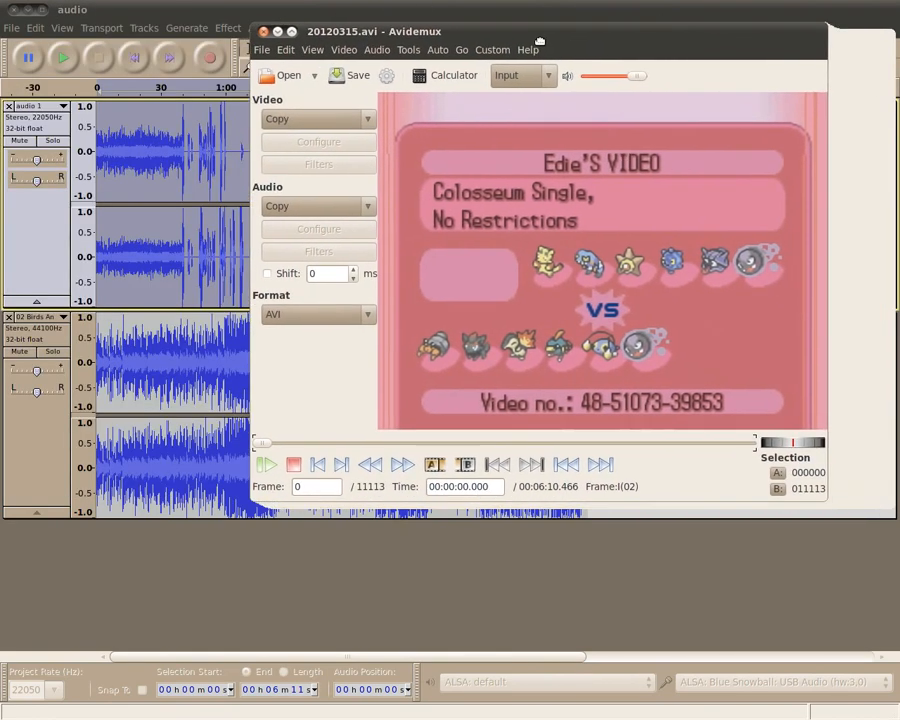
Set a custom frame rate multiplying by 30 so the clip runs 4:47 at 41.594 fps.
click(344, 48)
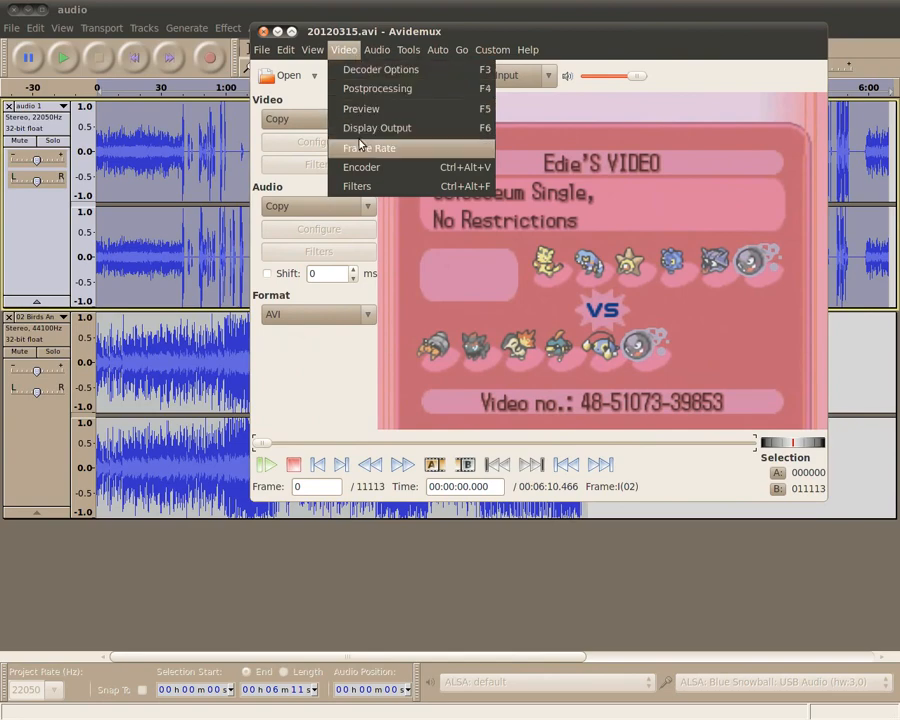
click(368, 148)
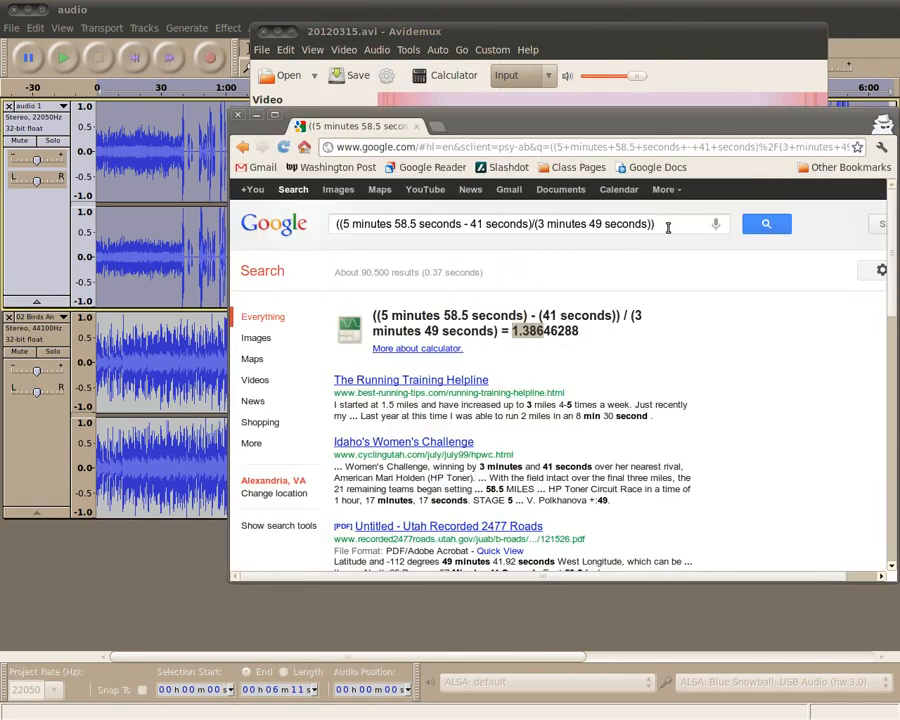
text(*30)
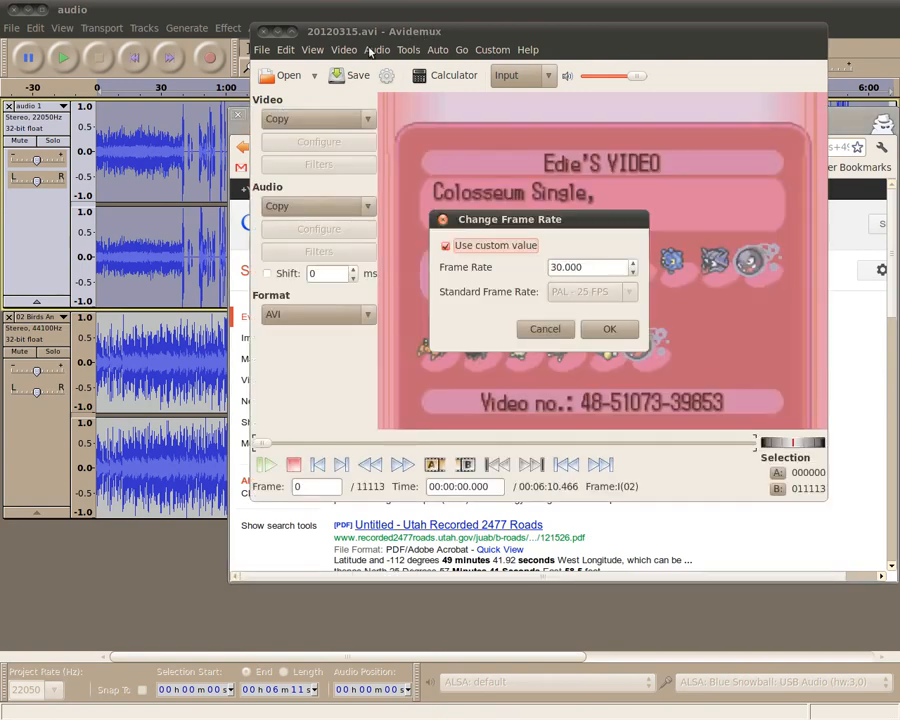
mouse_move(520, 288)
text(41.594)
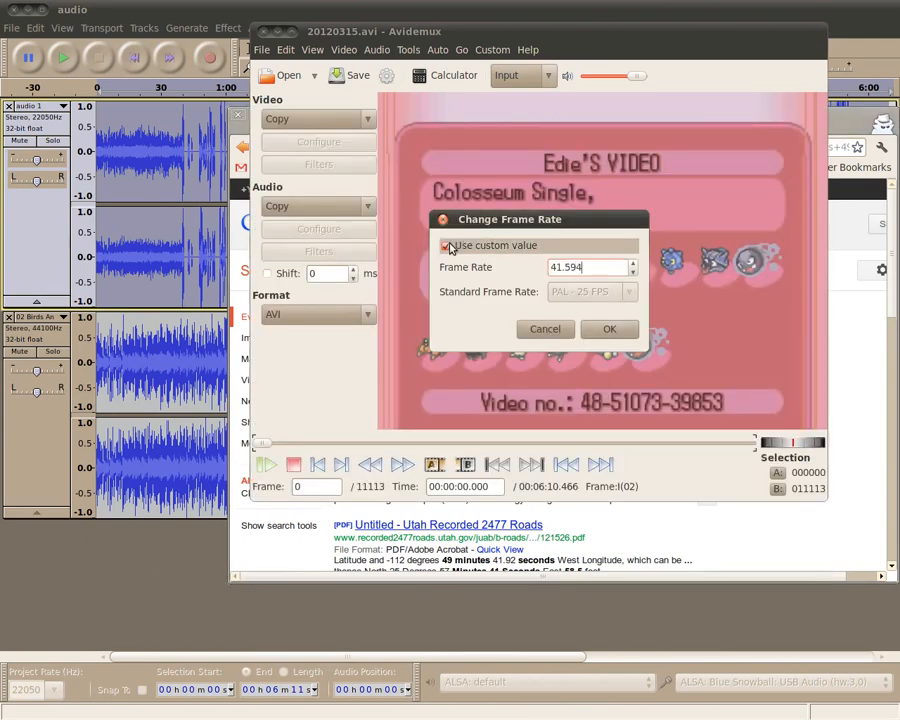
click(608, 328)
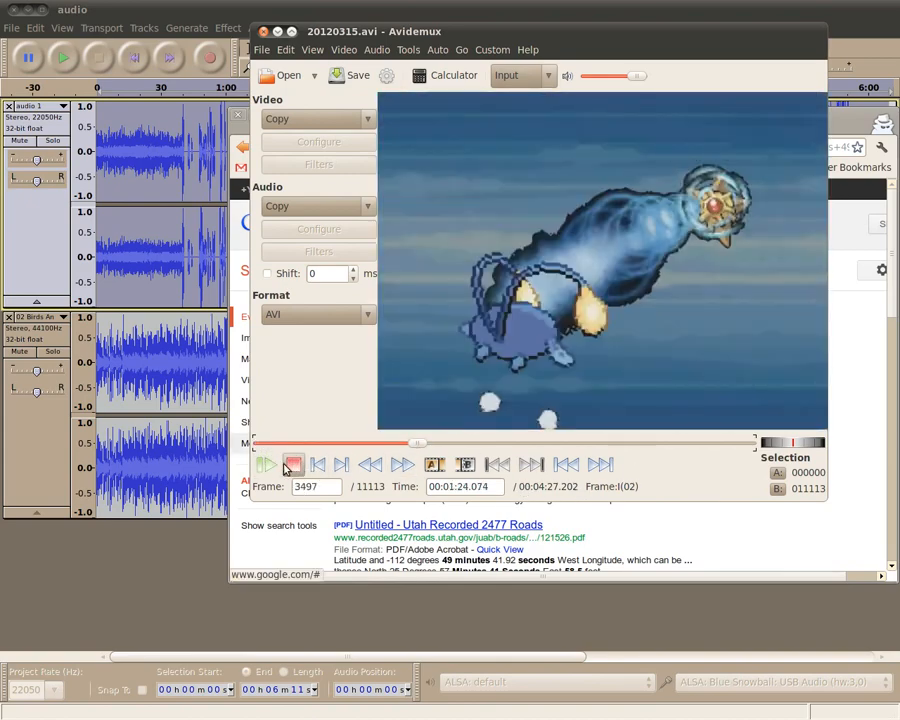
Stop playback, return to the video start and choose MPEG-4 AVC (x264) as the codec.
click(268, 464)
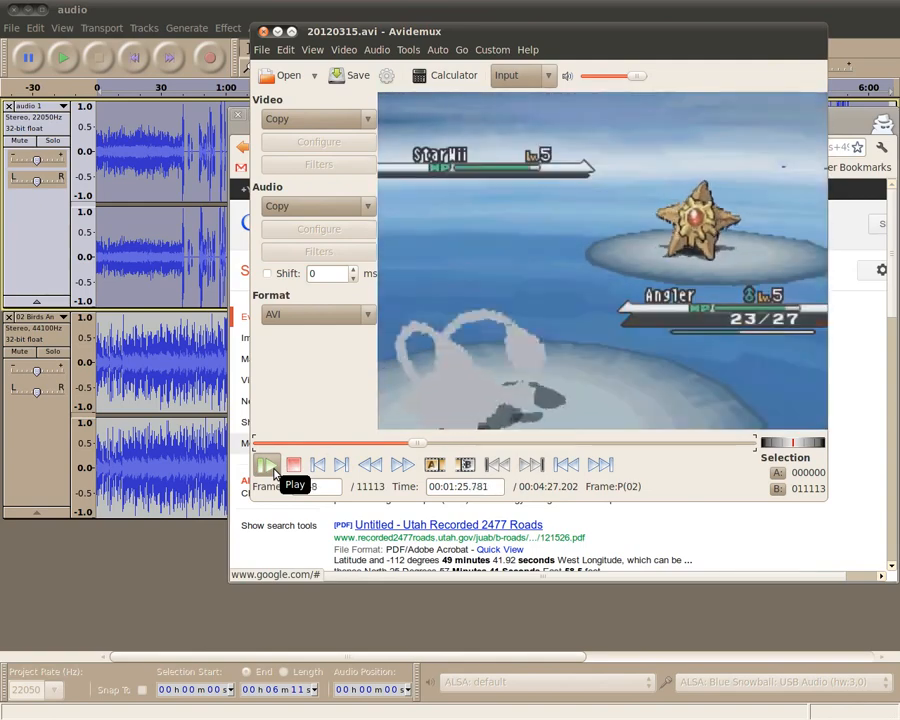
click(268, 464)
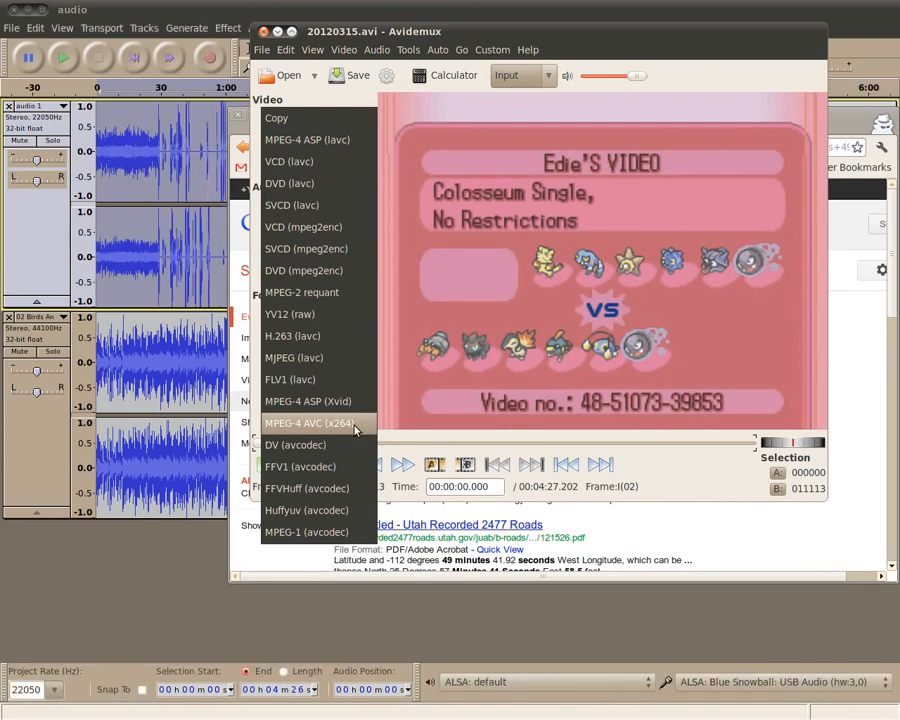
click(310, 422)
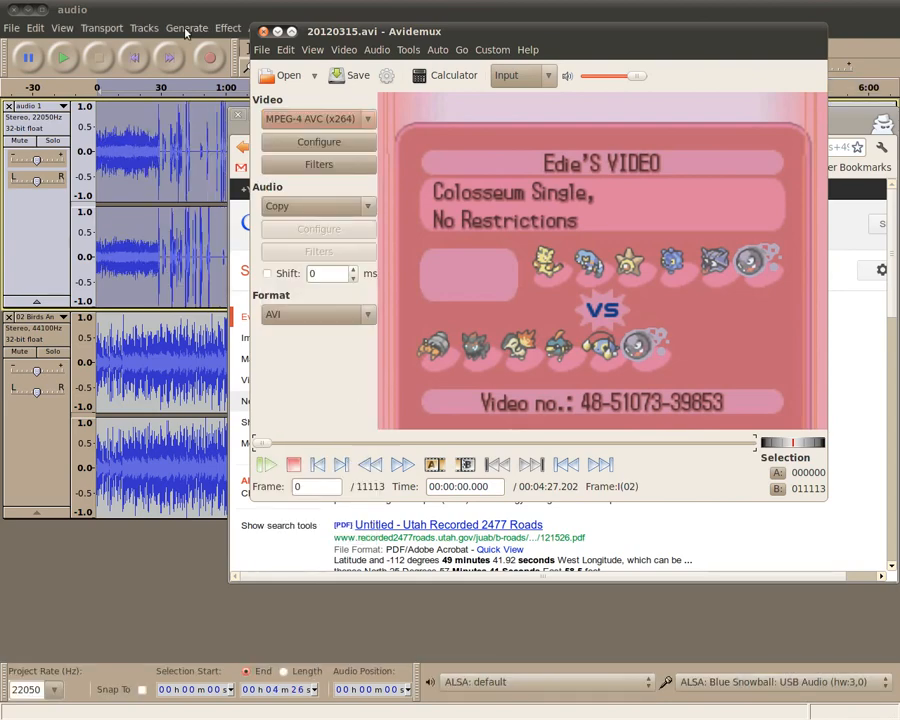
mouse_move(180, 8)
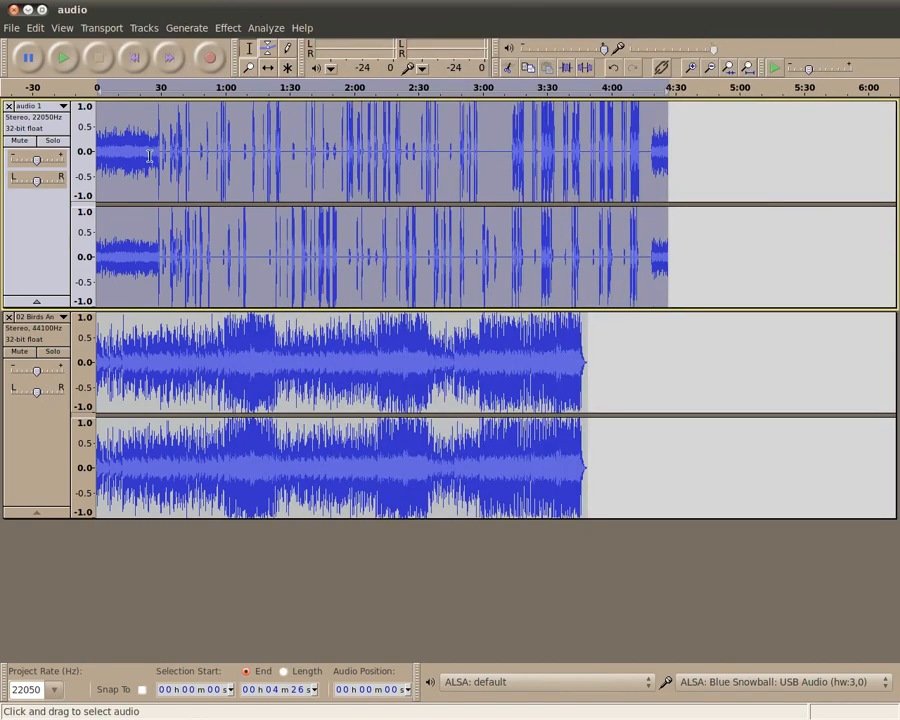
mouse_move(132, 184)
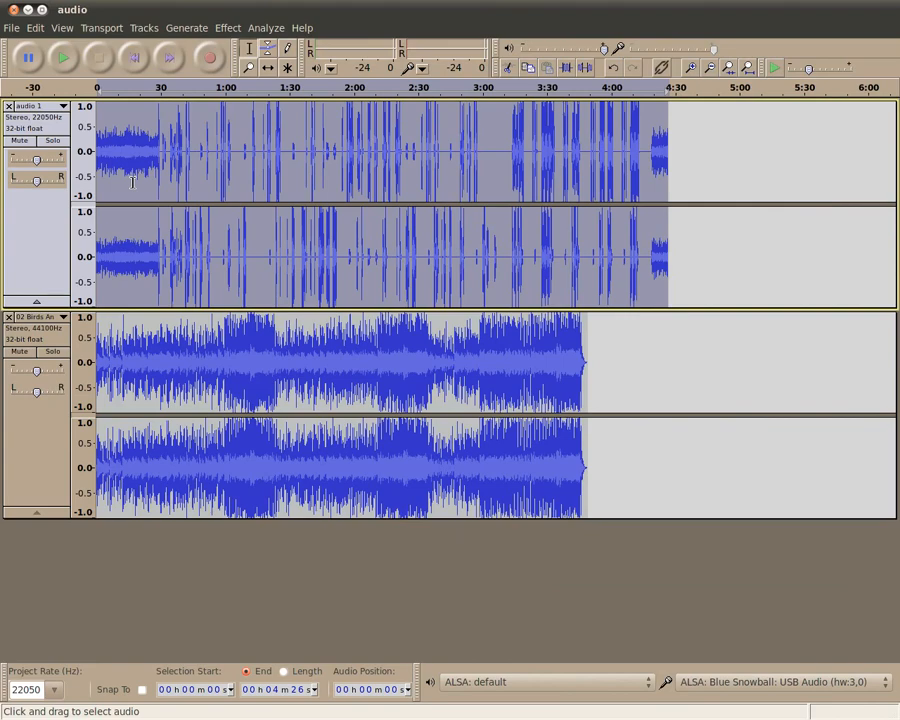
mouse_move(222, 16)
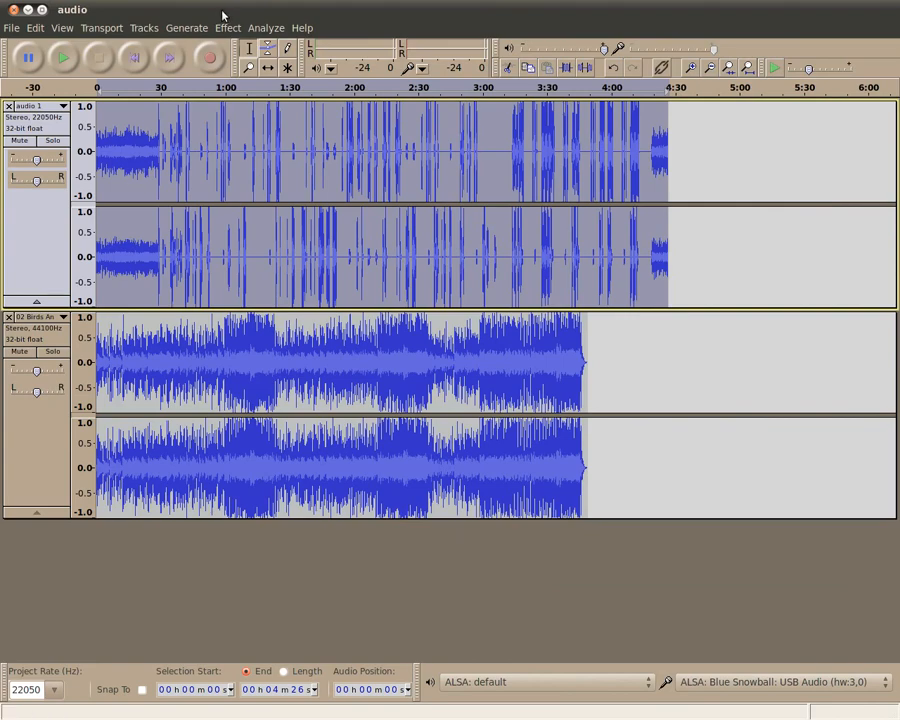
Bring up the Change Pitch settings for the music track.
click(228, 28)
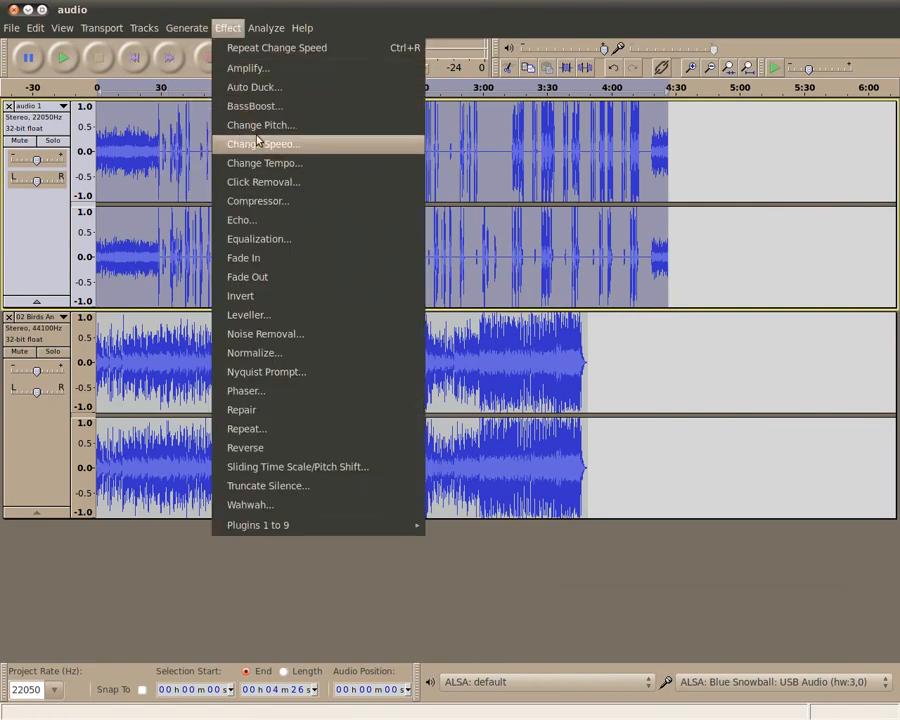
click(260, 124)
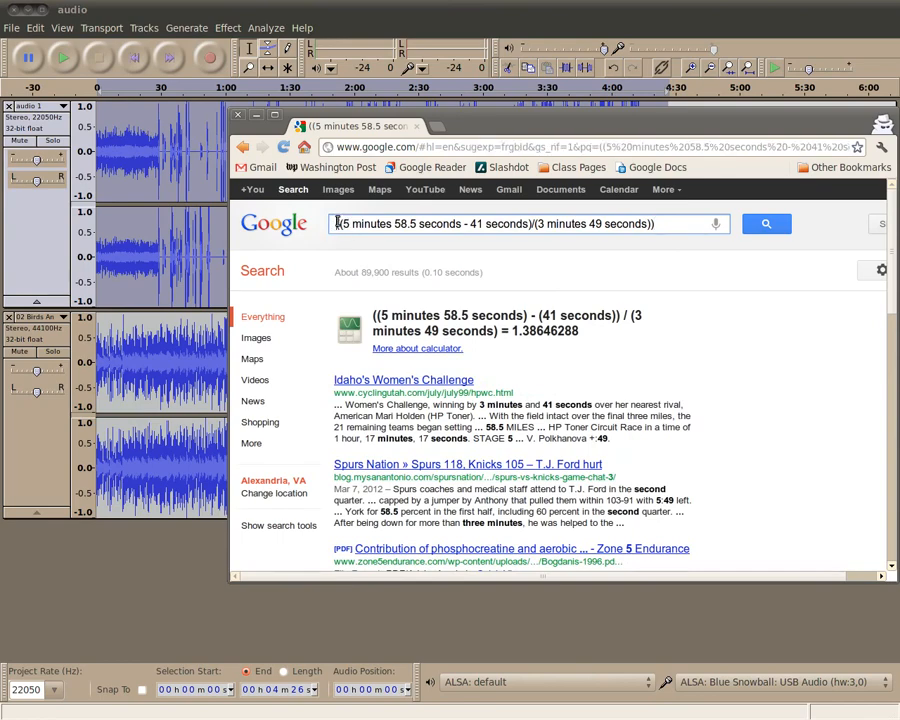
Prefix the Google query with 1-1/ to get 0.278740157 for the pitch change.
text(1-1/()
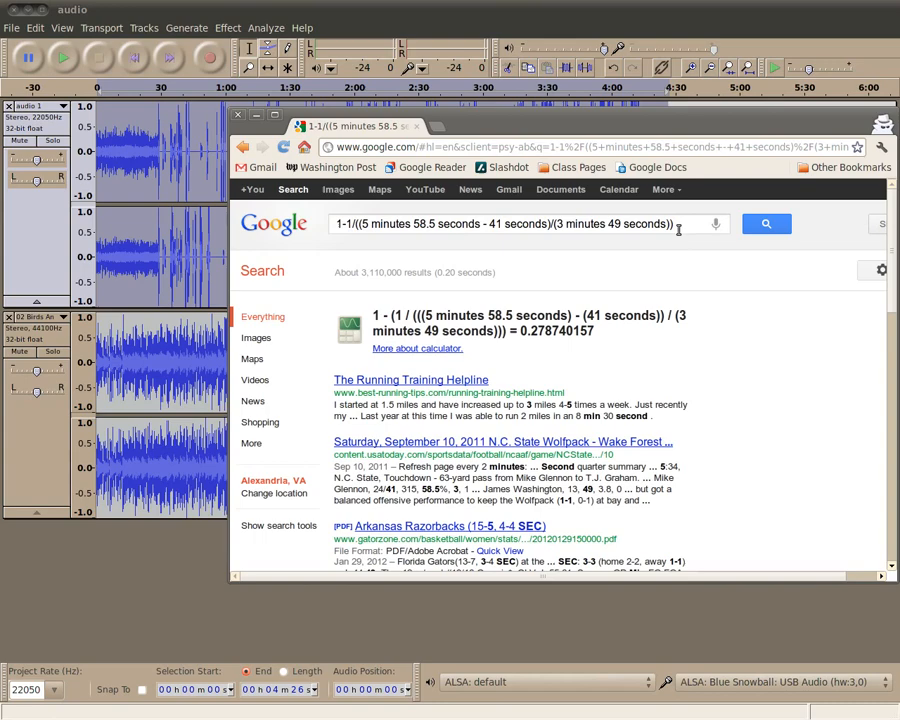
mouse_move(532, 352)
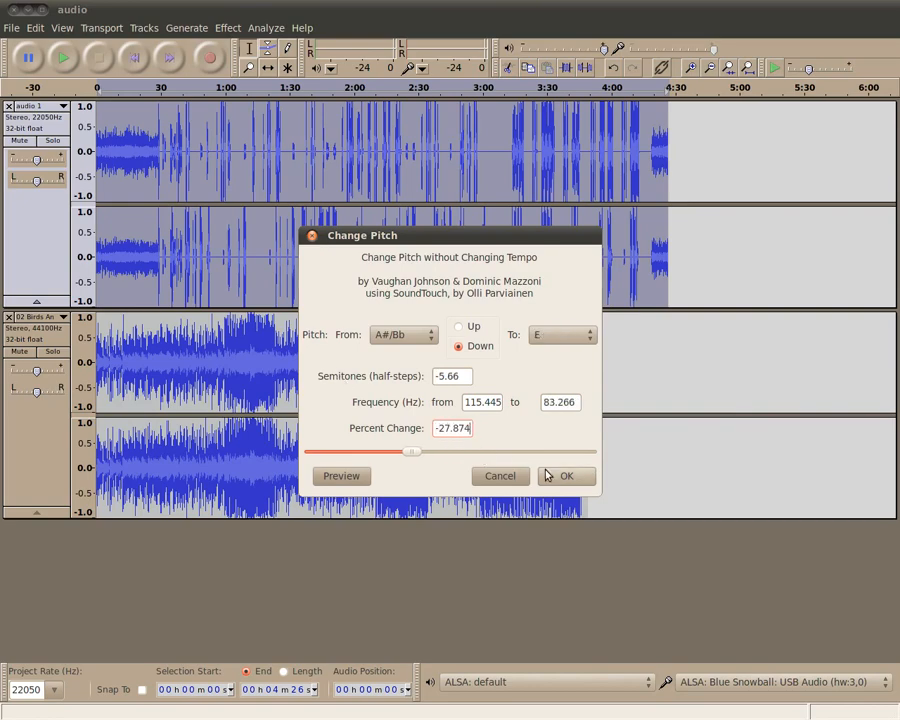
Apply the pitch change, then play from the start to check the music timing and stop.
click(566, 476)
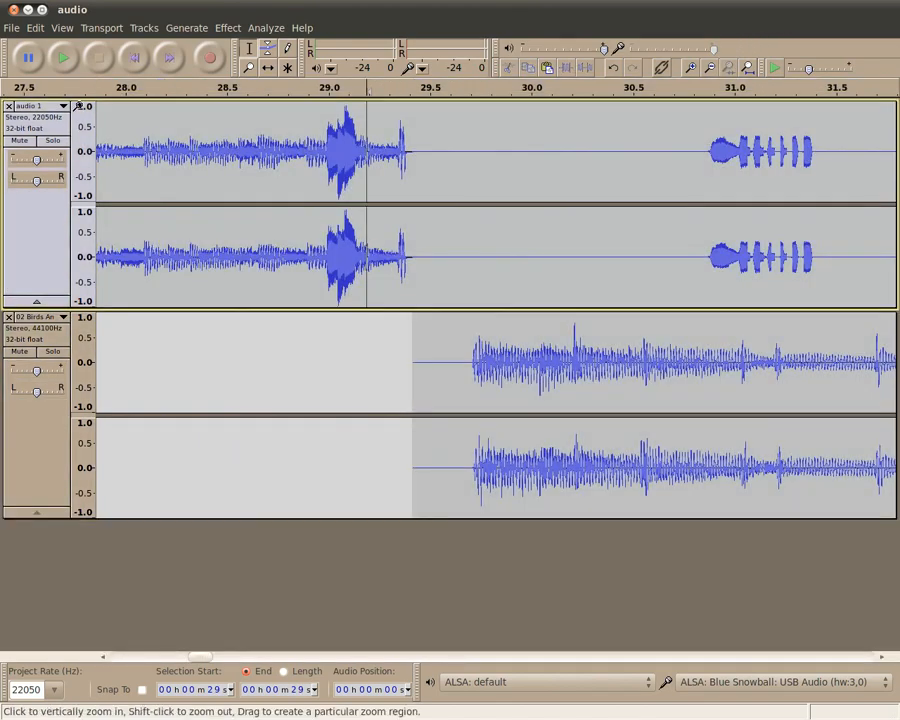
mouse_move(132, 56)
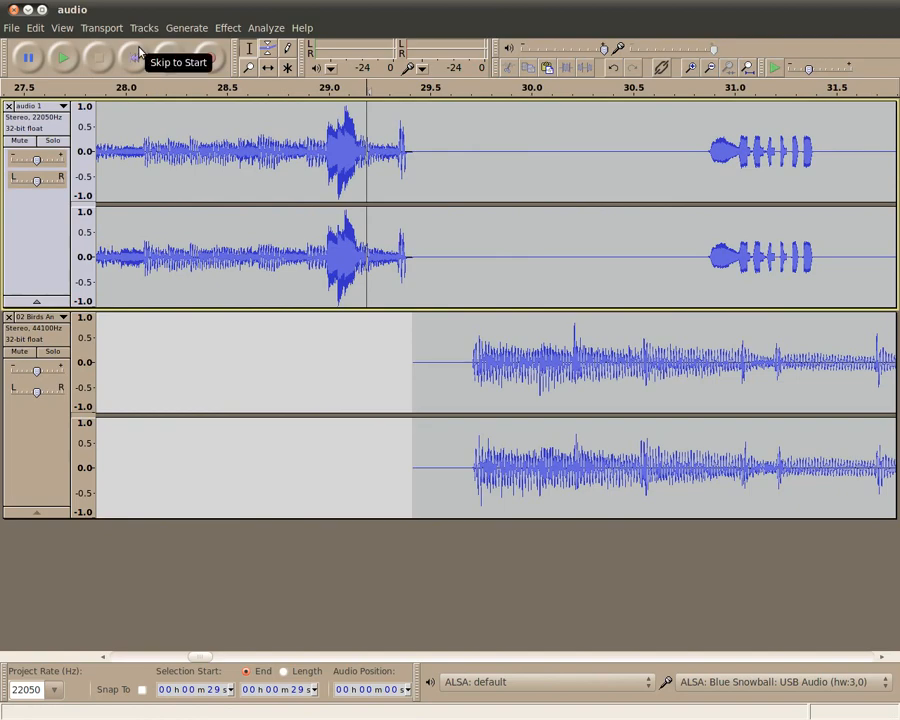
click(64, 58)
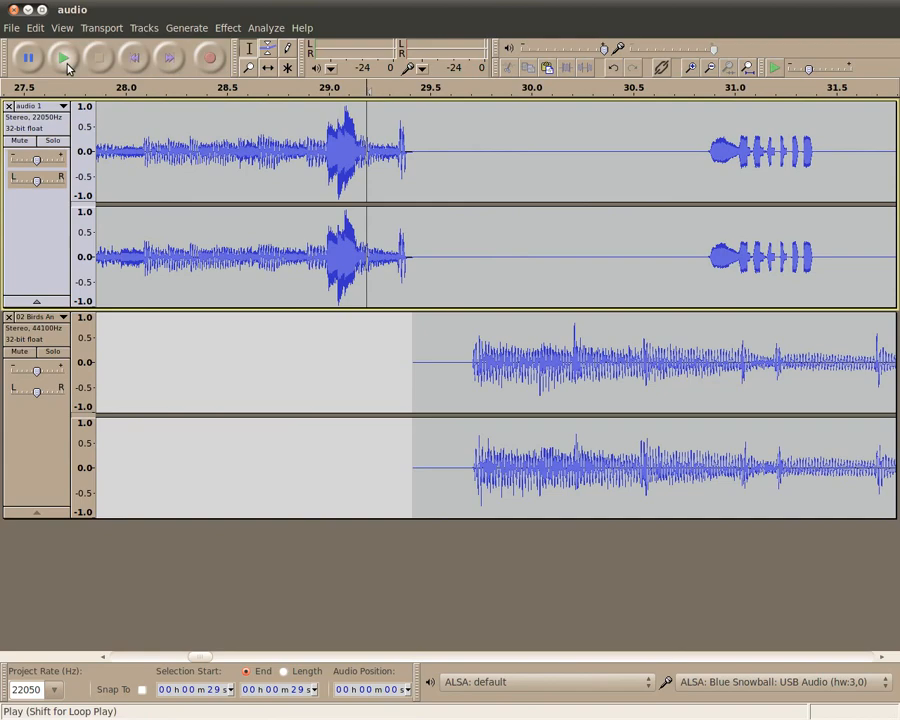
click(62, 56)
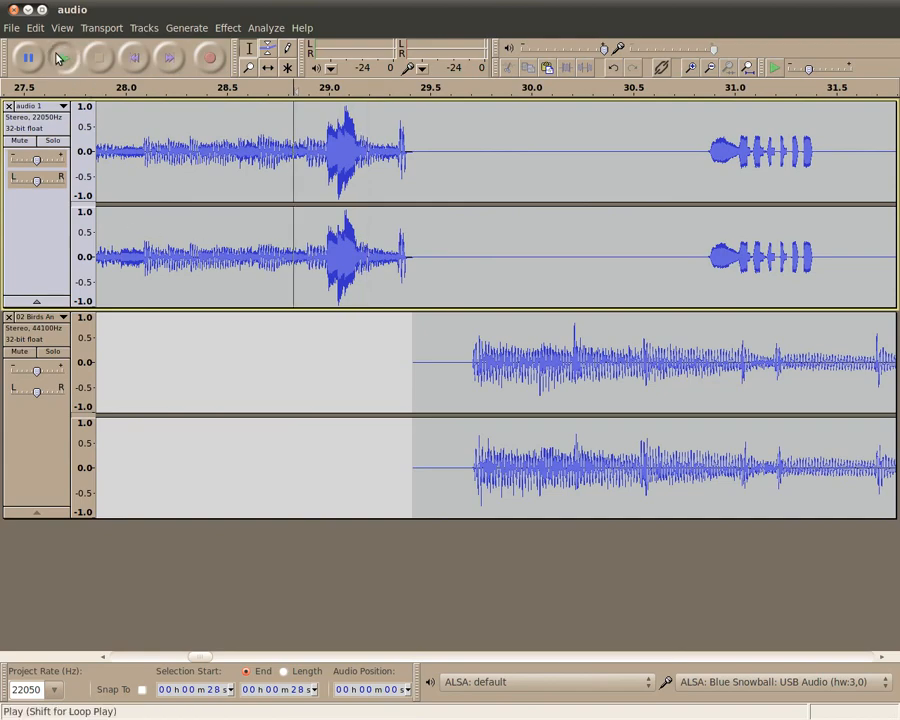
click(60, 56)
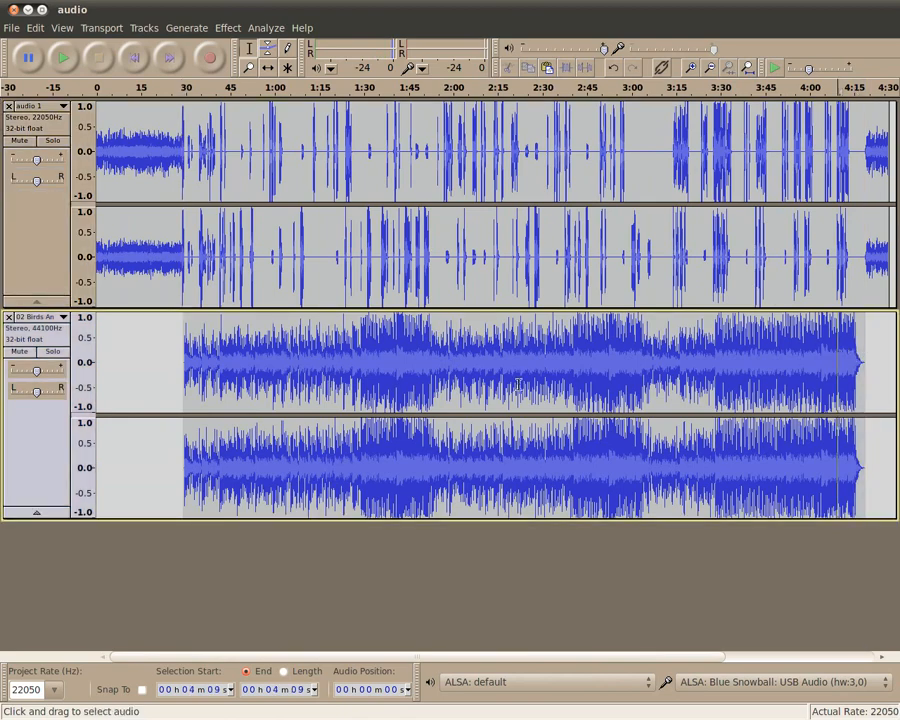
mouse_move(878, 368)
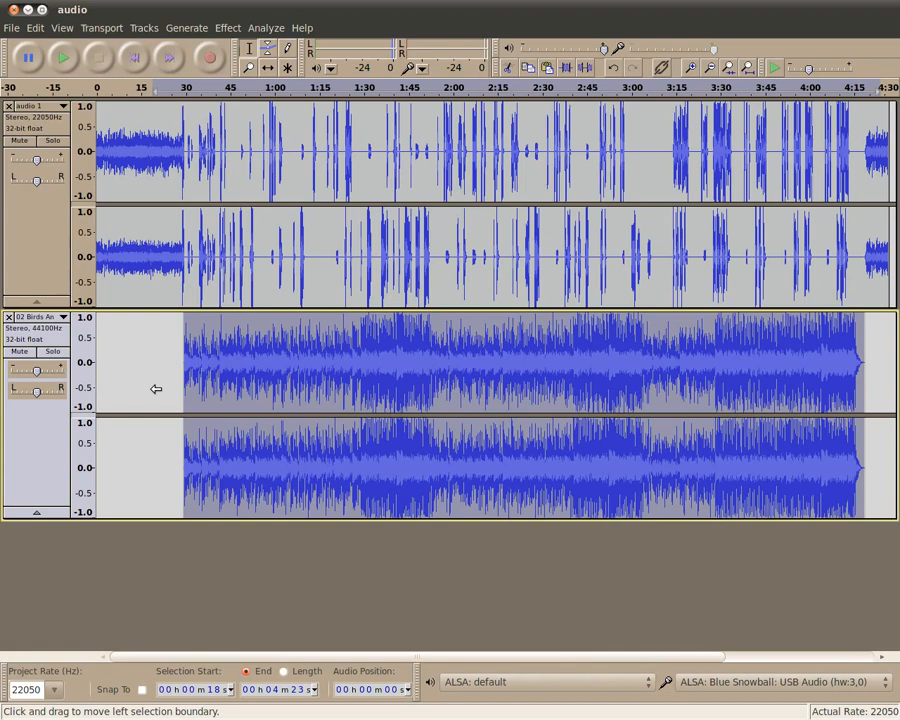
Apply the Compressor with threshold -57 dB and ratio 2:1 to the music track.
click(228, 28)
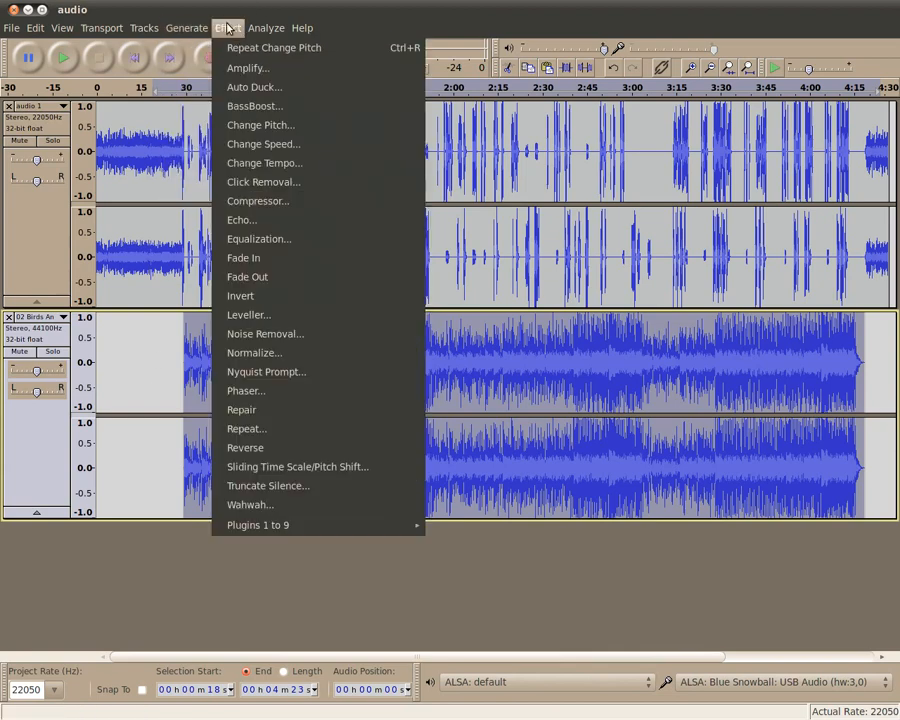
mouse_move(258, 200)
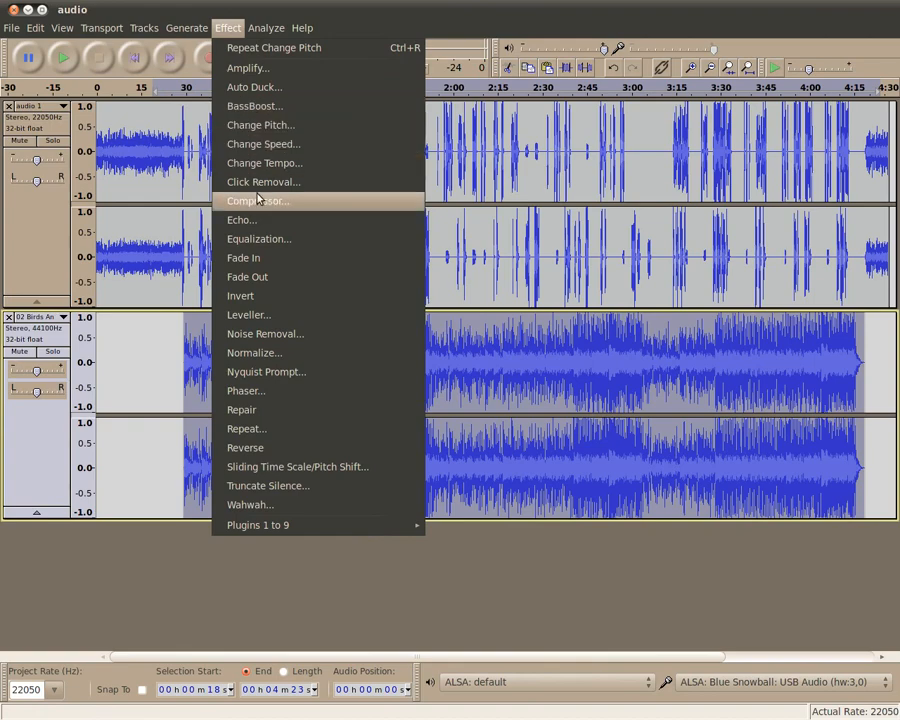
click(256, 200)
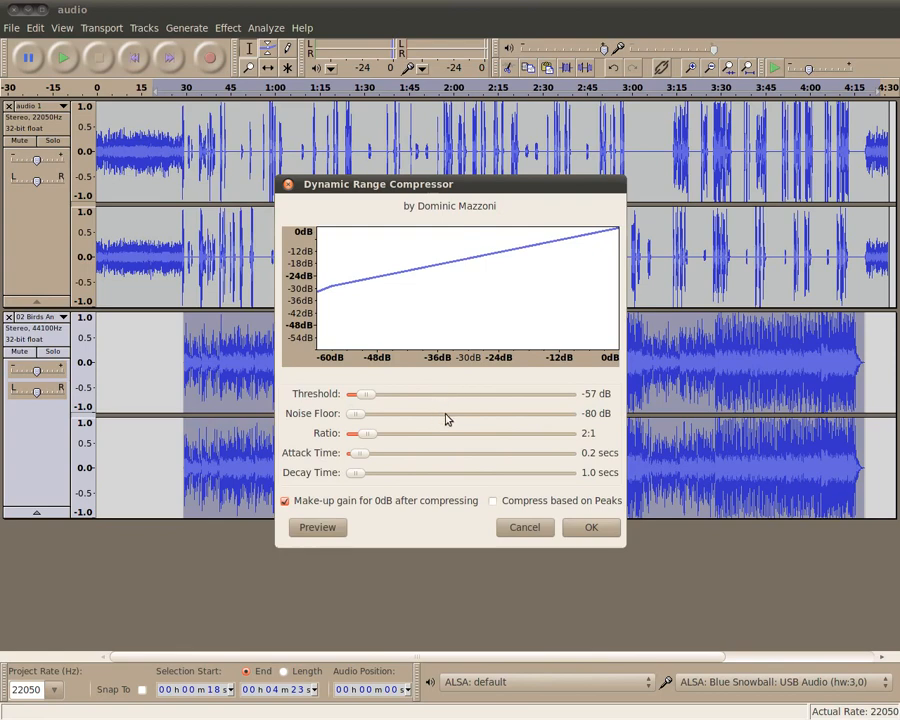
mouse_move(368, 384)
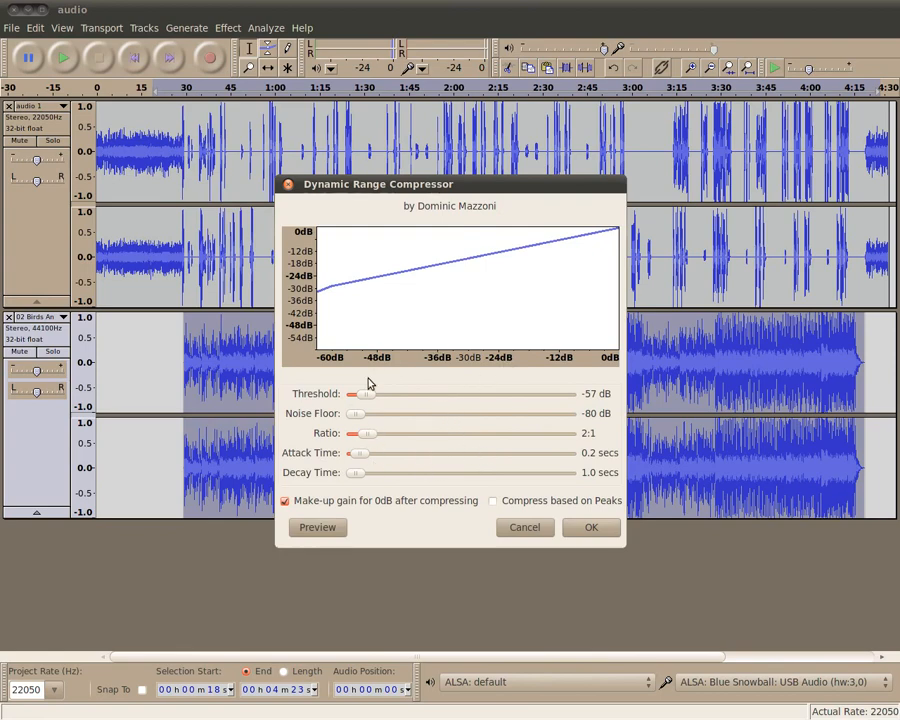
mouse_move(614, 558)
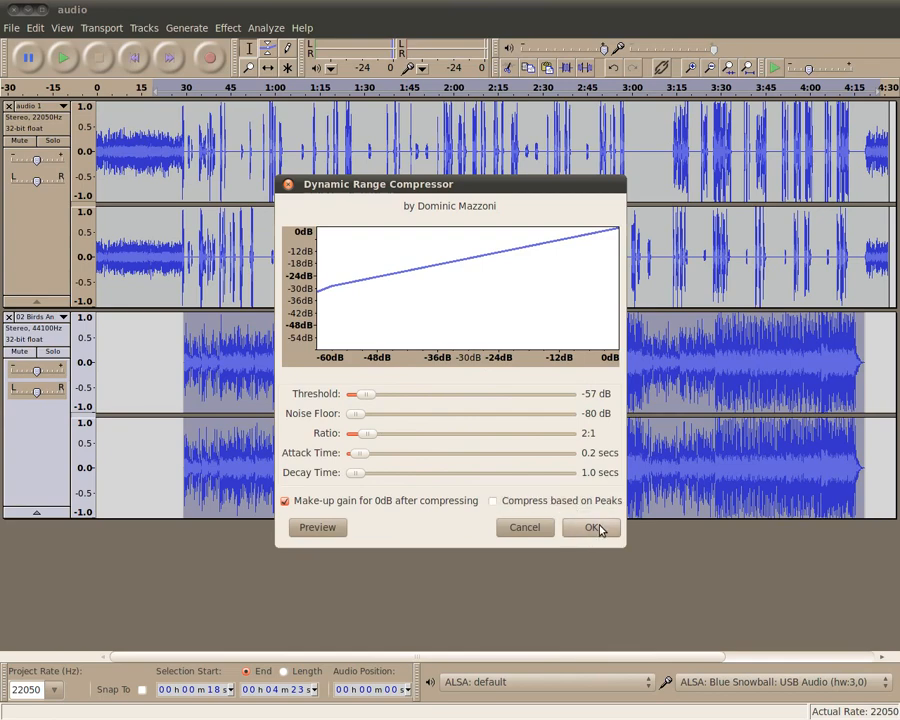
mouse_move(600, 532)
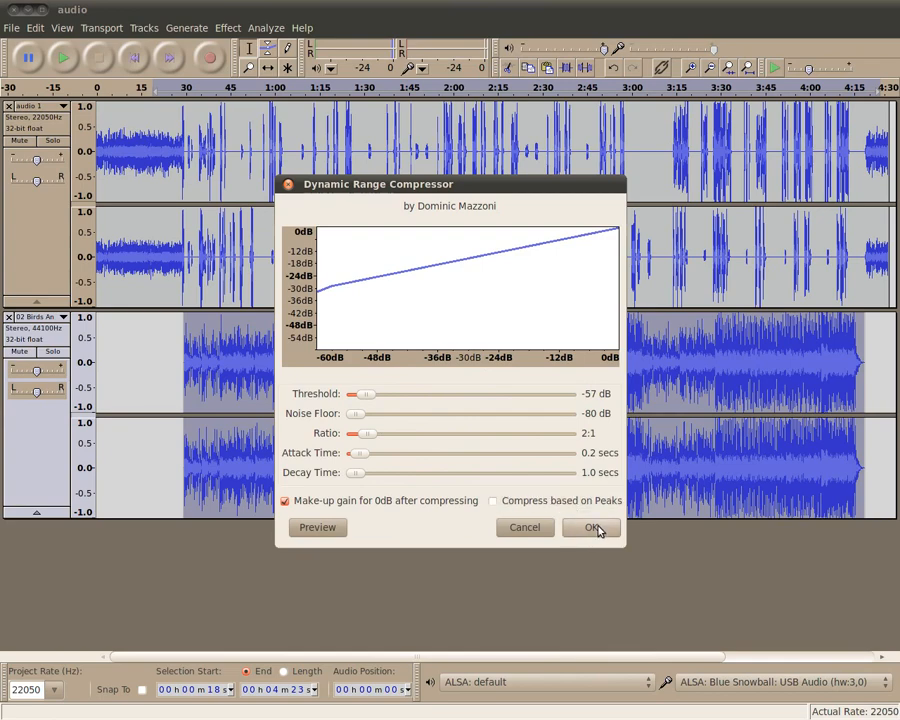
click(592, 528)
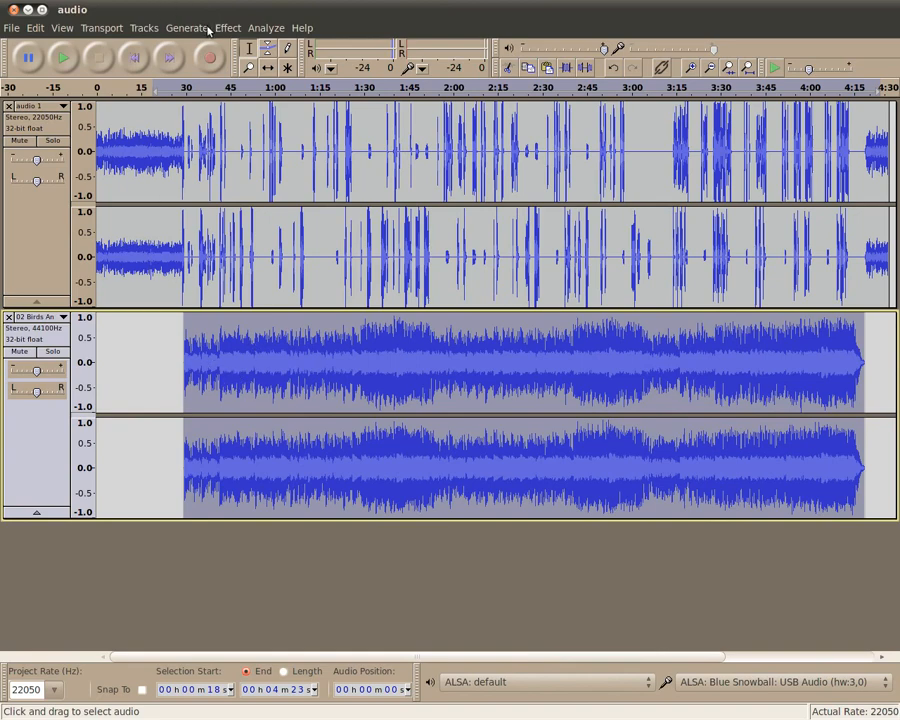
Apply the Leveller effect to the music track with its default settings.
click(228, 28)
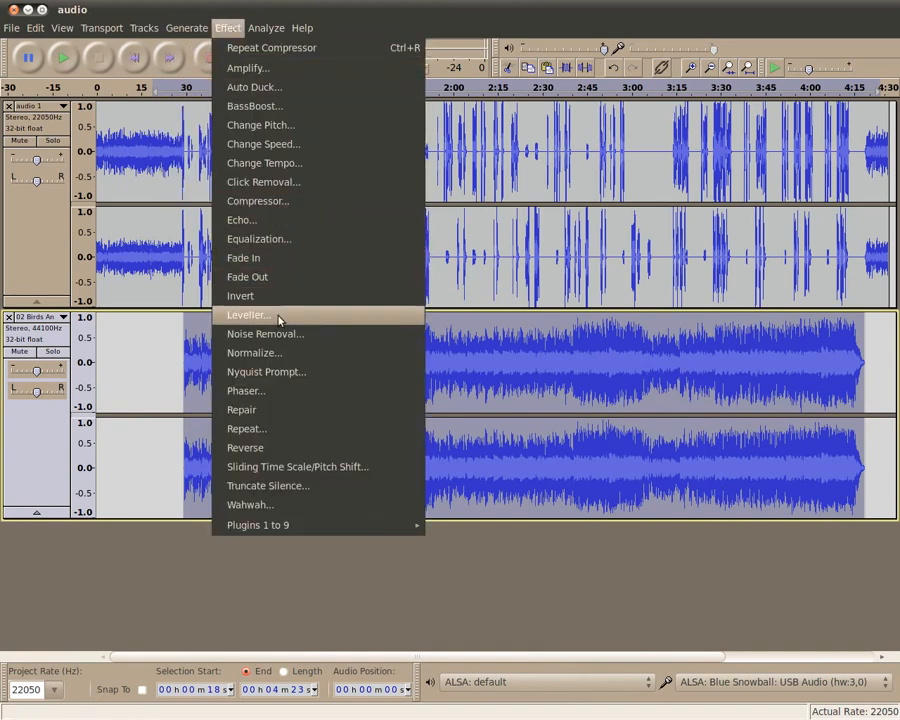
click(248, 314)
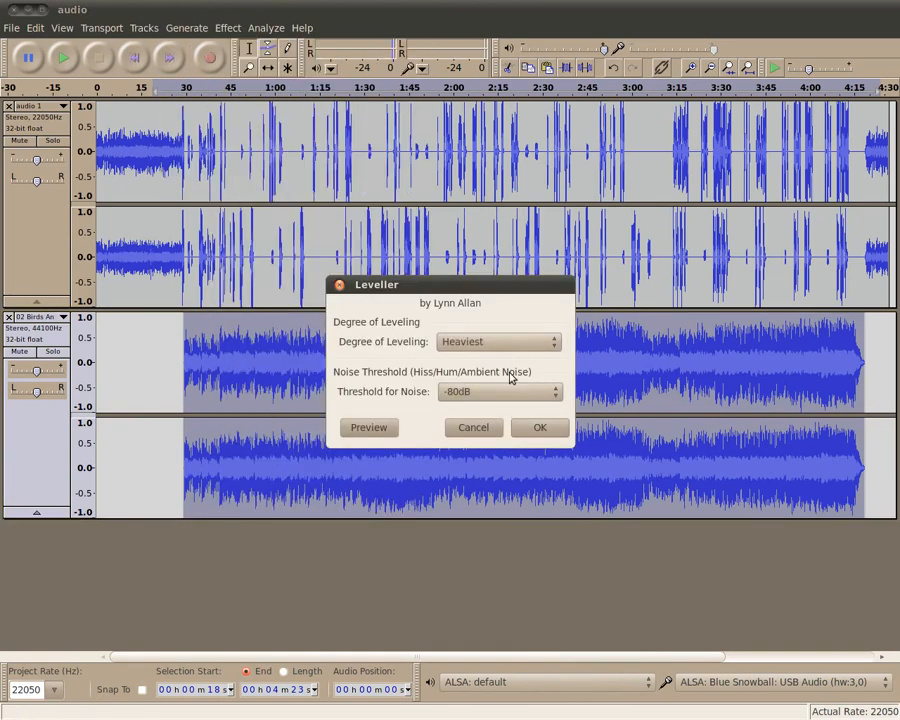
mouse_move(576, 442)
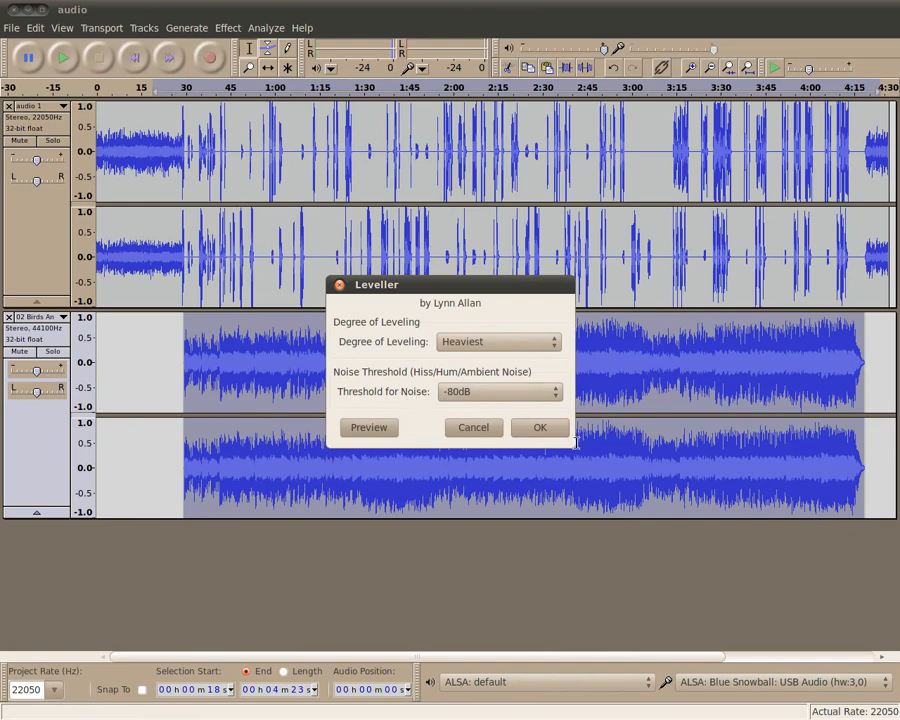
click(540, 428)
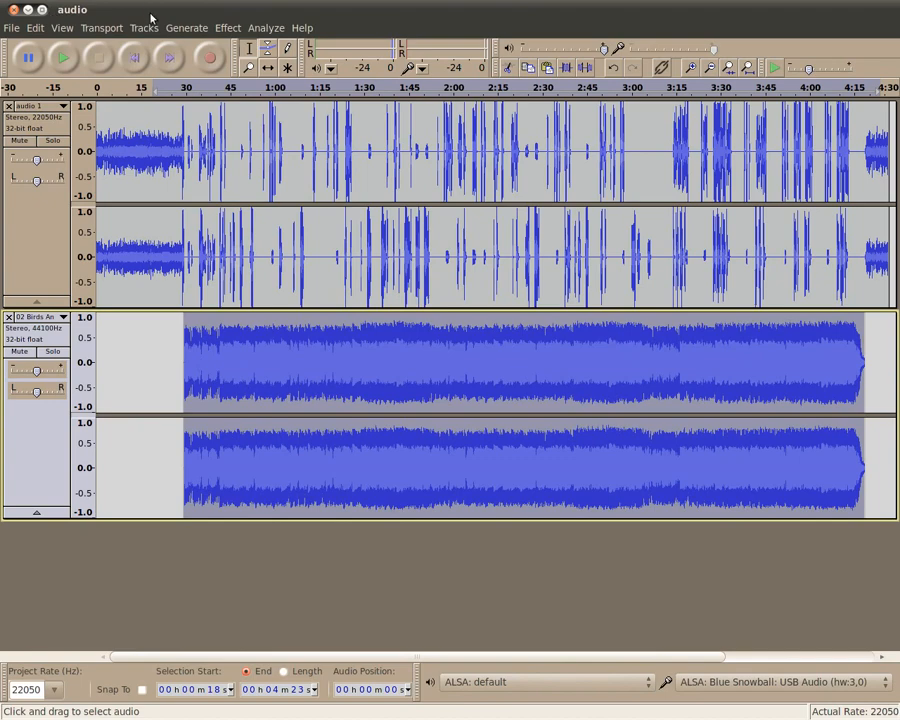
Amplify the track down to a new peak amplitude of -25 dB.
click(228, 28)
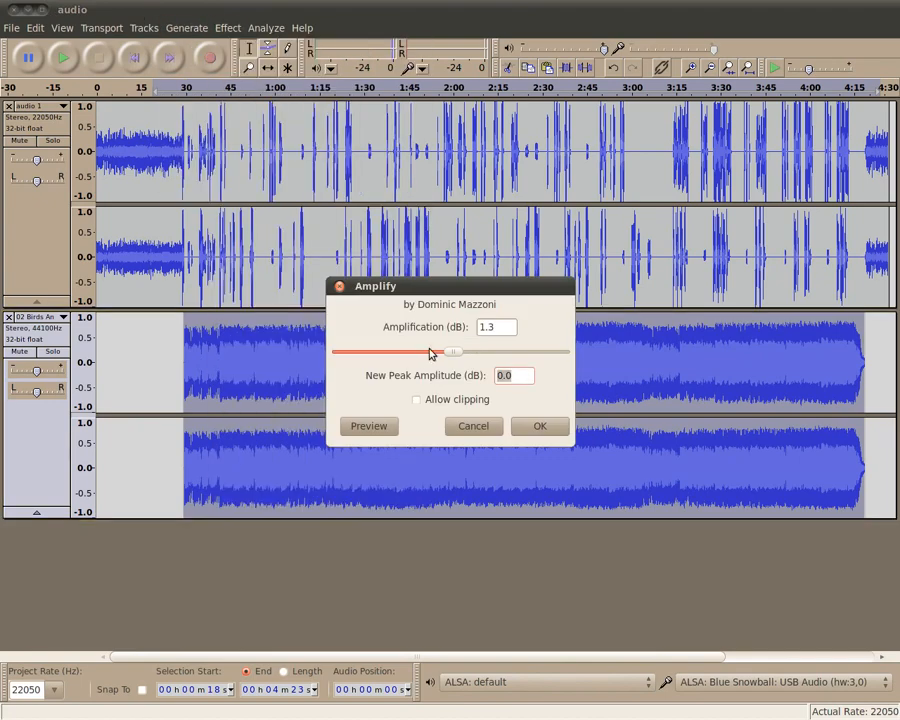
drag(444, 352, 432, 352)
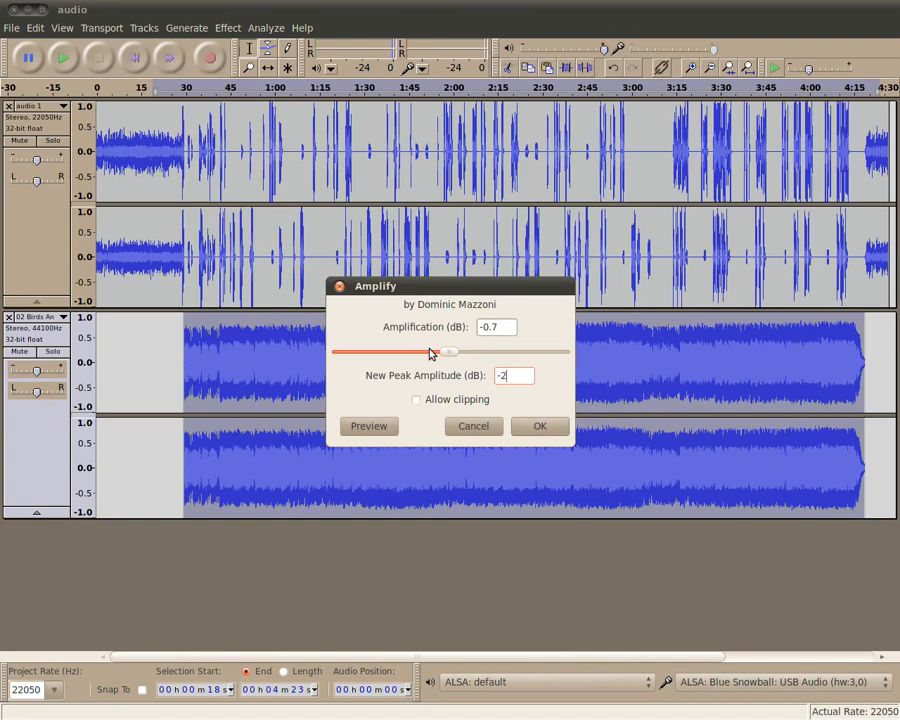
drag(444, 352, 400, 352)
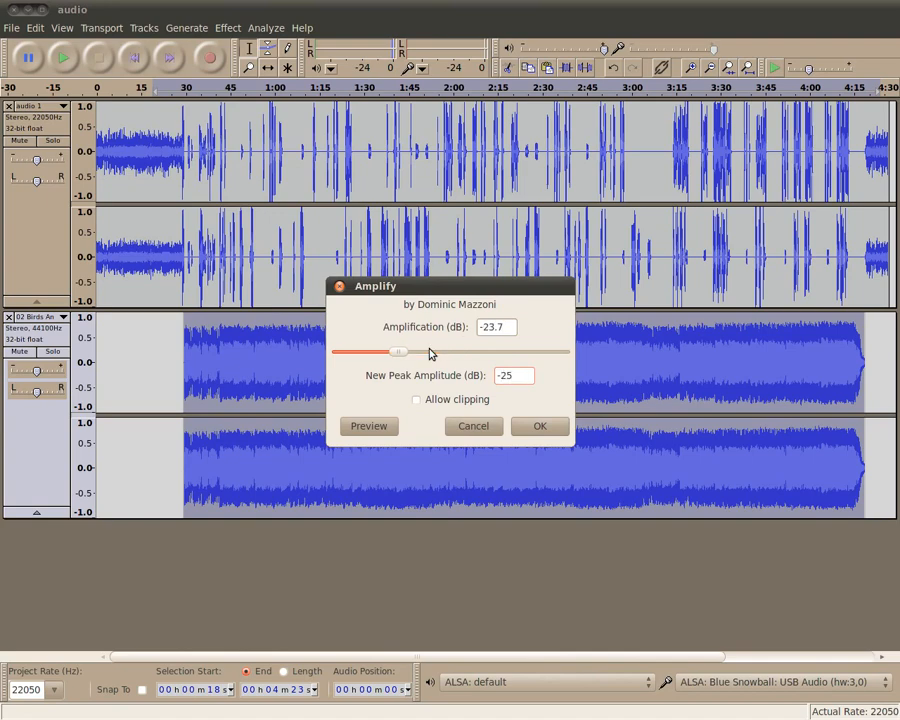
click(512, 376)
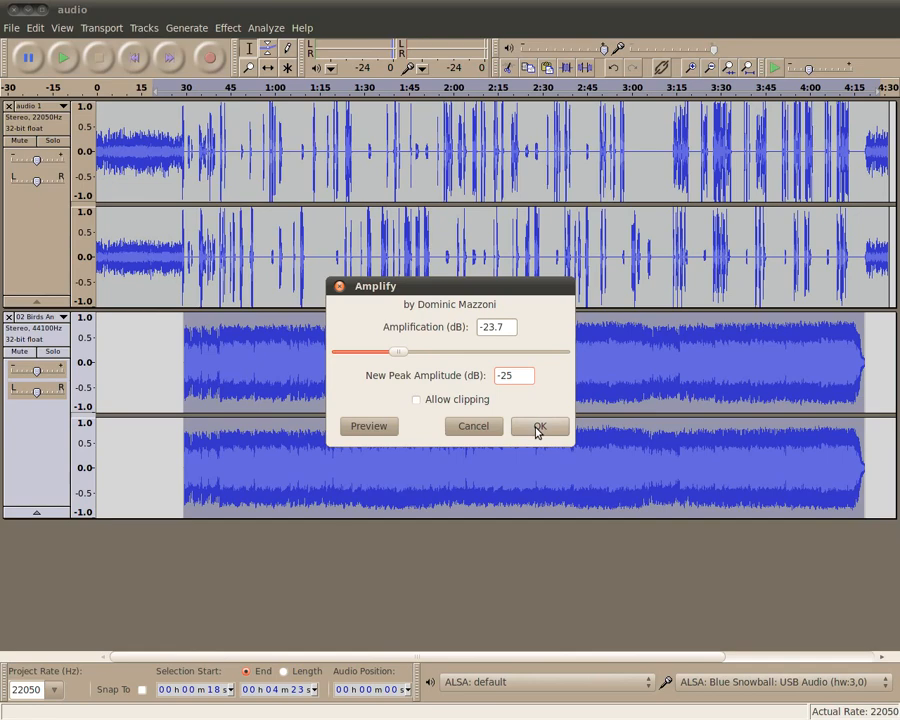
click(540, 424)
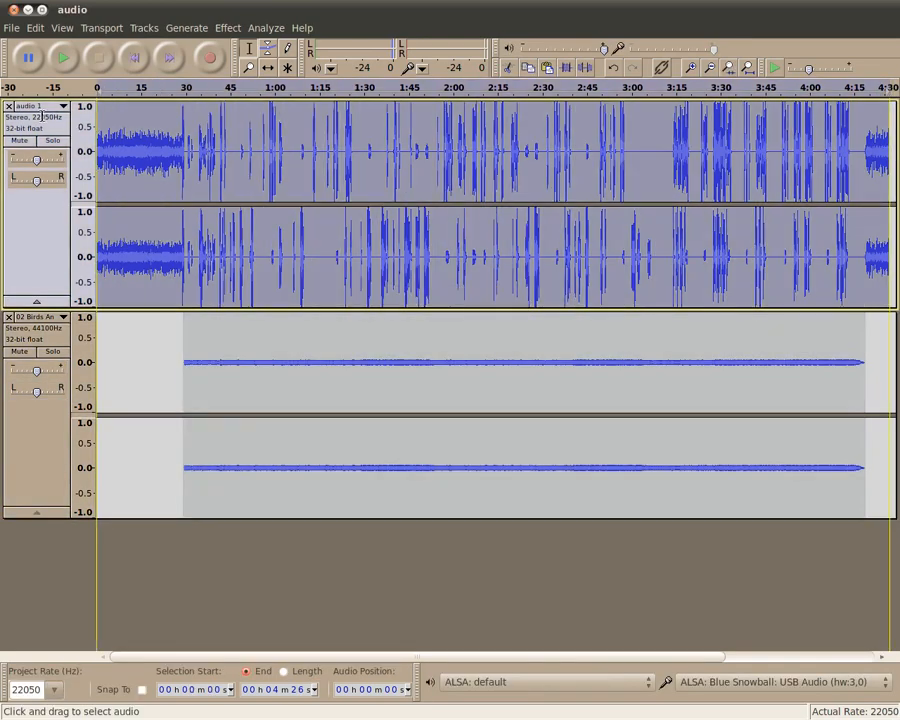
Review the Amplify settings before starting a fresh empty project.
click(228, 28)
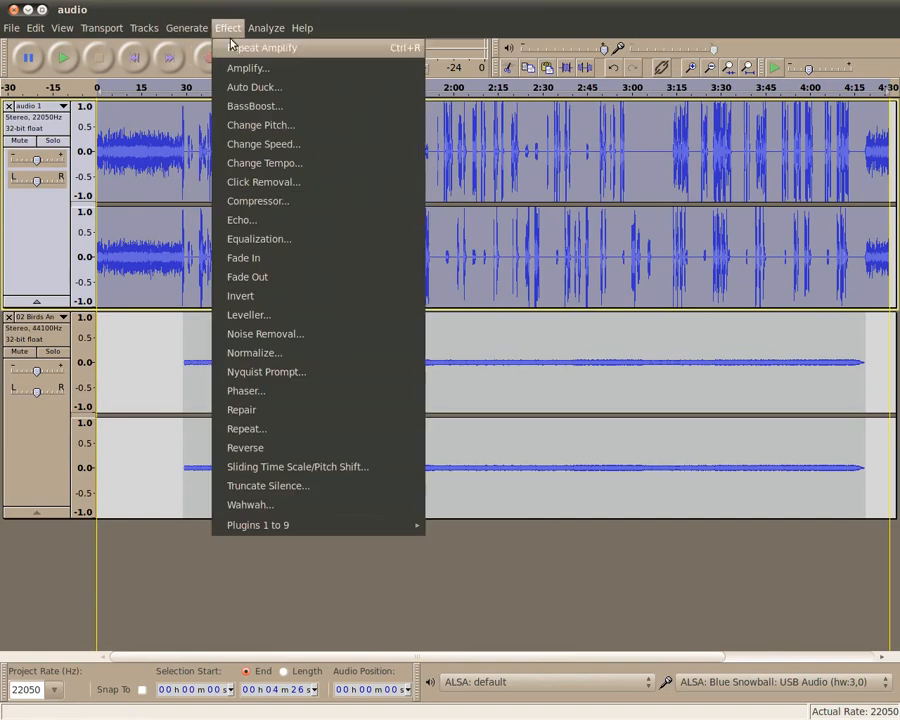
click(248, 68)
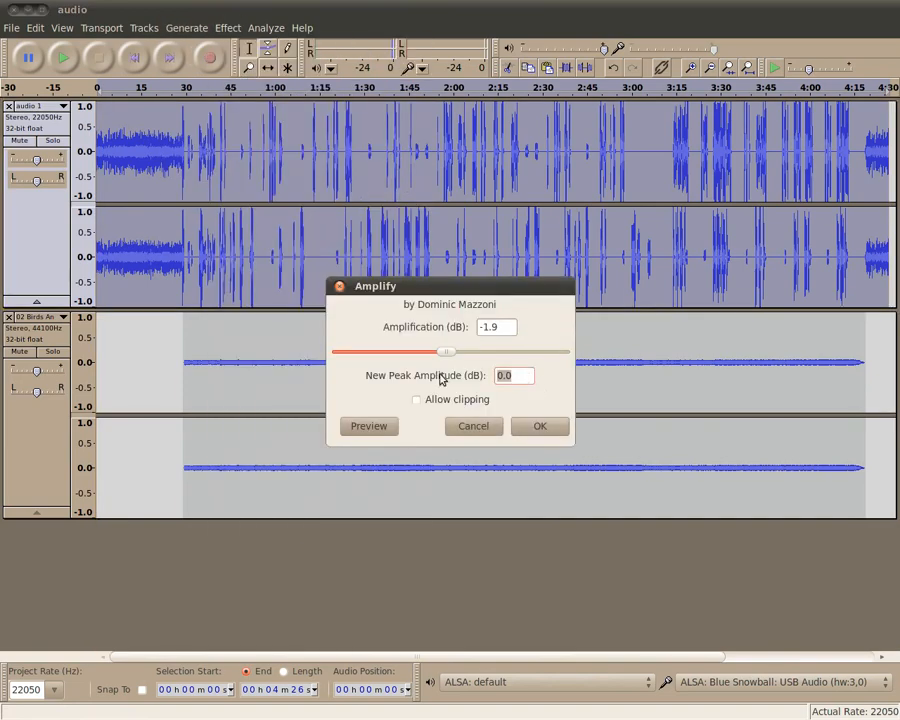
click(540, 424)
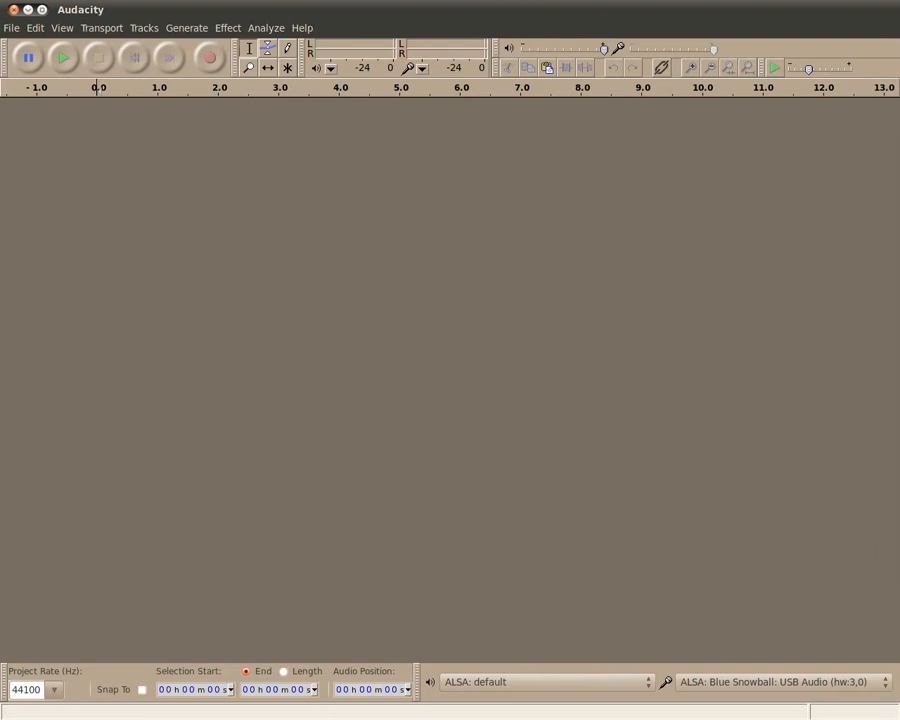
mouse_move(212, 56)
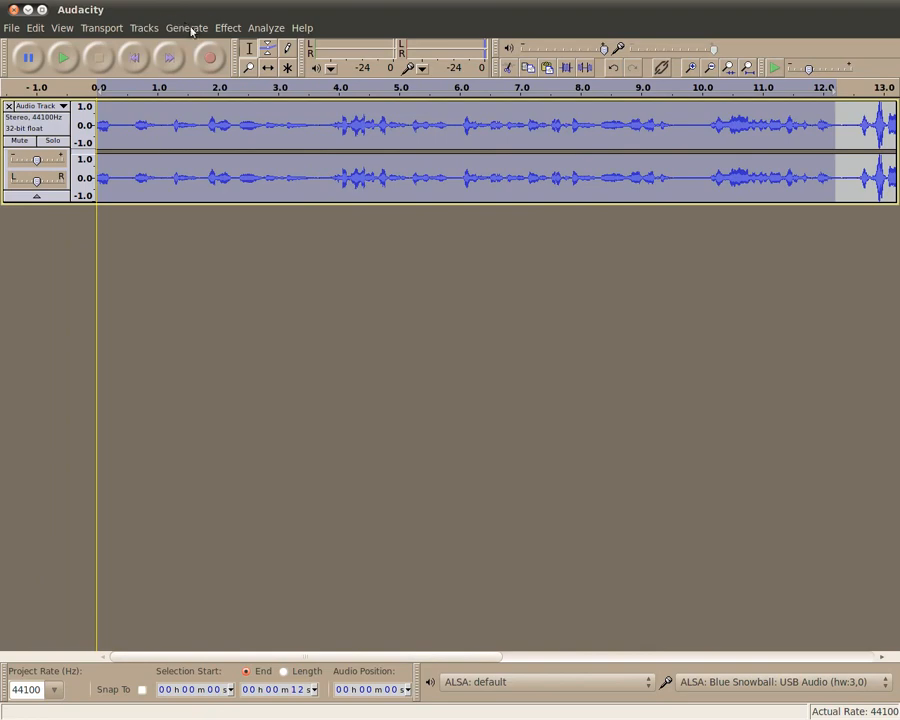
Capture a noise profile from the short recording with Noise Removal.
click(228, 28)
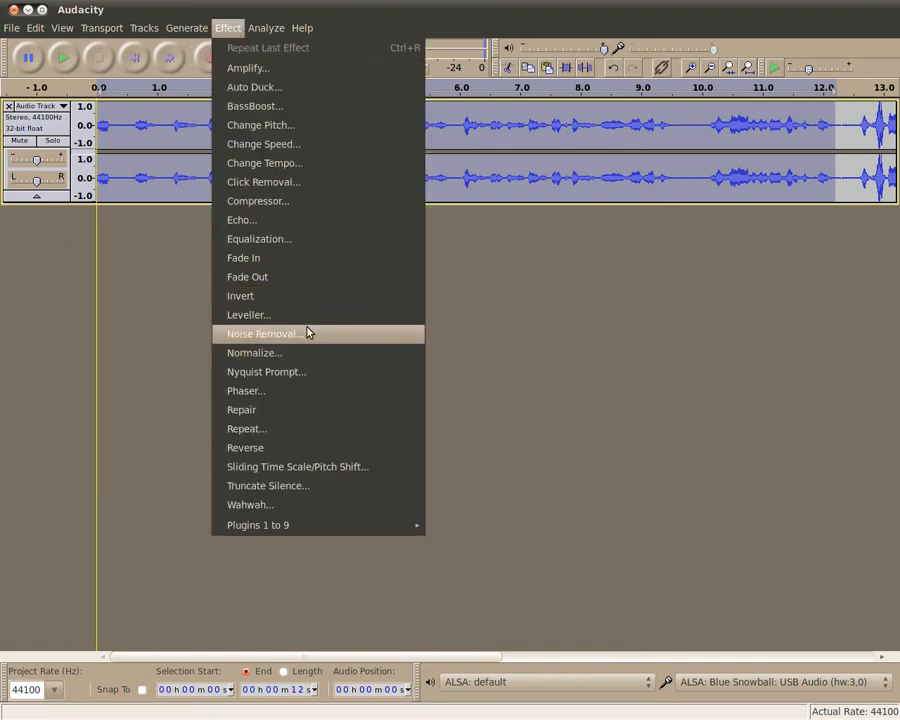
click(264, 332)
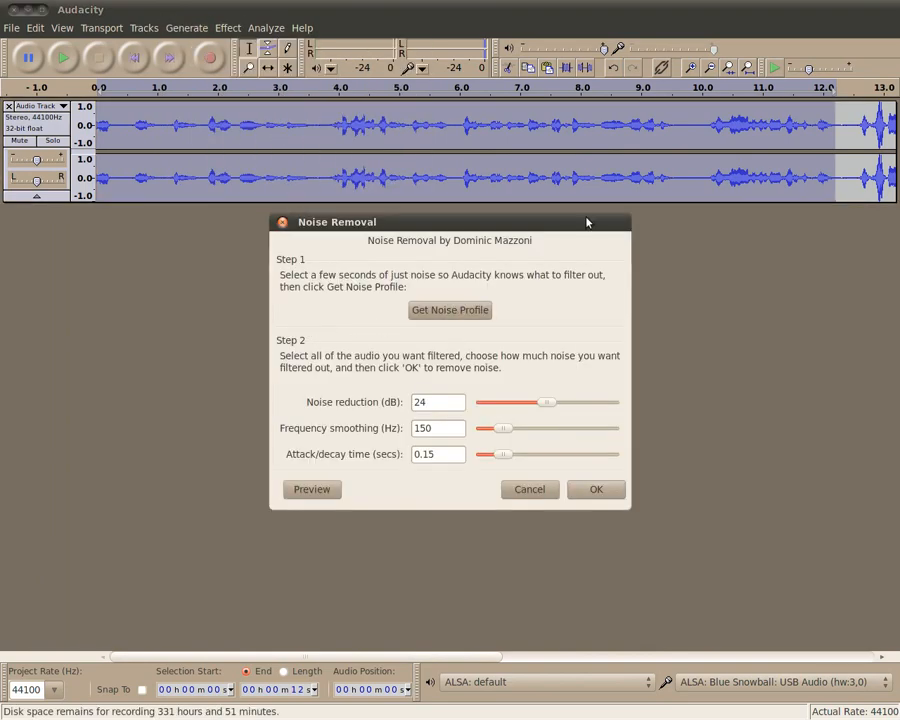
click(596, 488)
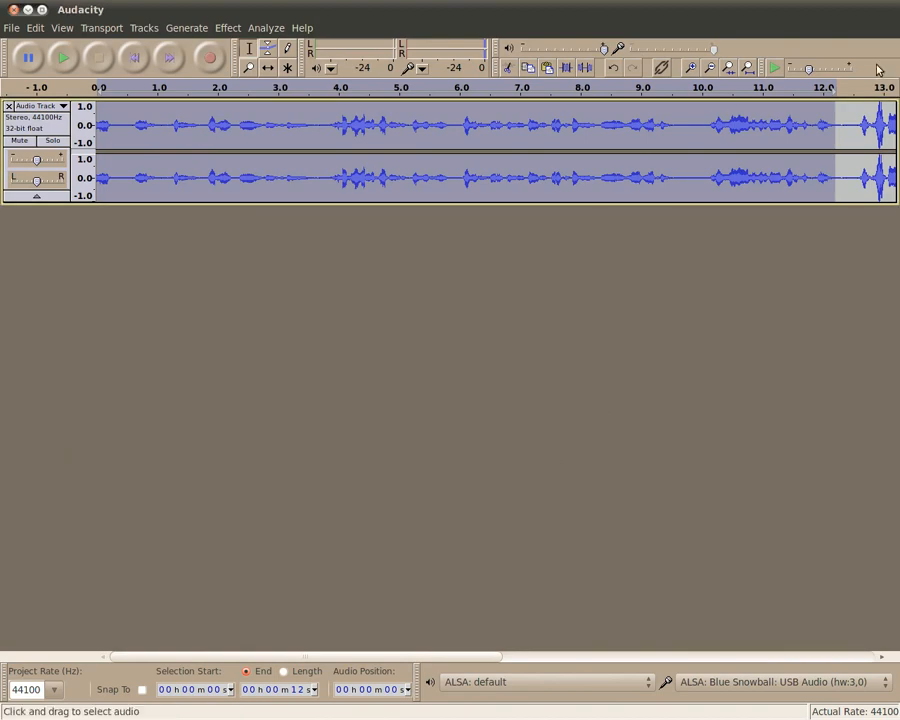
Reopen Noise Removal and cancel it, then mark a position near the recording's end.
click(266, 28)
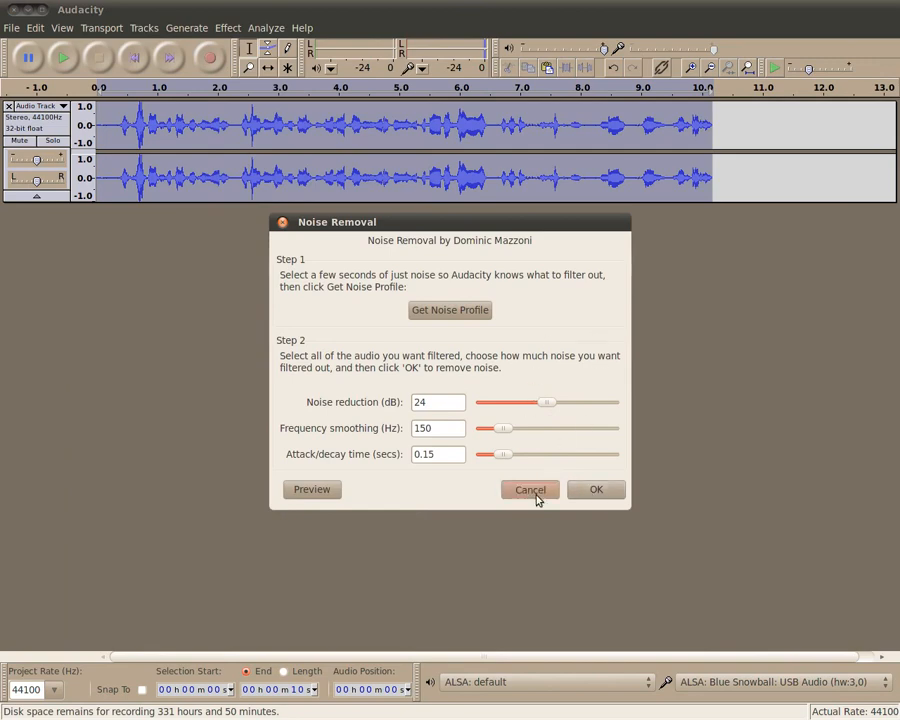
click(530, 488)
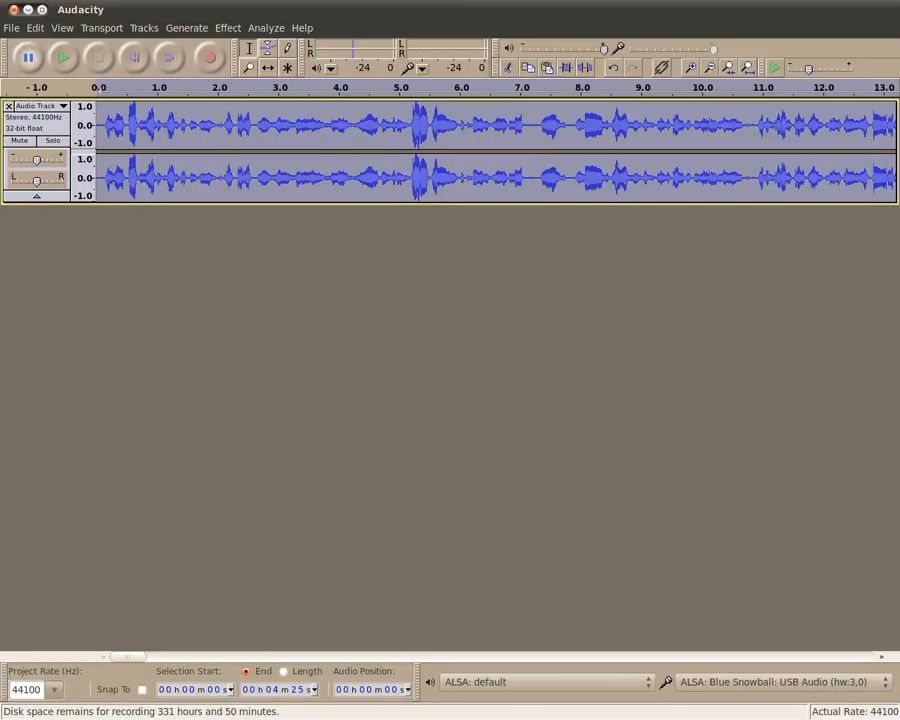
click(788, 130)
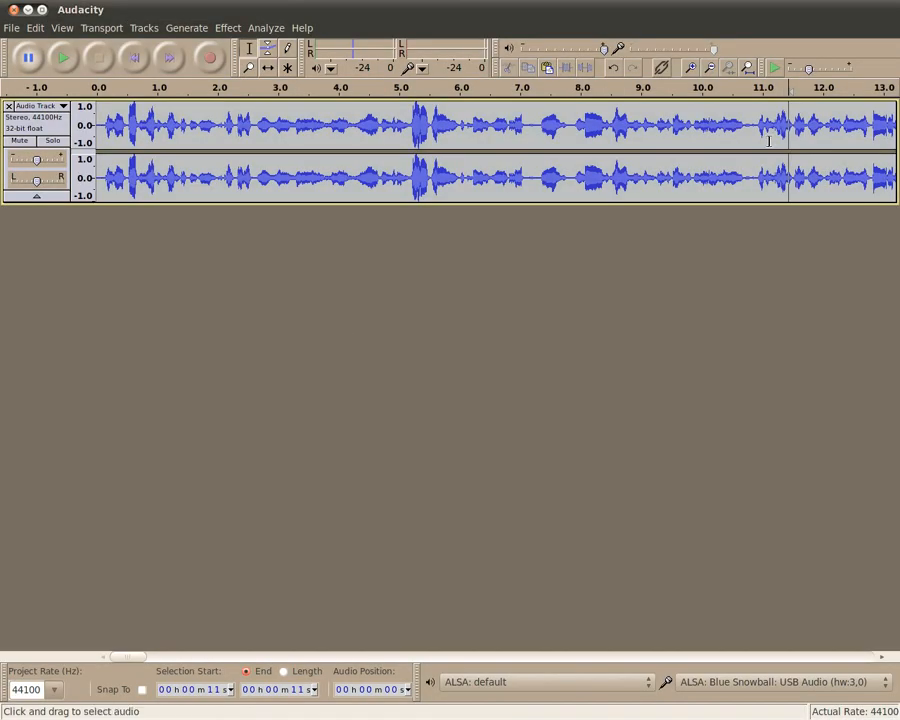
mouse_move(552, 124)
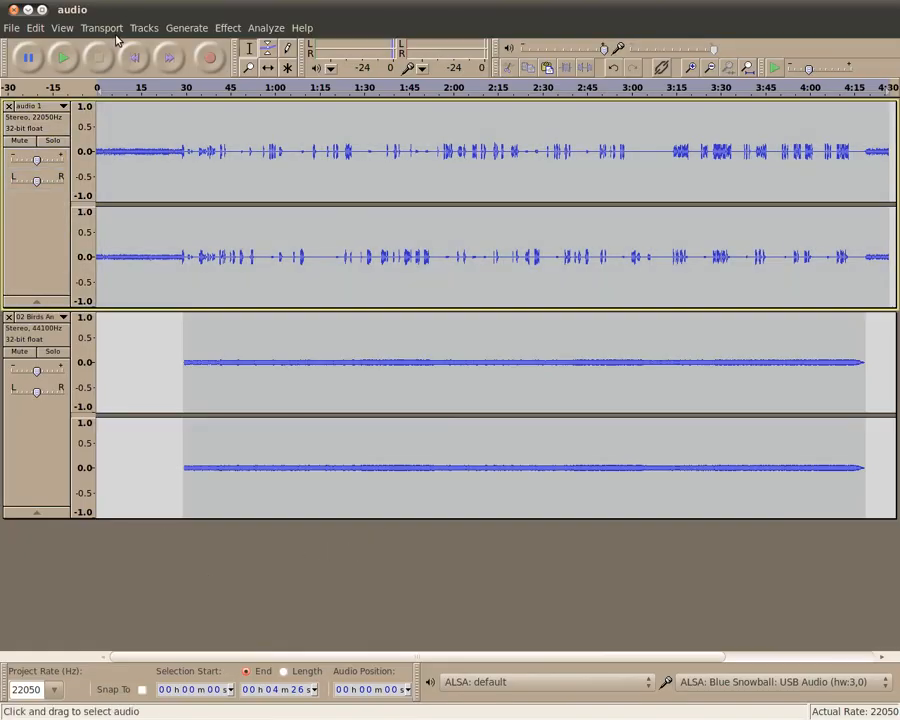
Add a new empty stereo track beneath the commentary and music tracks via Tracks > Add New.
click(300, 28)
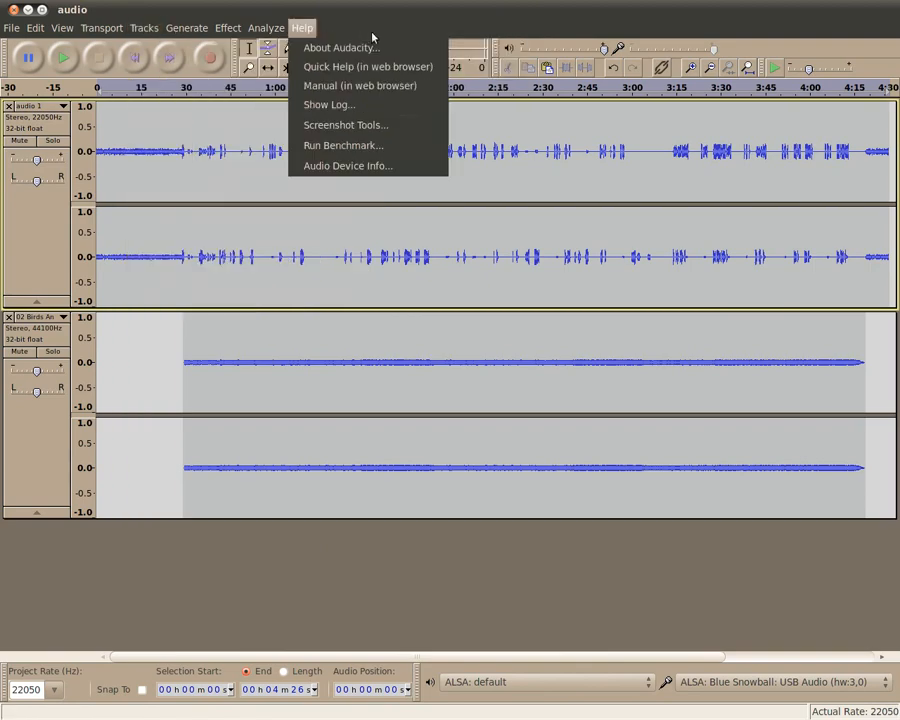
click(144, 28)
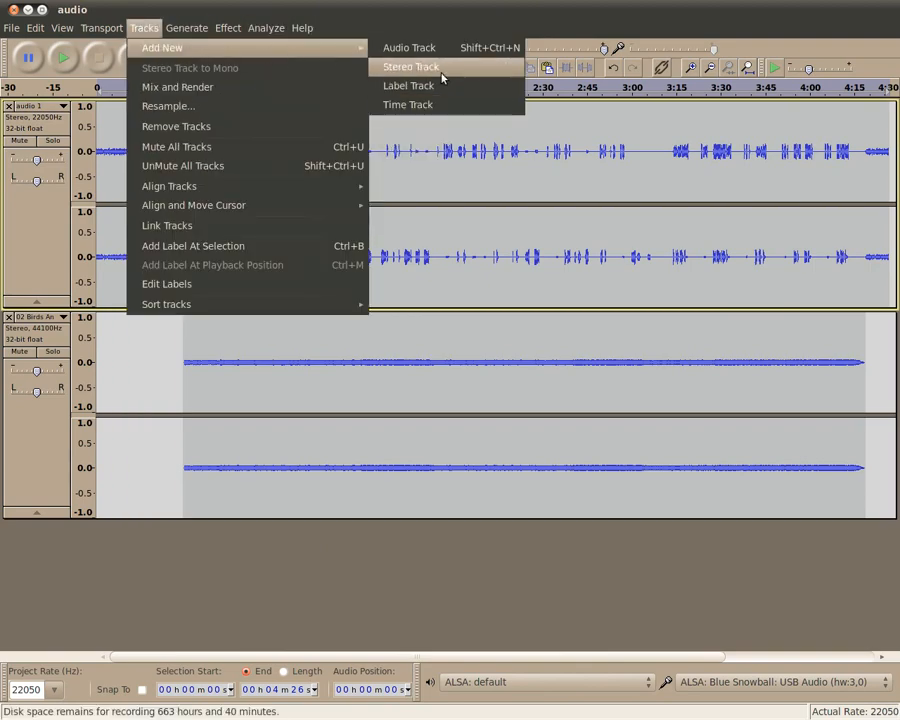
click(408, 48)
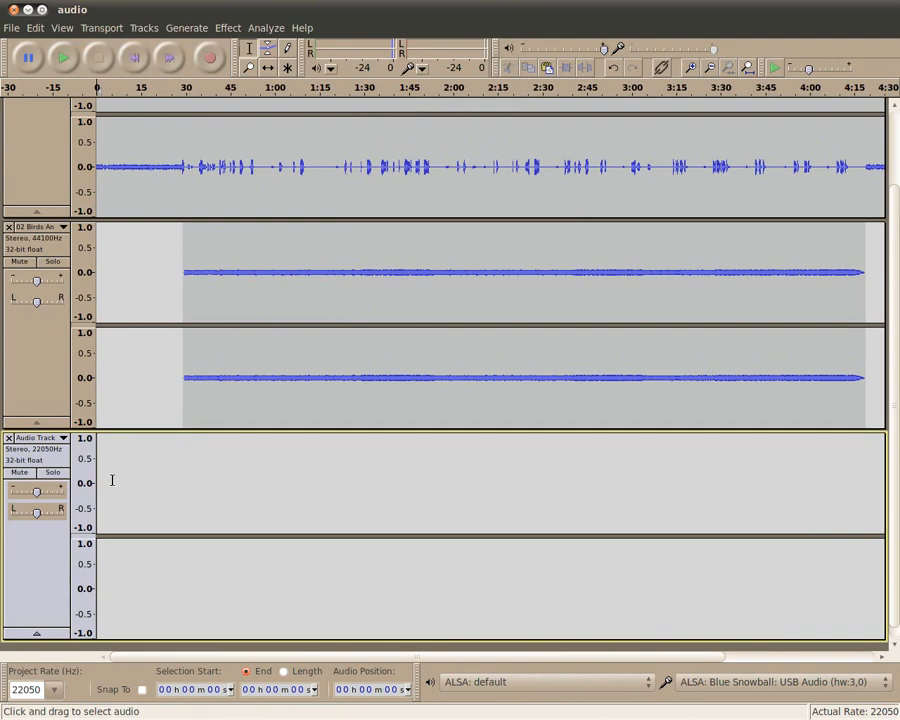
mouse_move(292, 472)
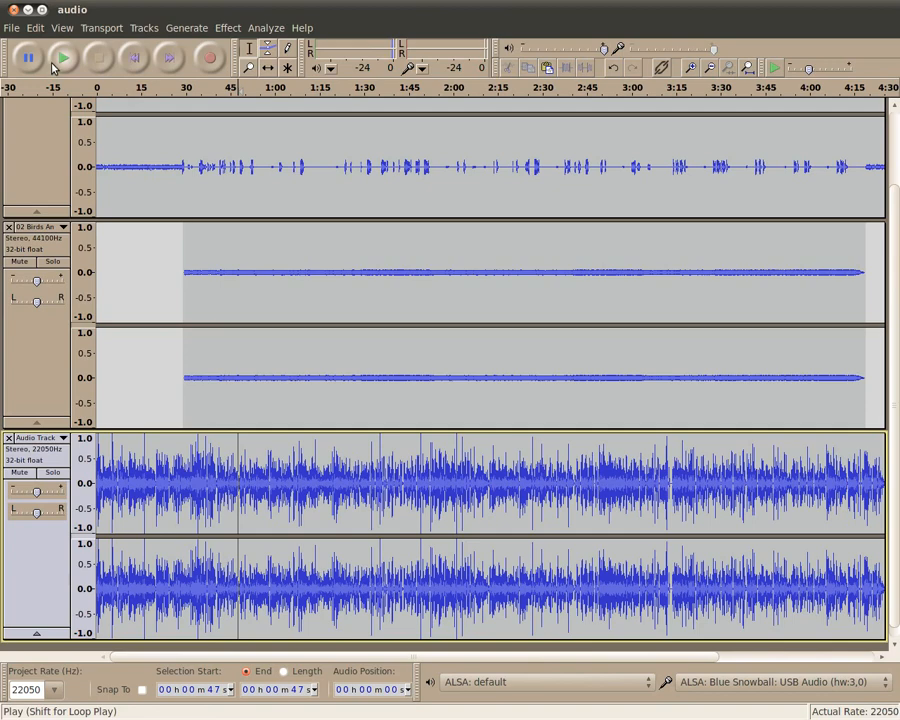
mouse_move(62, 56)
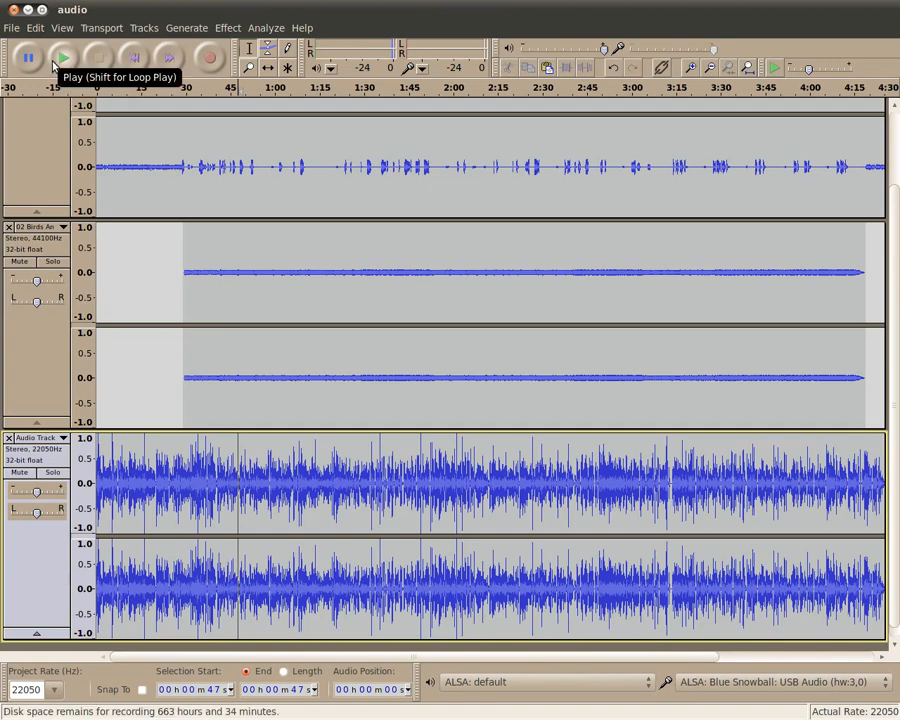
click(62, 56)
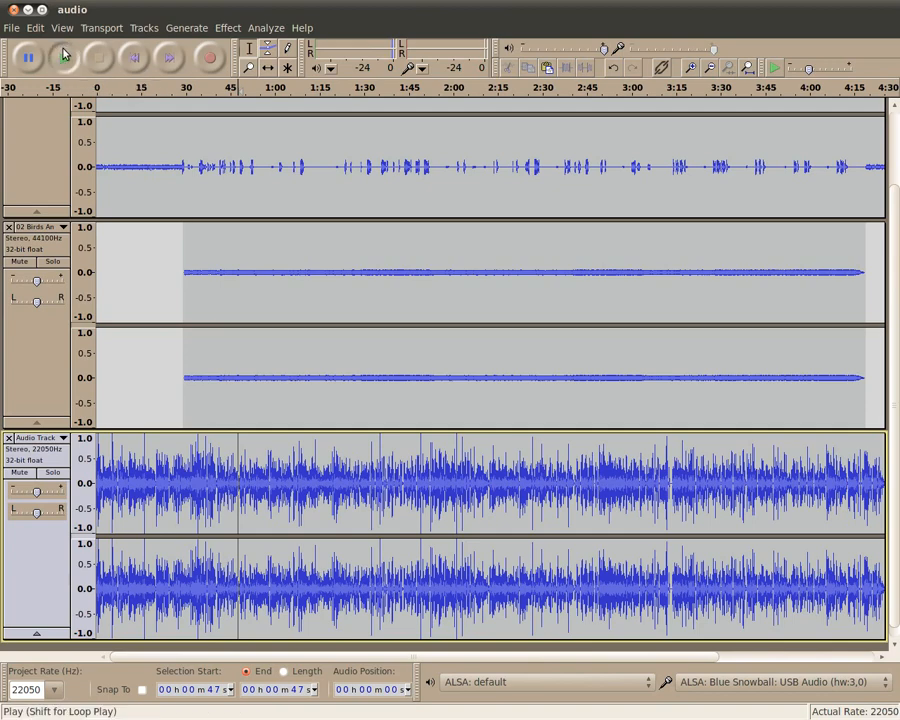
click(62, 56)
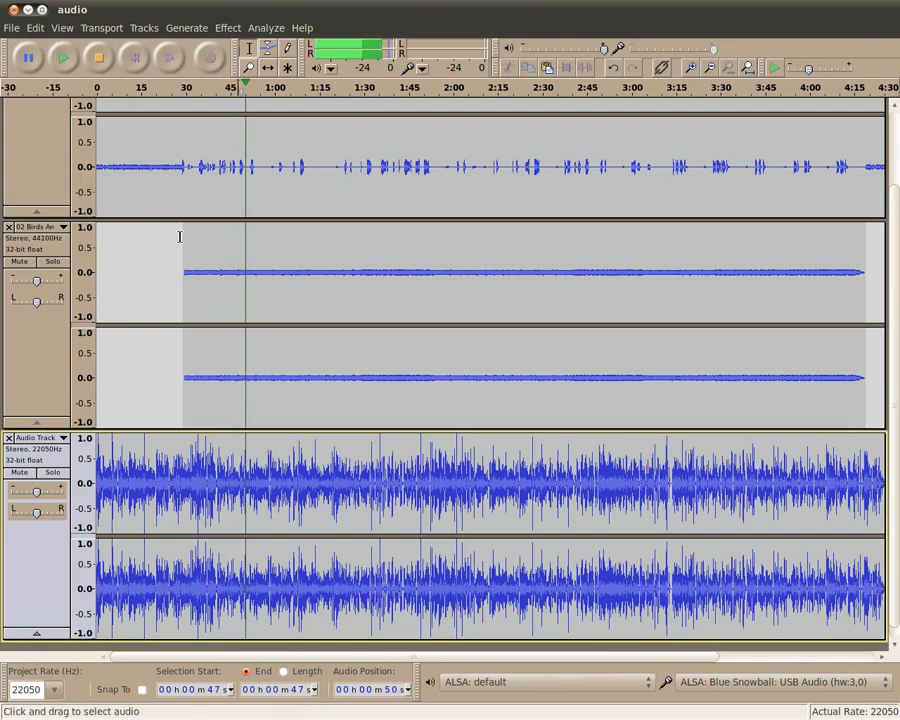
click(62, 56)
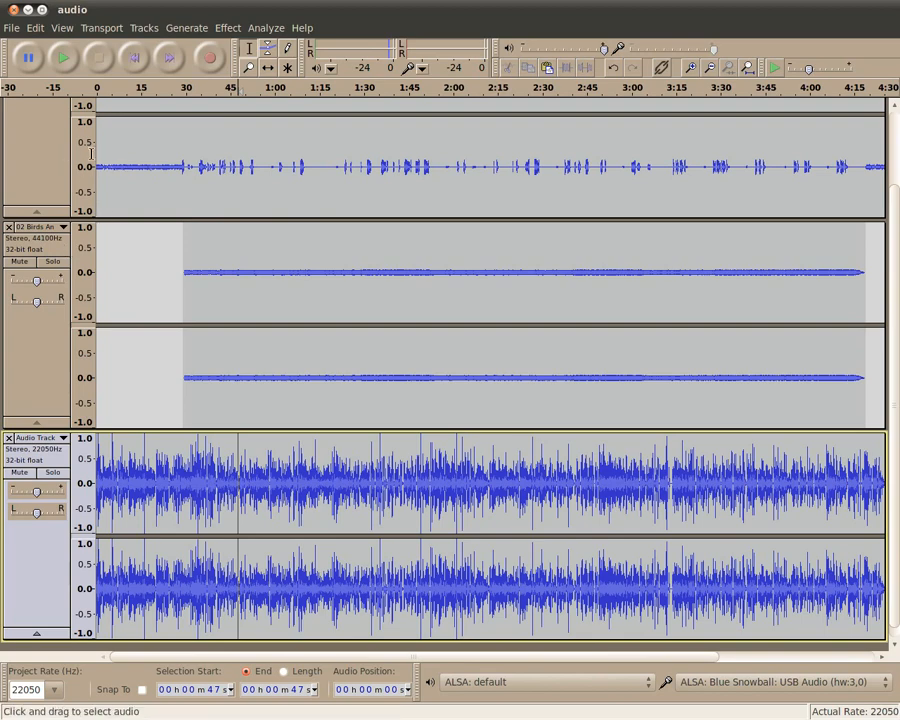
click(12, 28)
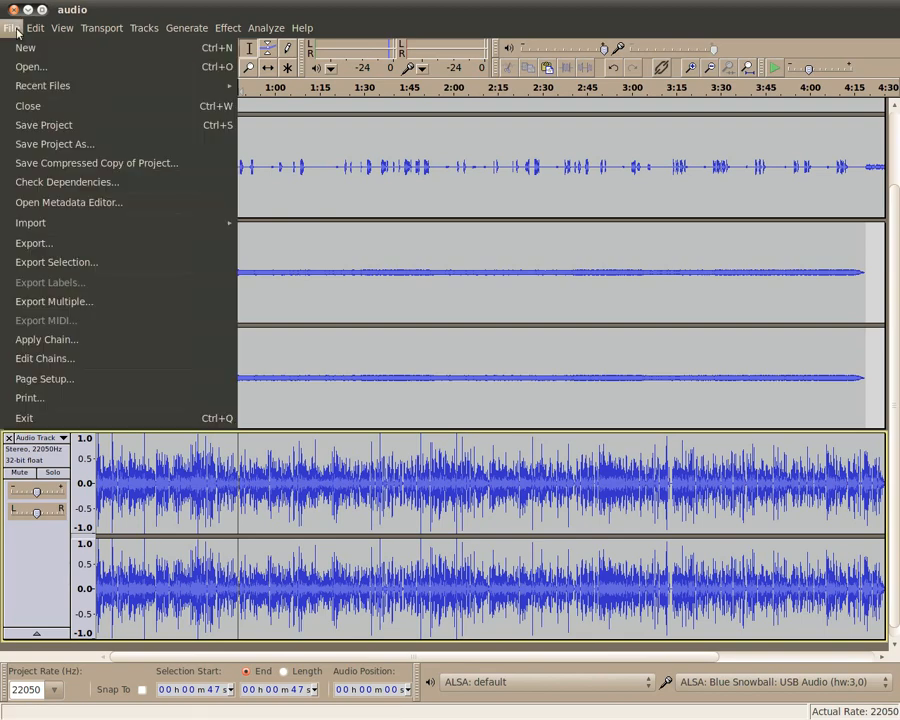
Export the mix as MP3 'commentary DS 111' into the Completed Commentaries folder.
click(32, 242)
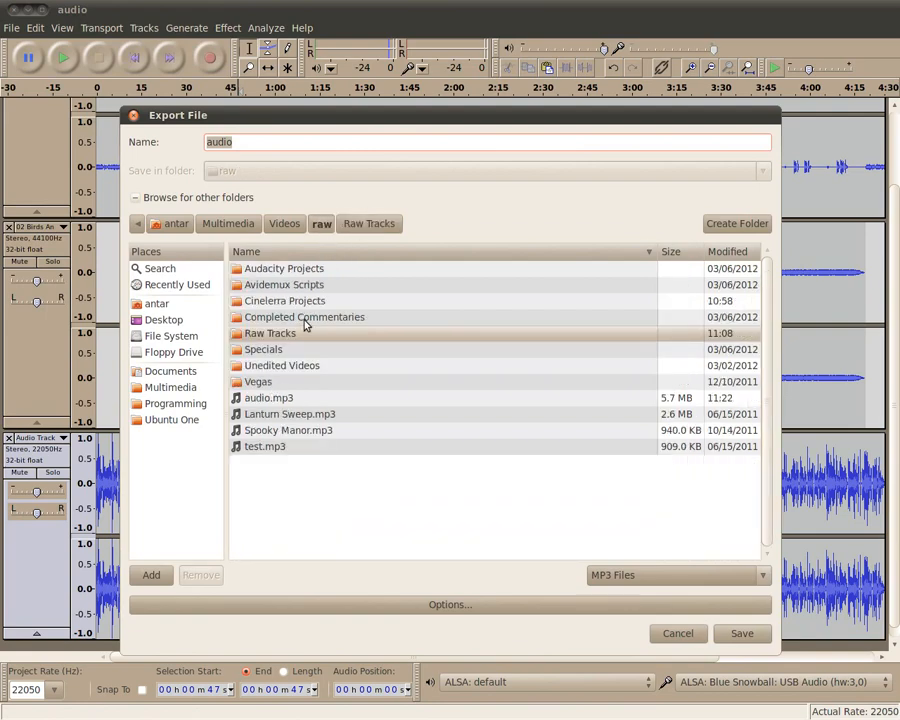
double_click(304, 316)
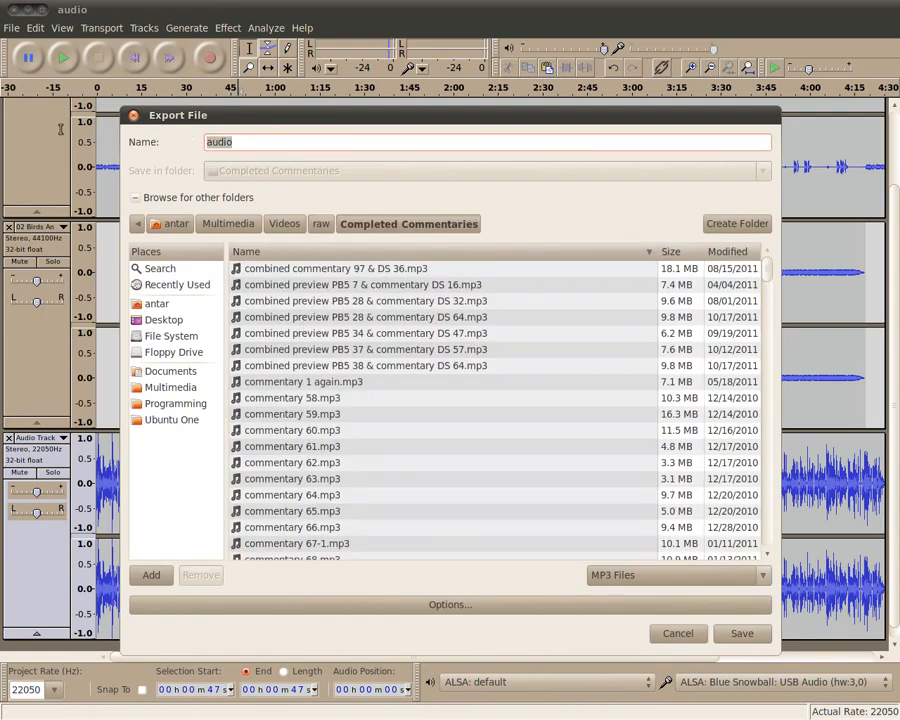
text(commentary)
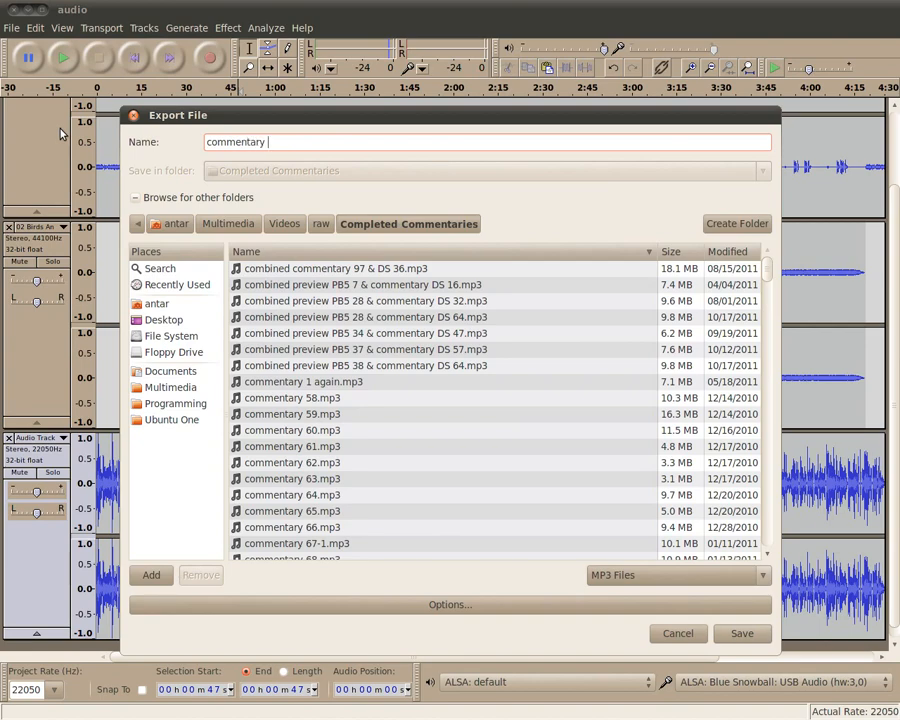
text(DS 111)
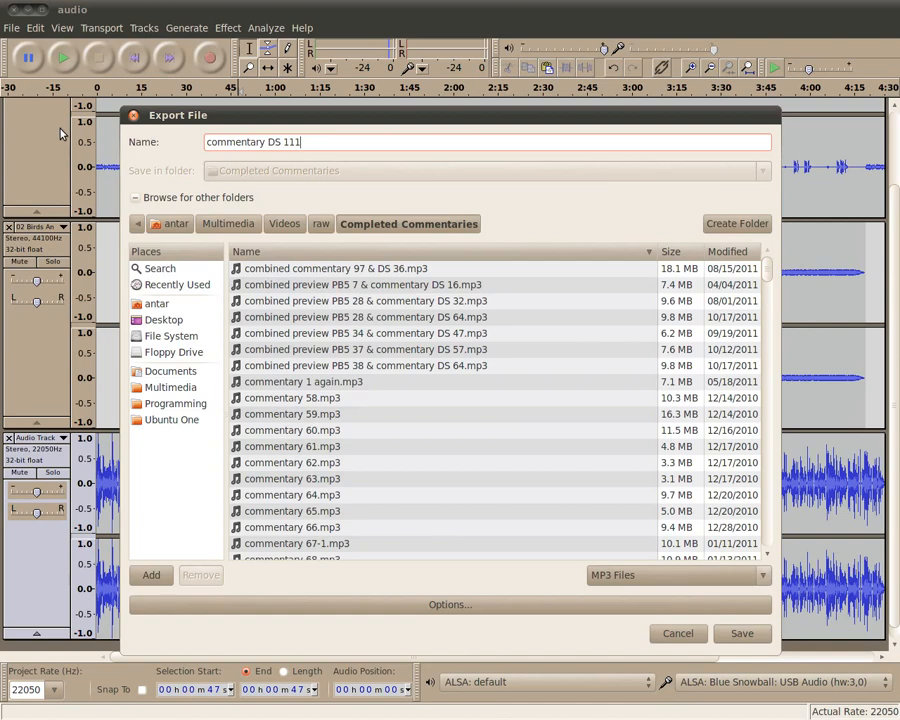
click(678, 632)
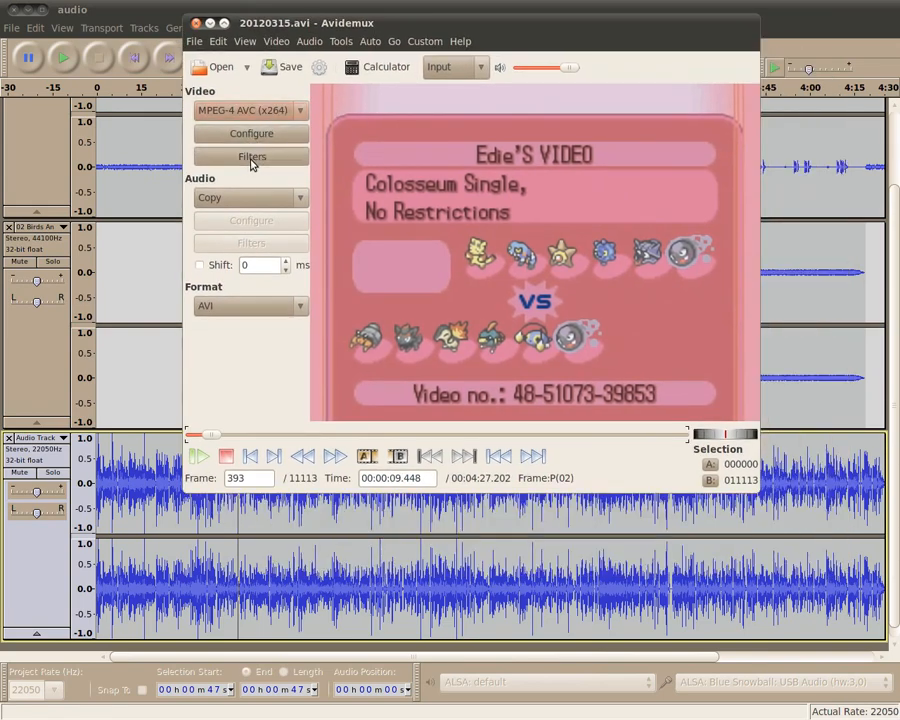
Bring up the Video Filter Manager and look at the Crop filter settings, all values zero.
click(252, 156)
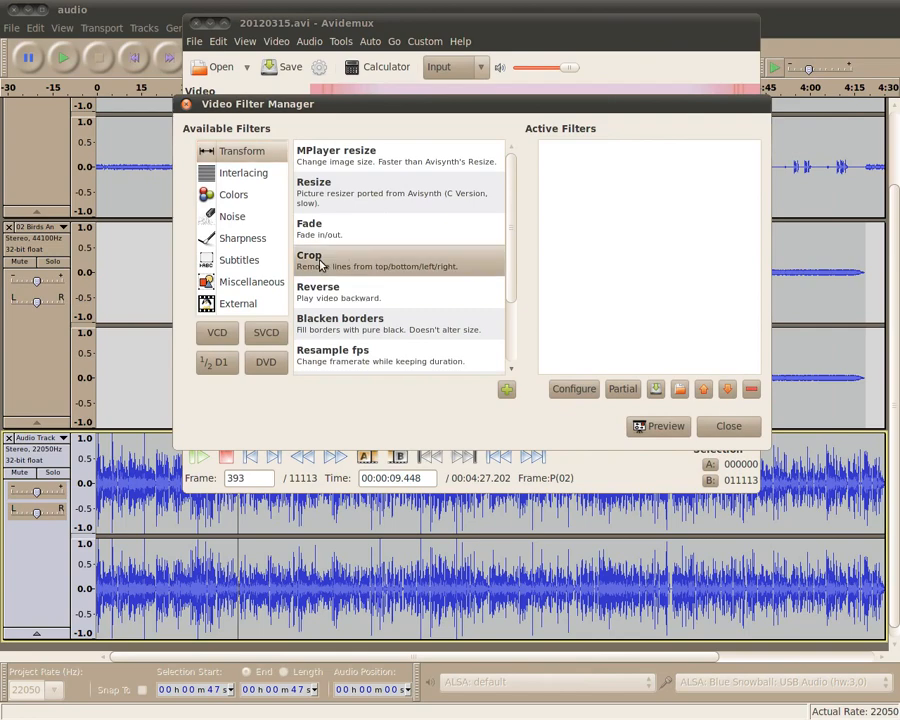
double_click(308, 254)
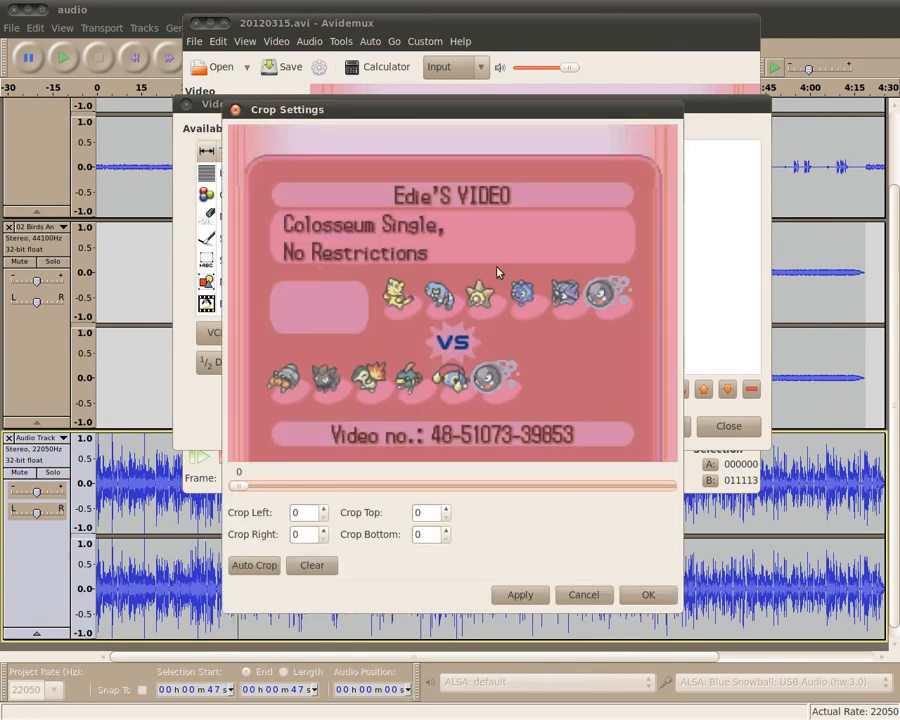
mouse_move(248, 150)
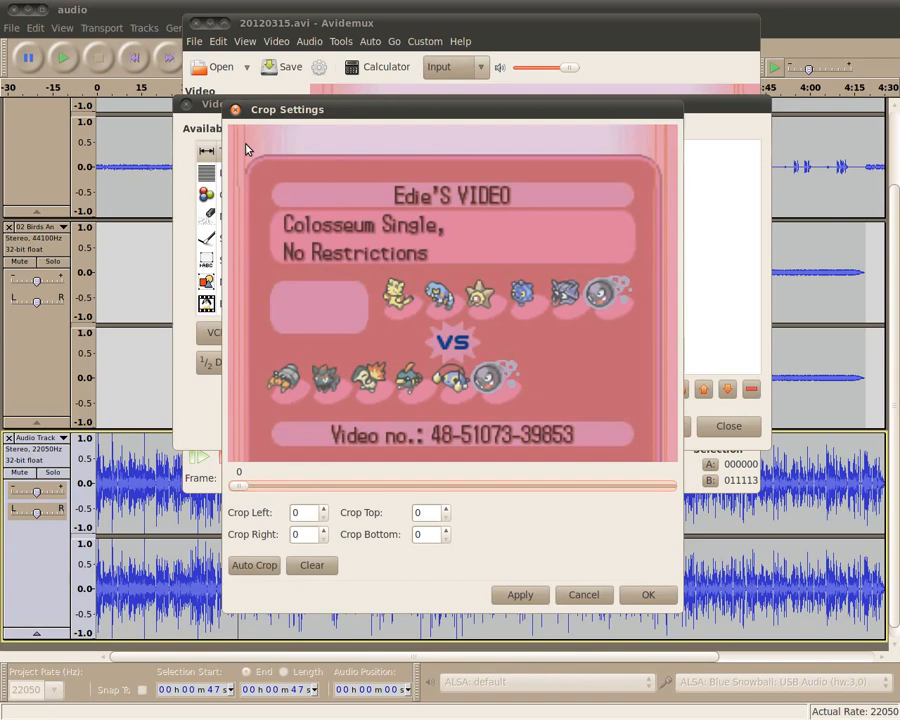
mouse_move(584, 594)
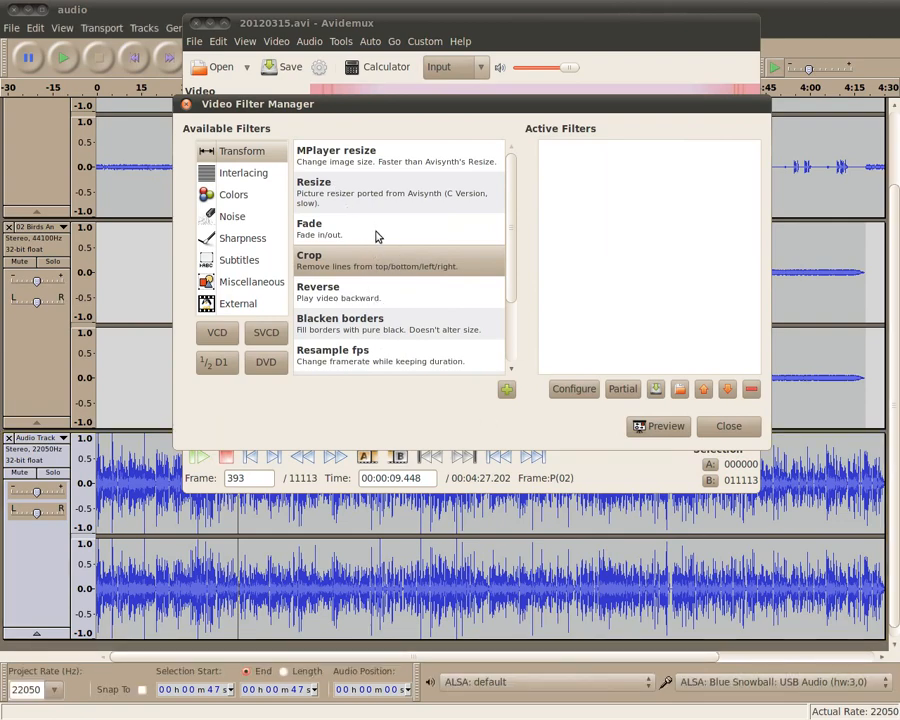
mouse_move(344, 244)
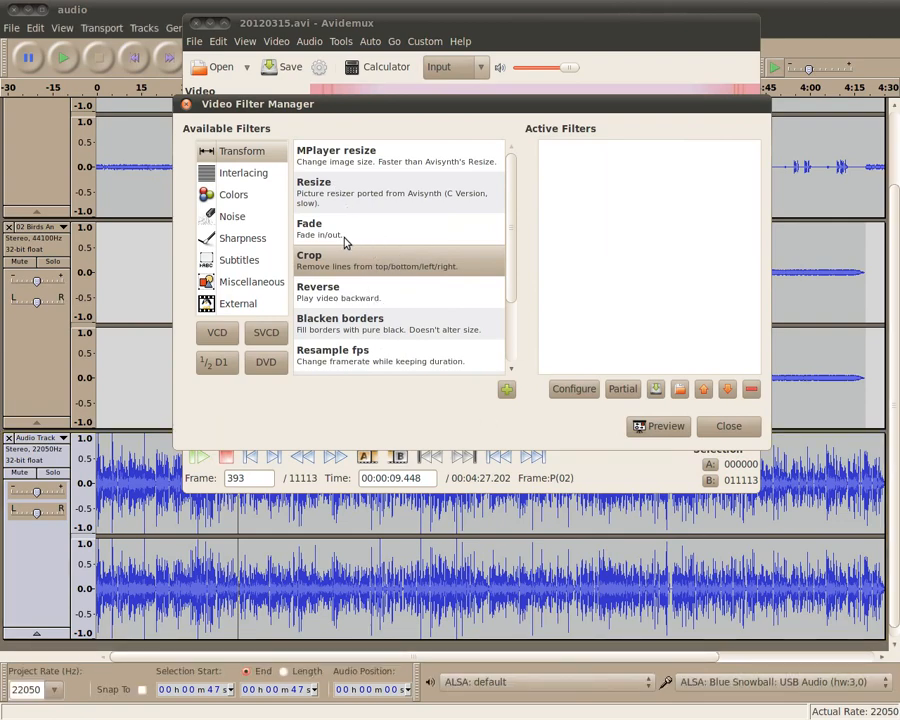
Add a Resample fps filter converting the video to 30 fps with Blend enabled.
double_click(332, 348)
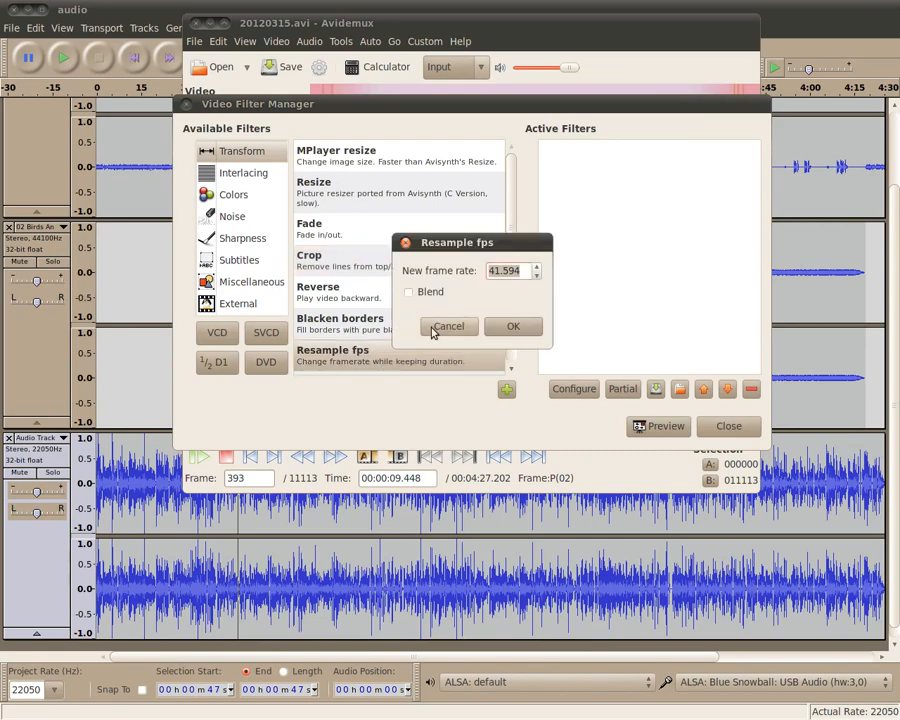
click(408, 292)
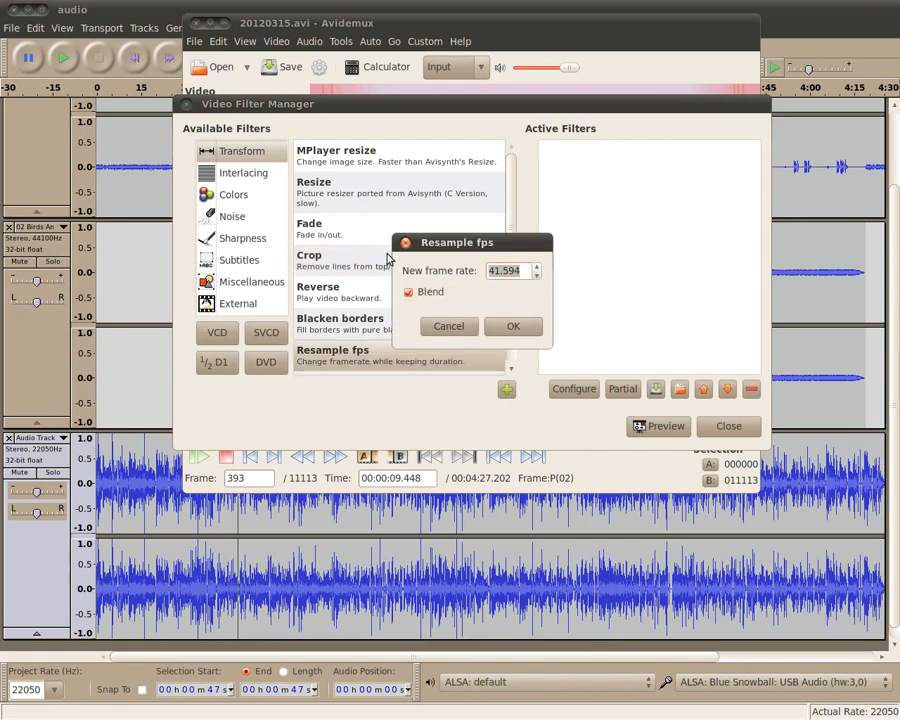
text(30)
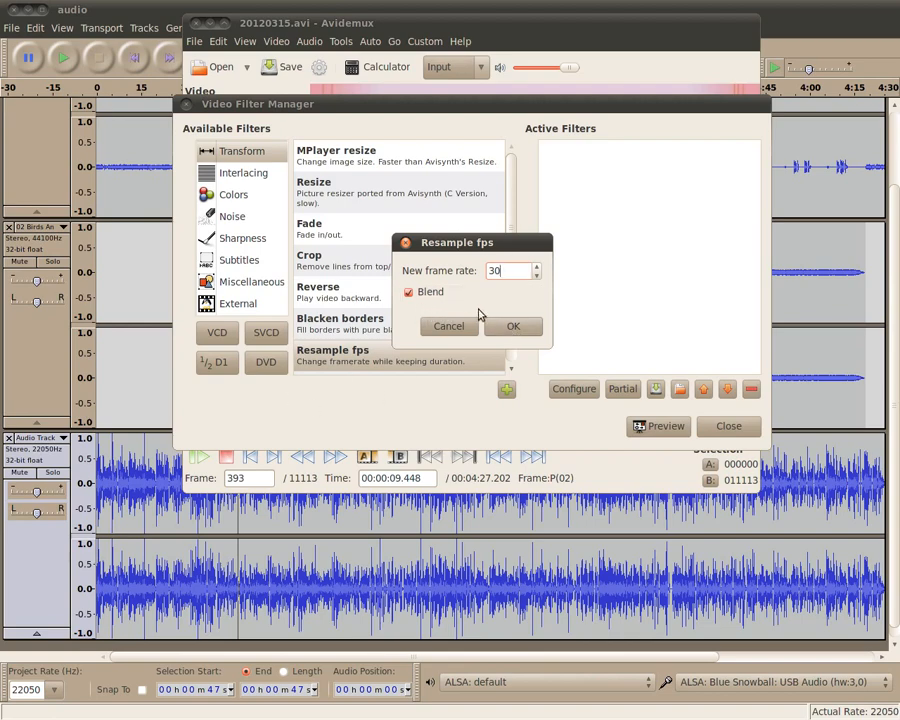
click(512, 326)
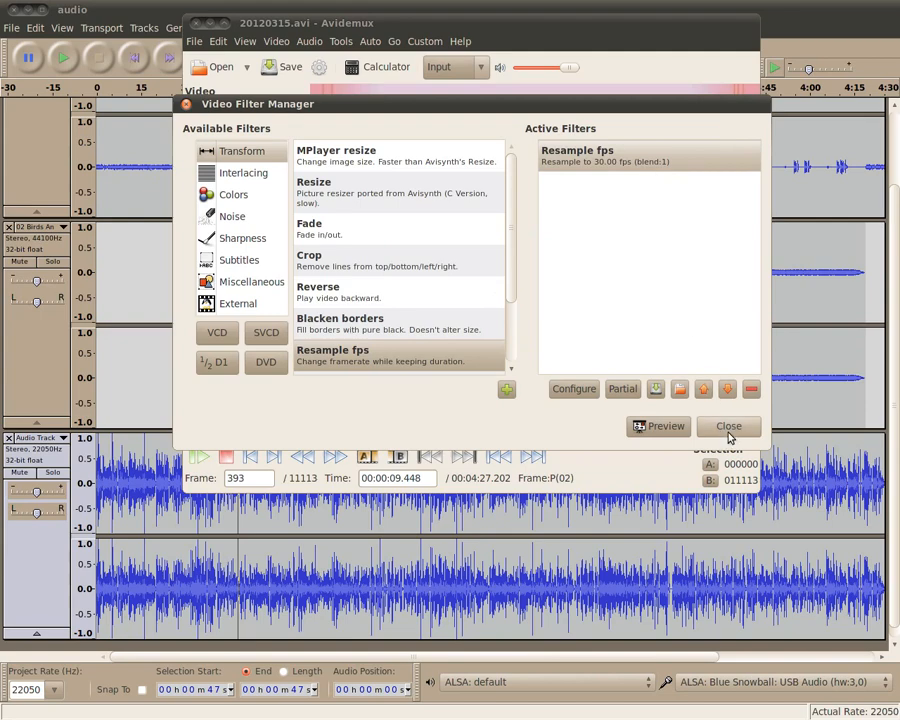
mouse_move(574, 388)
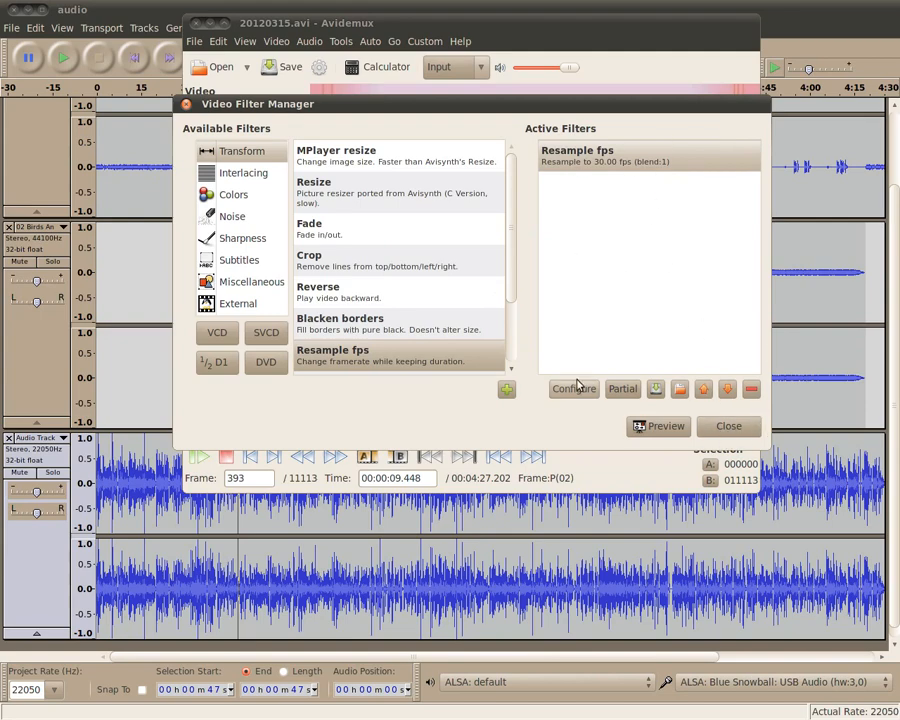
double_click(312, 182)
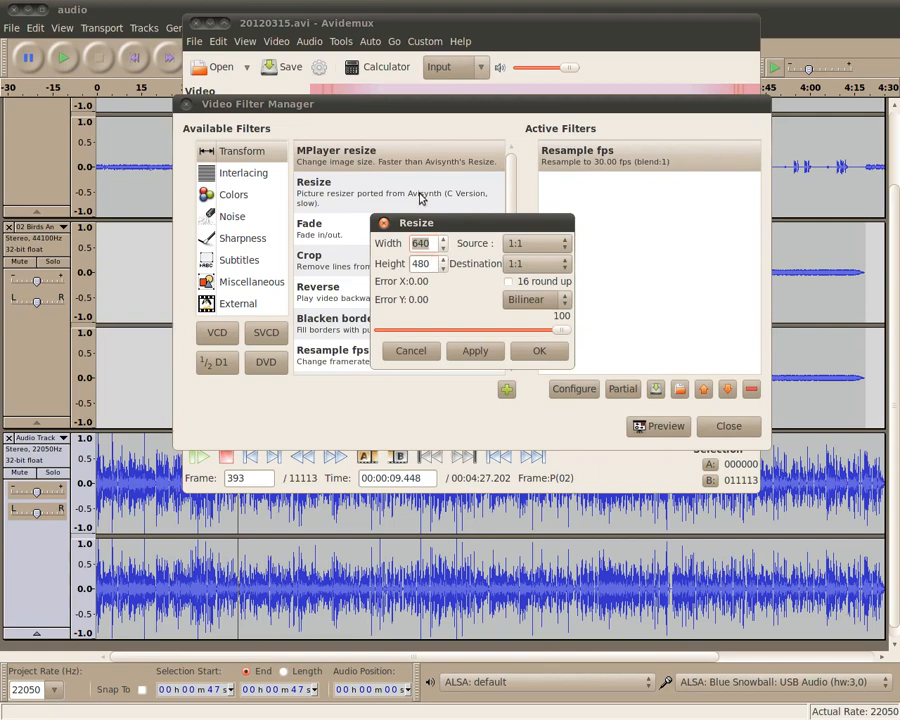
mouse_move(358, 192)
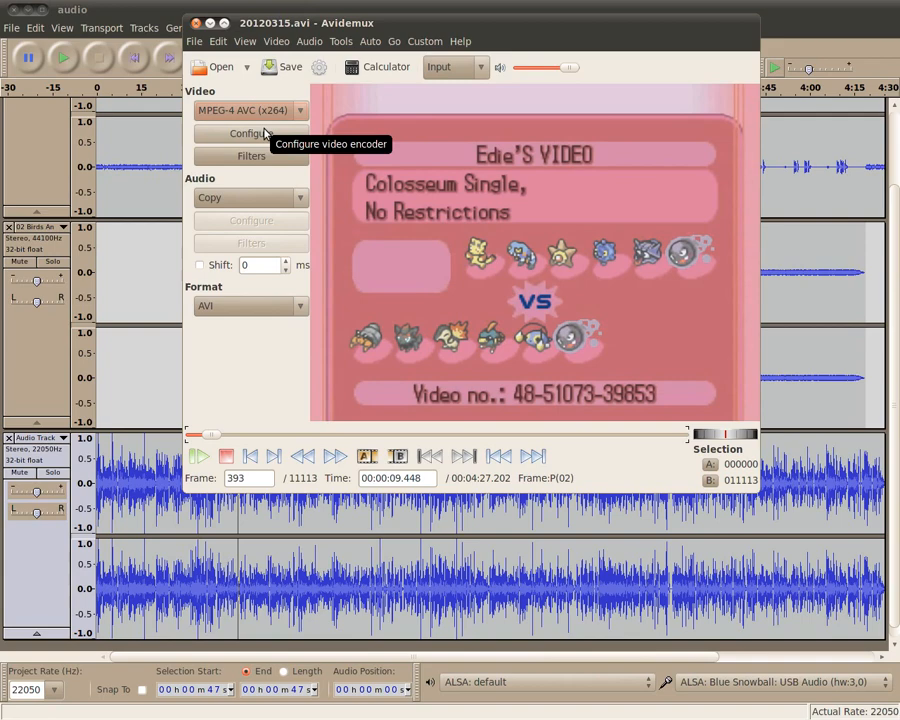
Change the x264 encoder quantizer from 26 to 20 and confirm.
click(252, 132)
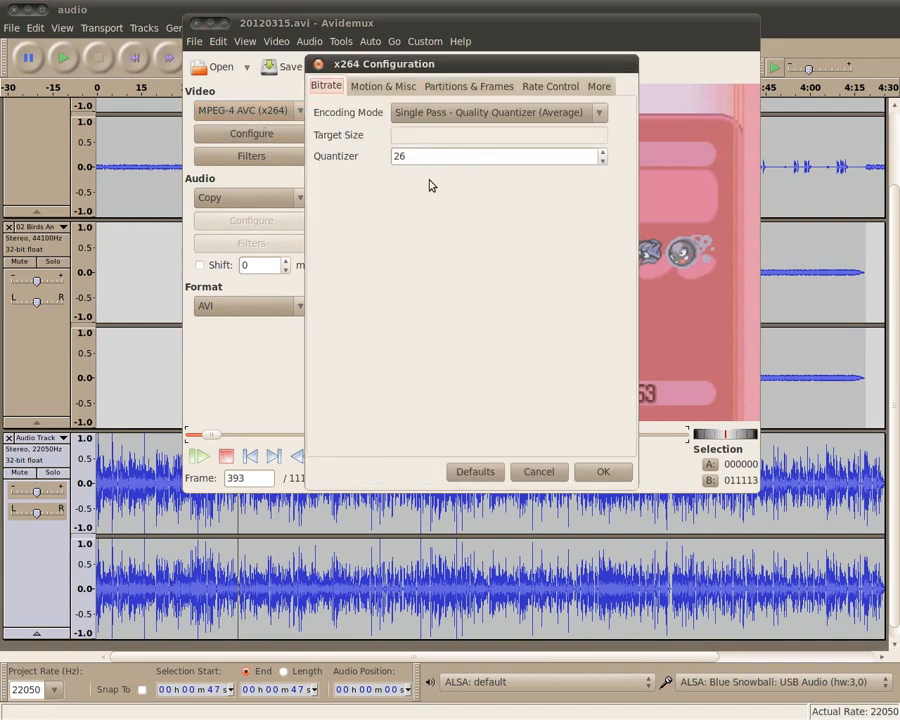
mouse_move(430, 156)
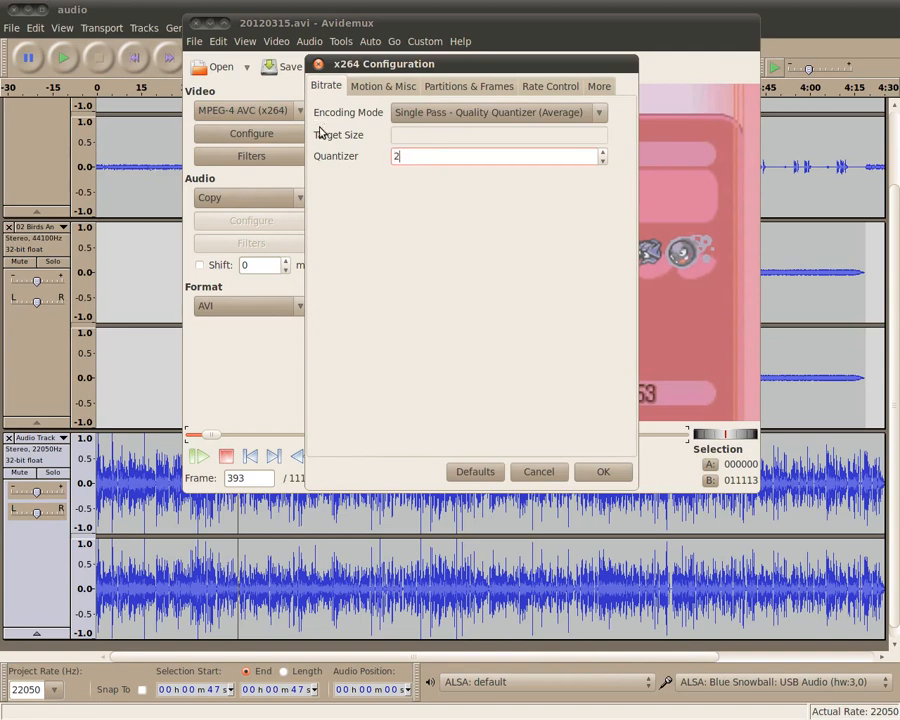
text(0)
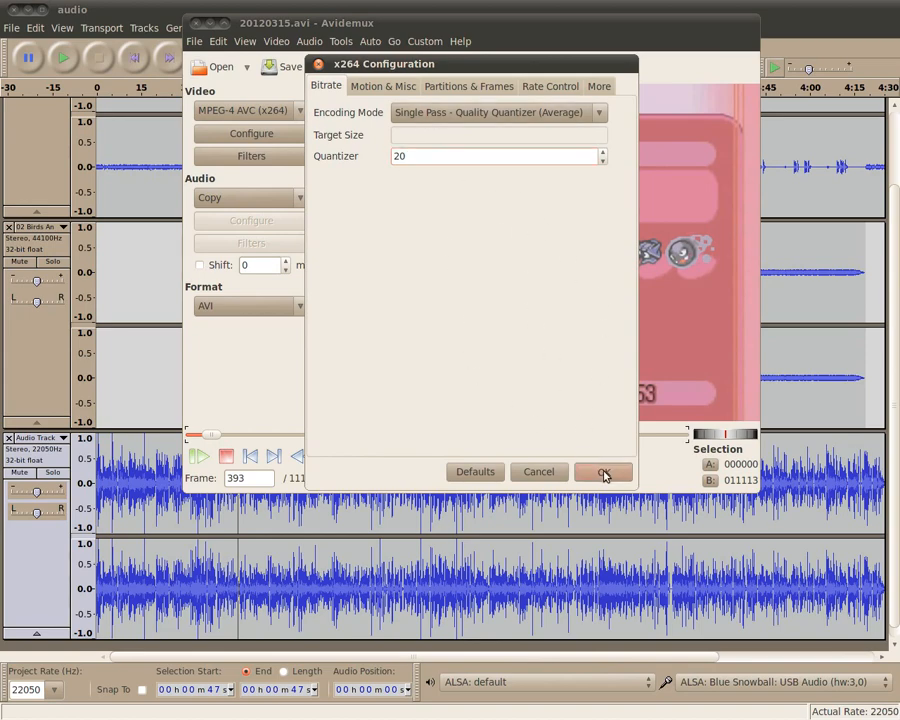
click(604, 472)
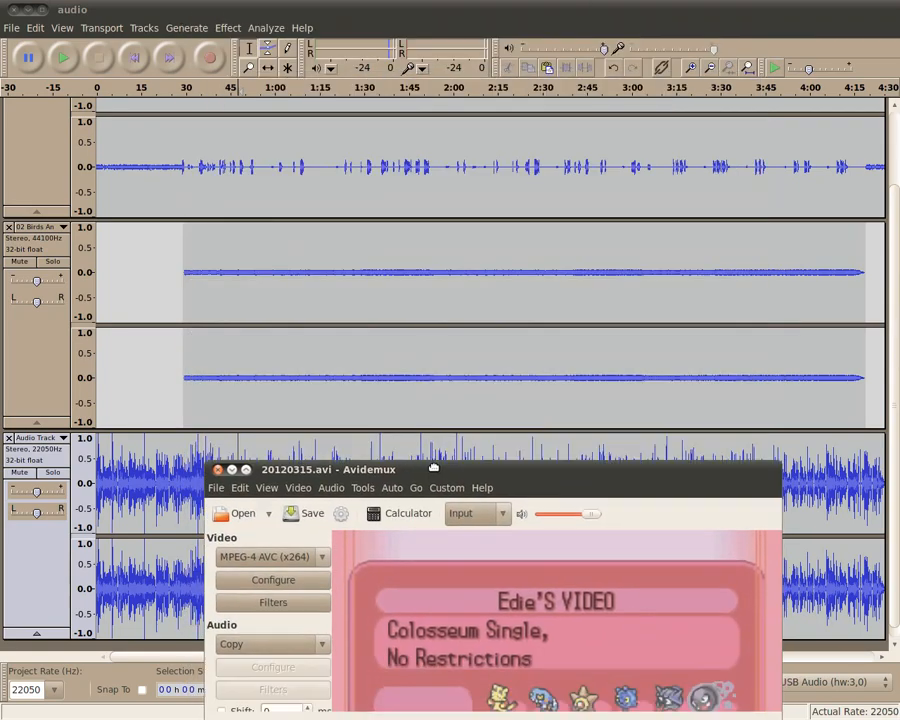
Set the main audio track to an external MP3 browsed from the Completed Commentaries folder.
click(348, 112)
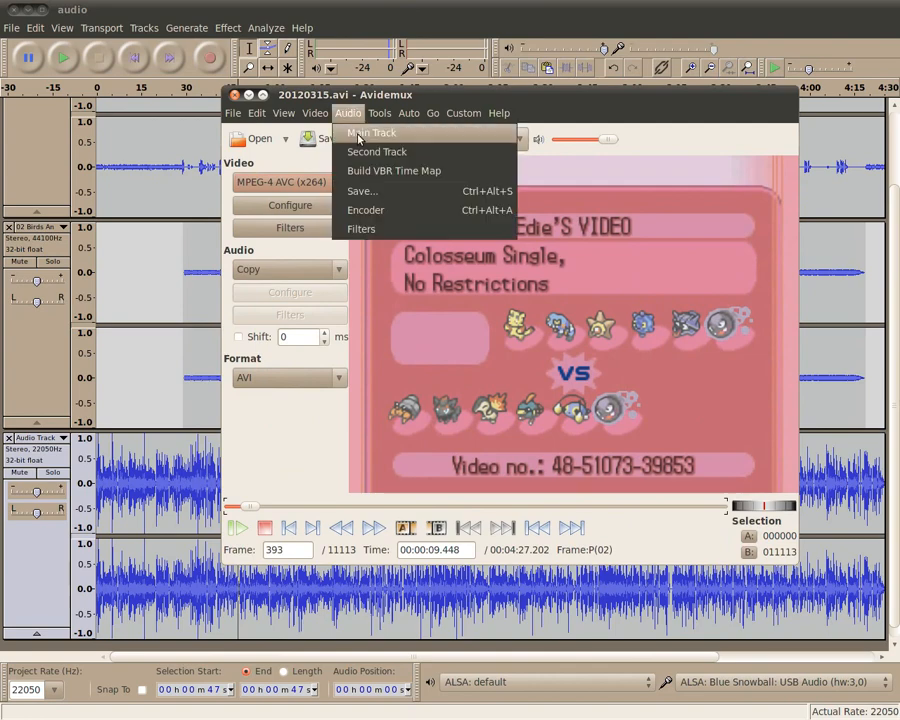
click(370, 132)
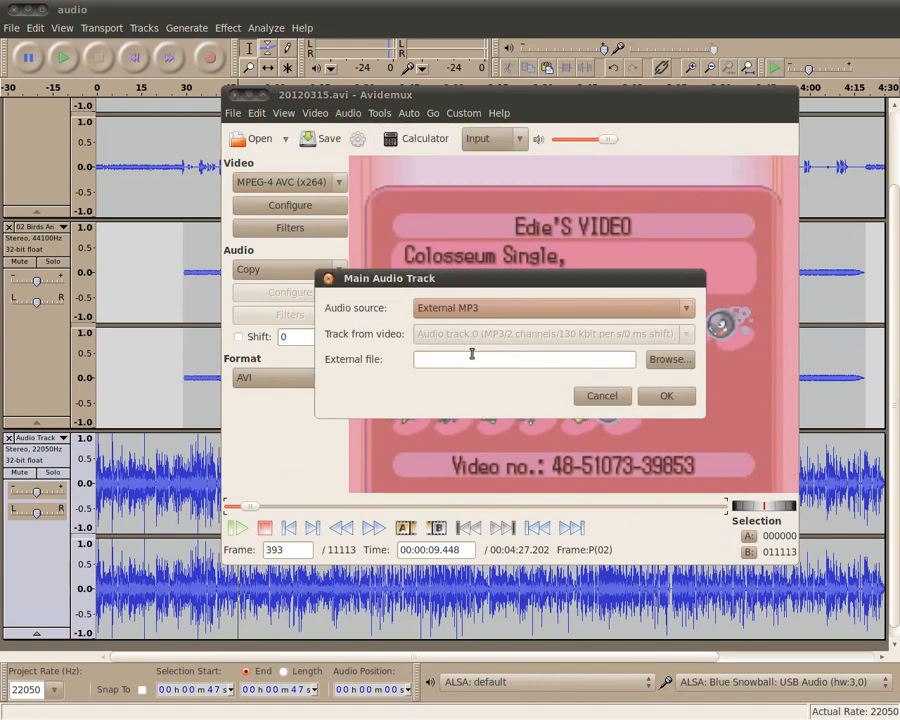
click(668, 360)
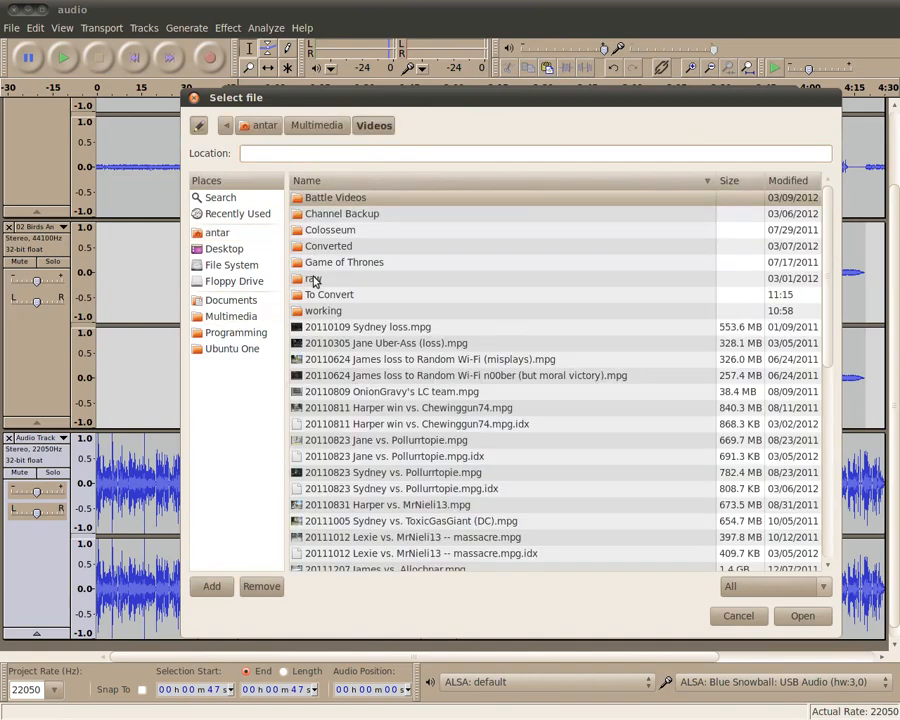
double_click(314, 280)
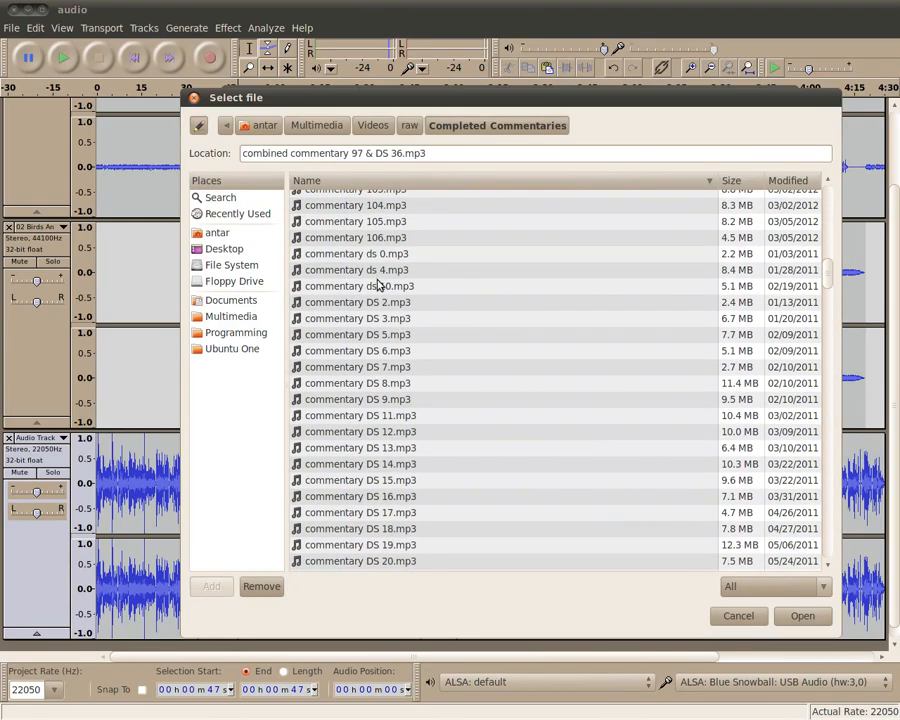
scroll(down, 3)
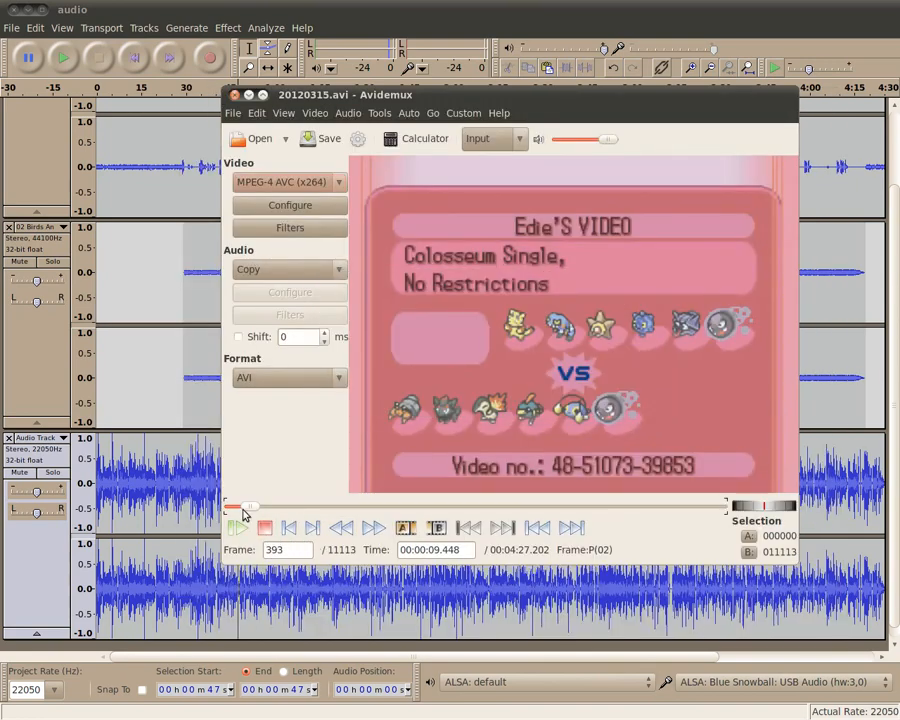
Preview a stretch of the battle footage, stop it, and bring up the Select File to Save dialog.
click(240, 528)
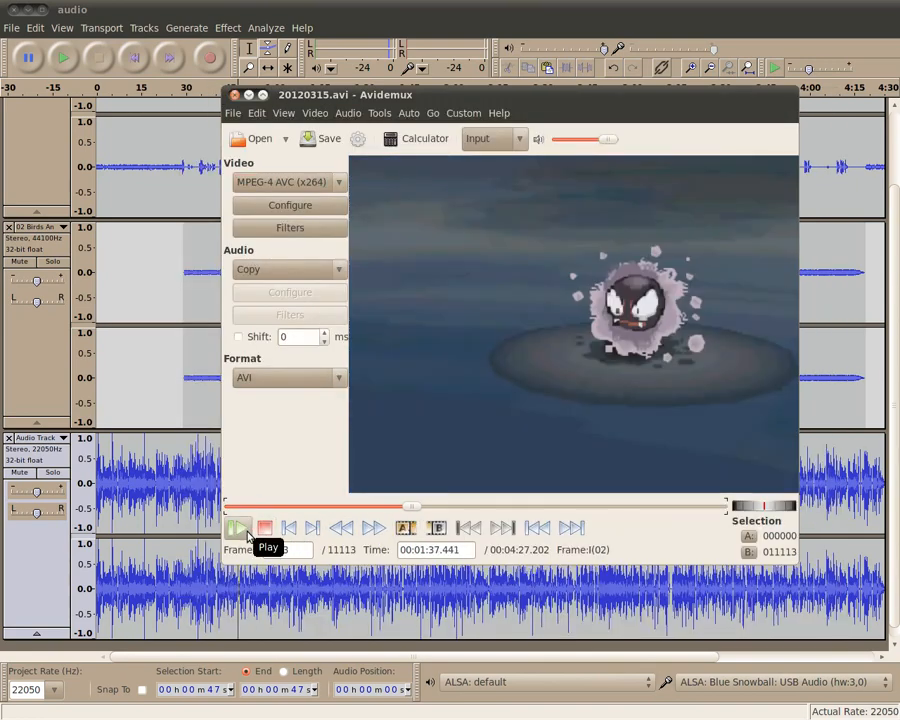
click(240, 528)
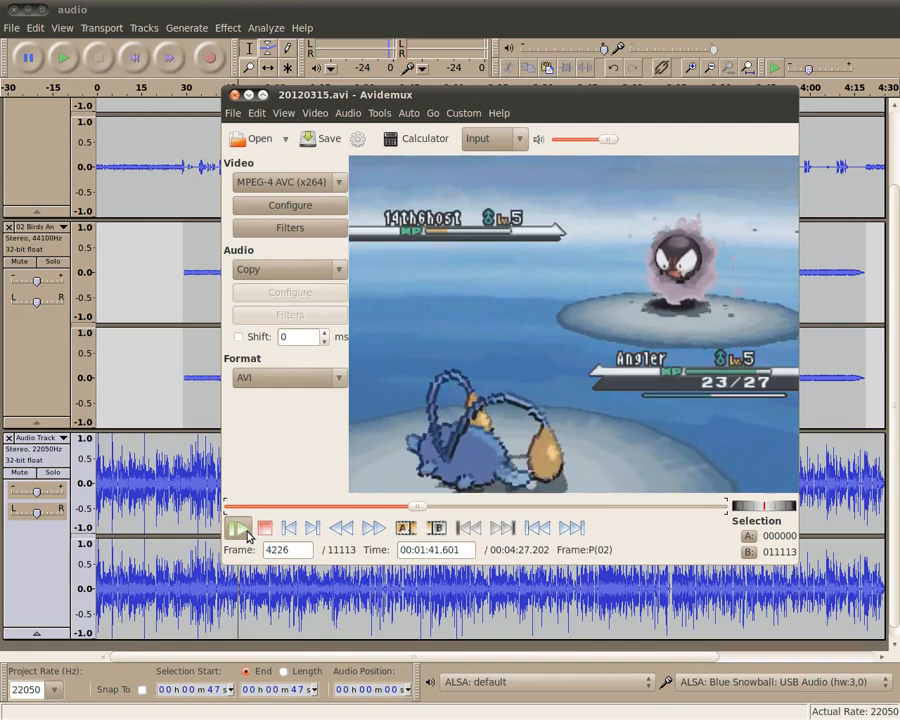
click(240, 528)
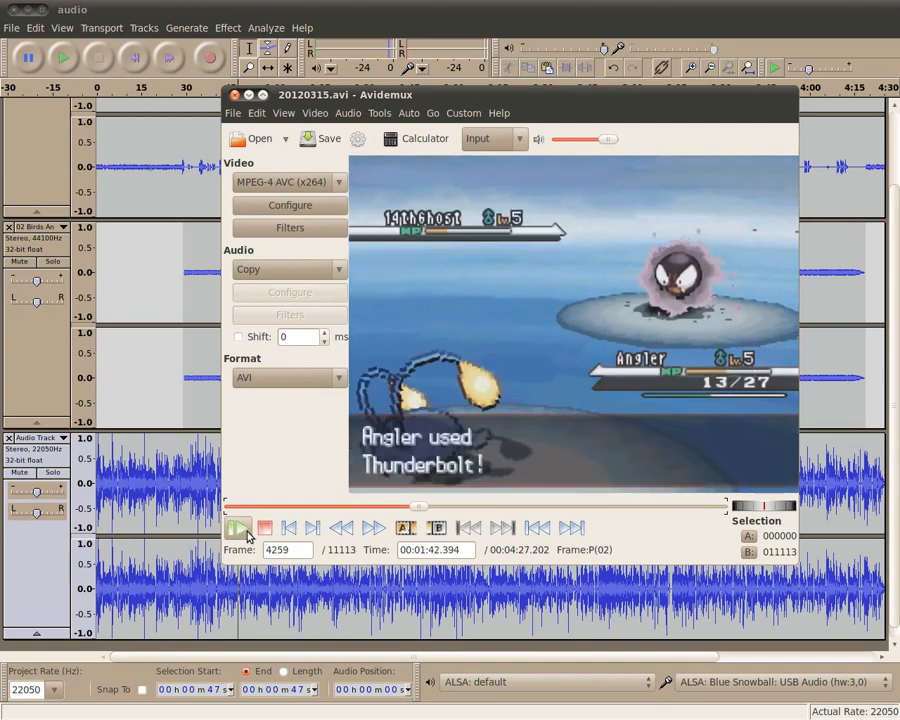
click(240, 528)
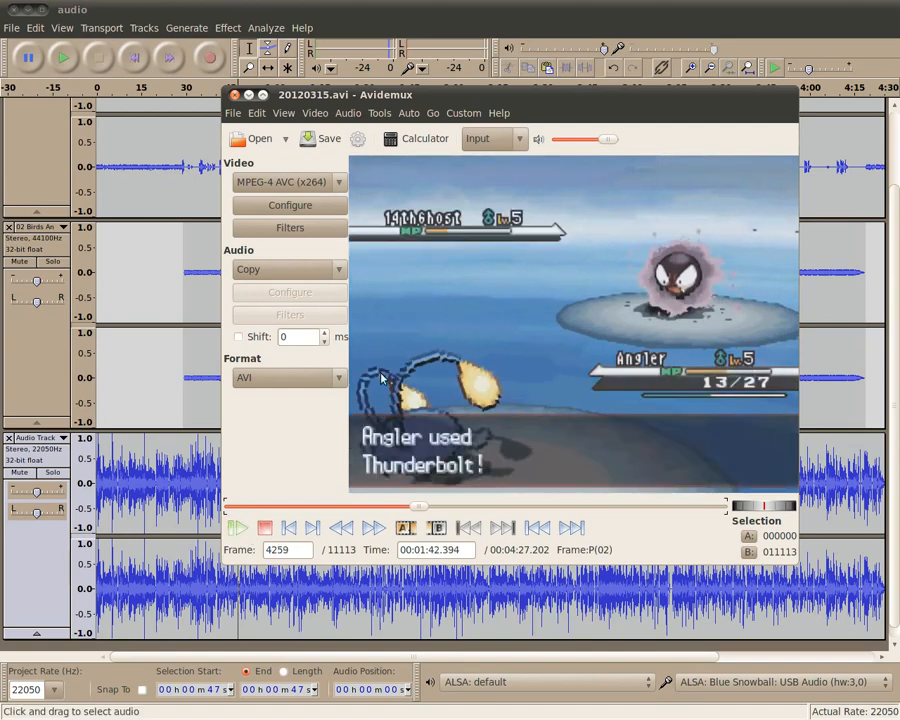
click(322, 138)
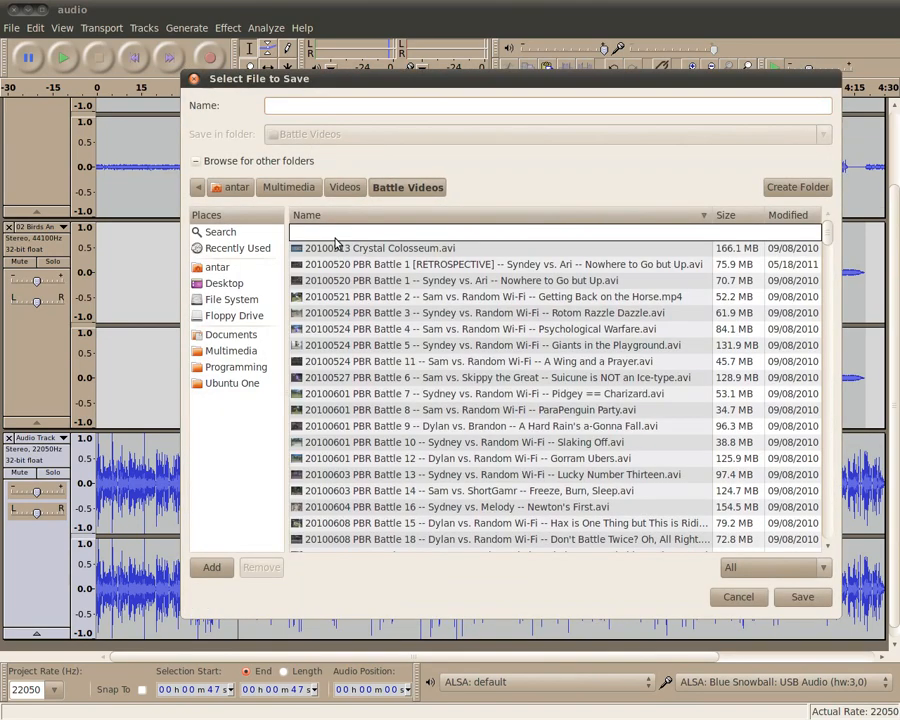
Save the output as 'This is a battle.avi' in Battle Videos and start encoding.
text(This is a battle.avi)
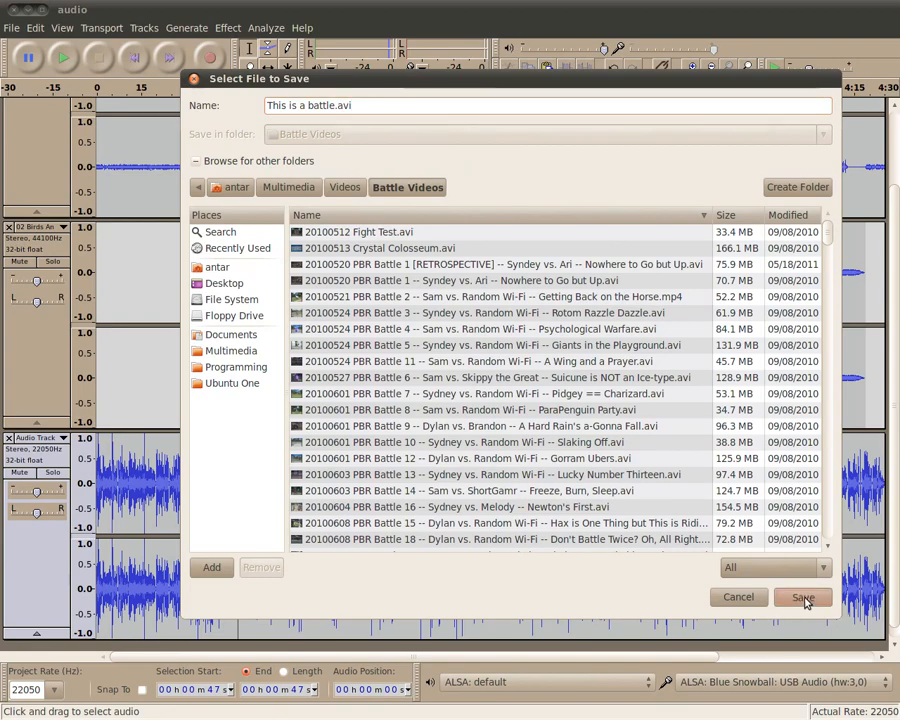
click(802, 596)
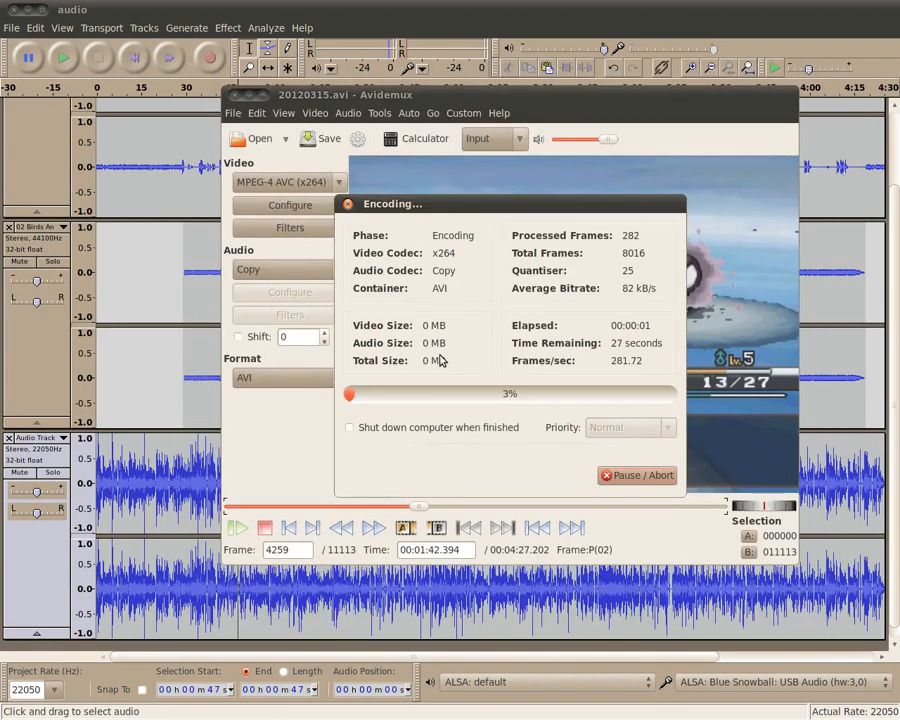